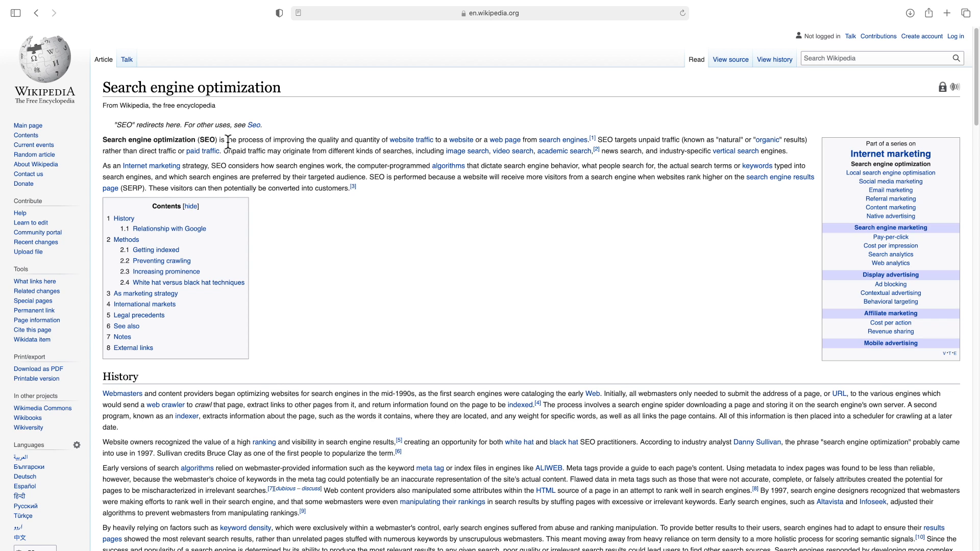
Highlight the article's SEO definition, then view Reading Settings with indexing not discouraged
left_click_drag(223, 139, 386, 140)
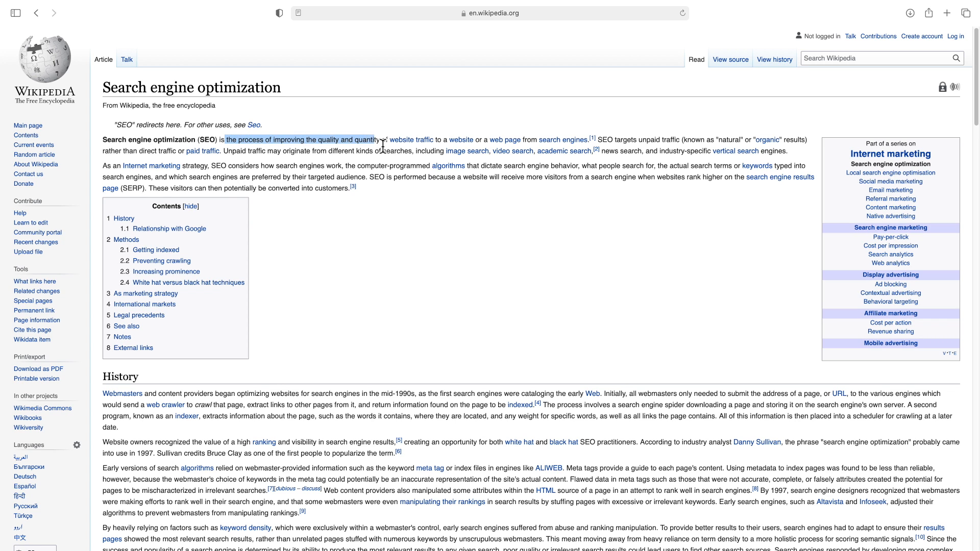
left_click_drag(385, 140, 534, 139)
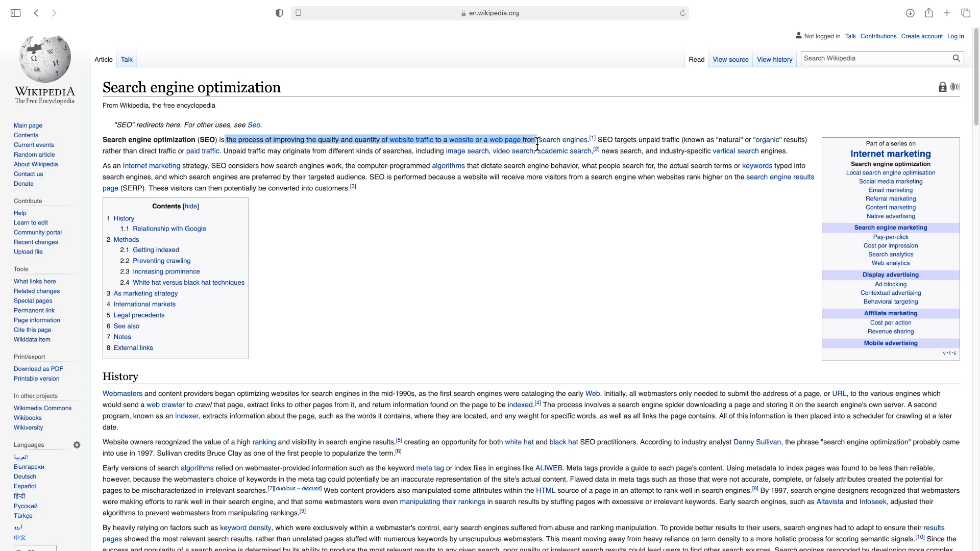
mouse_move(560, 140)
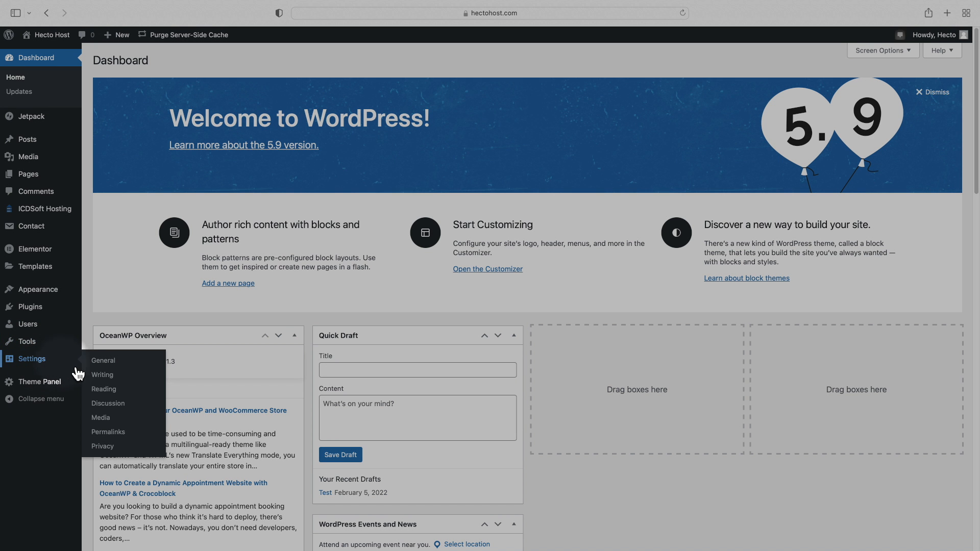
left_click(104, 389)
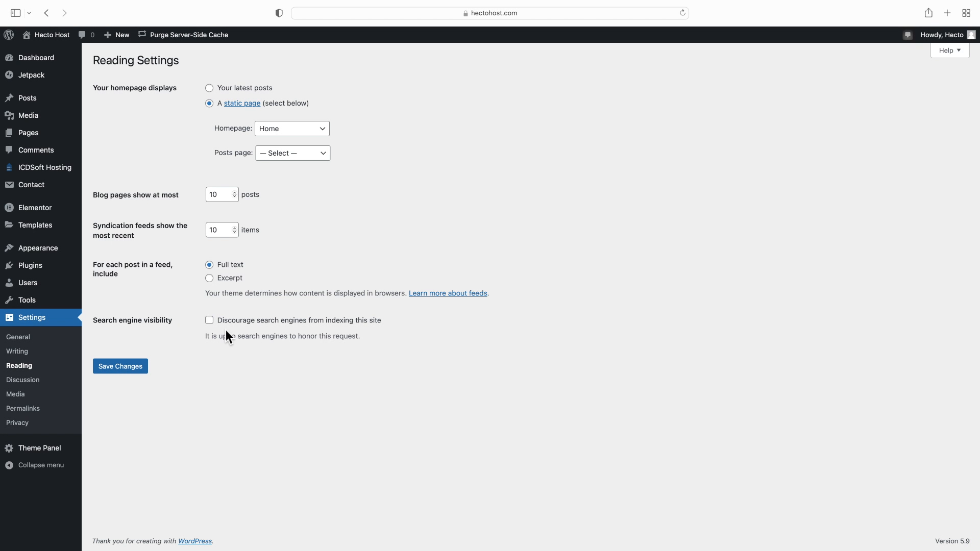
mouse_move(221, 334)
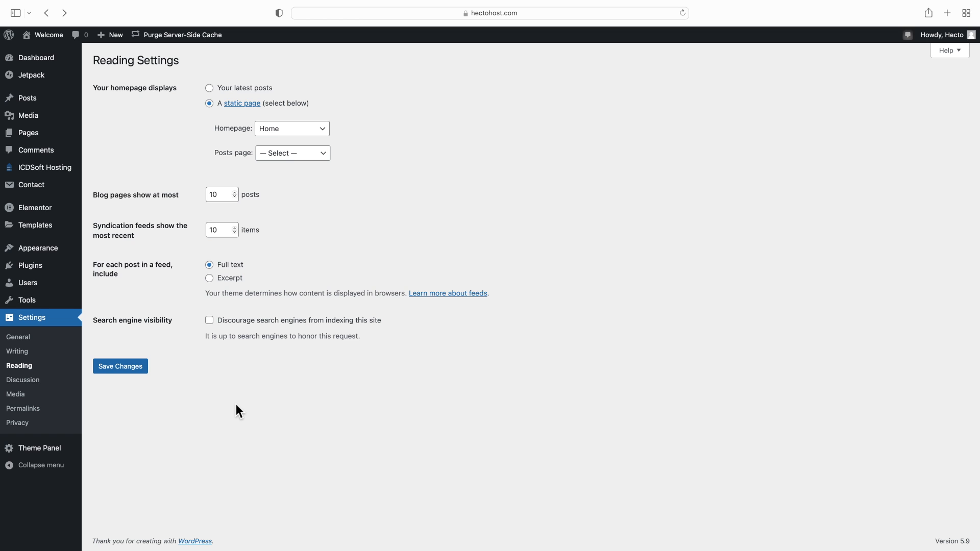
mouse_move(200, 439)
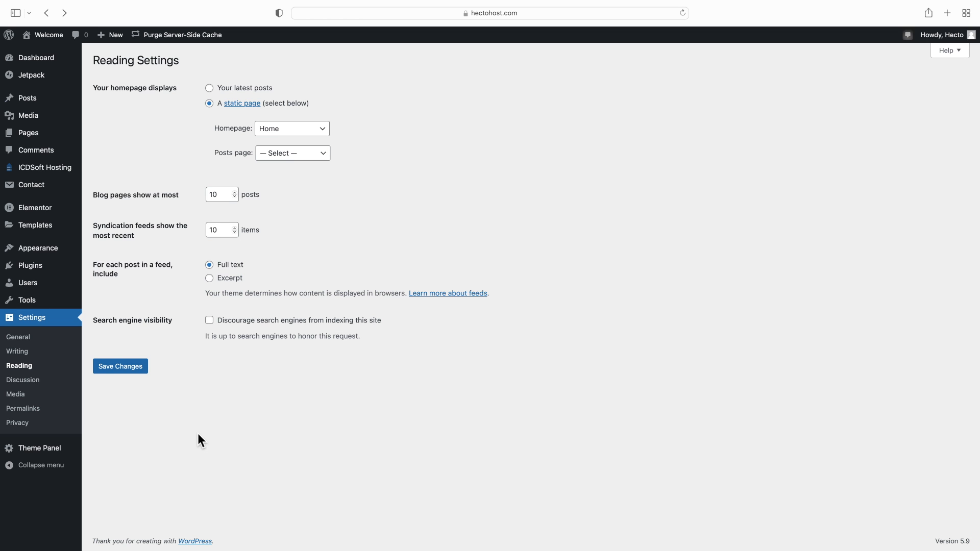
mouse_move(17, 338)
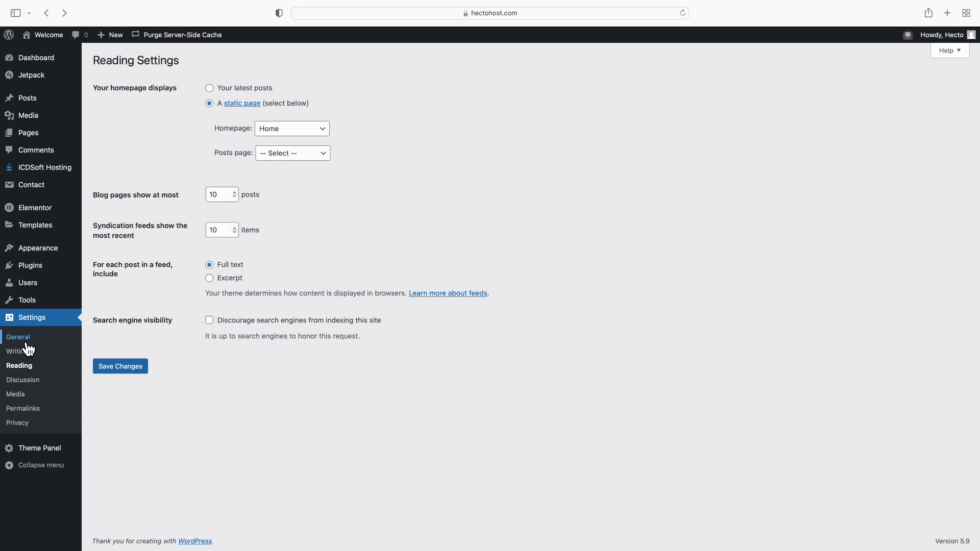
Set the site title to Hecto Host and tagline to 'Reliable Hosting With Outstanding Customer Support'
left_click(18, 337)
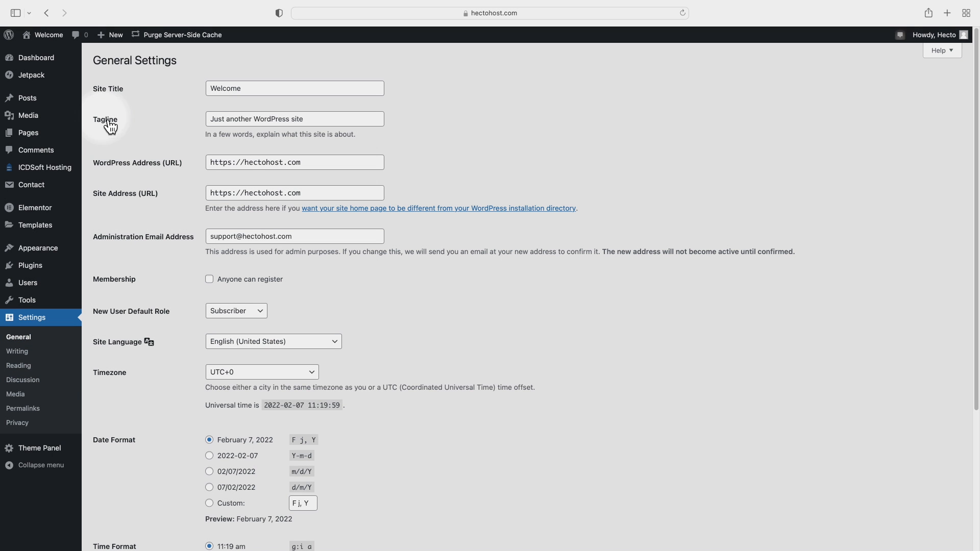
type("Hect")
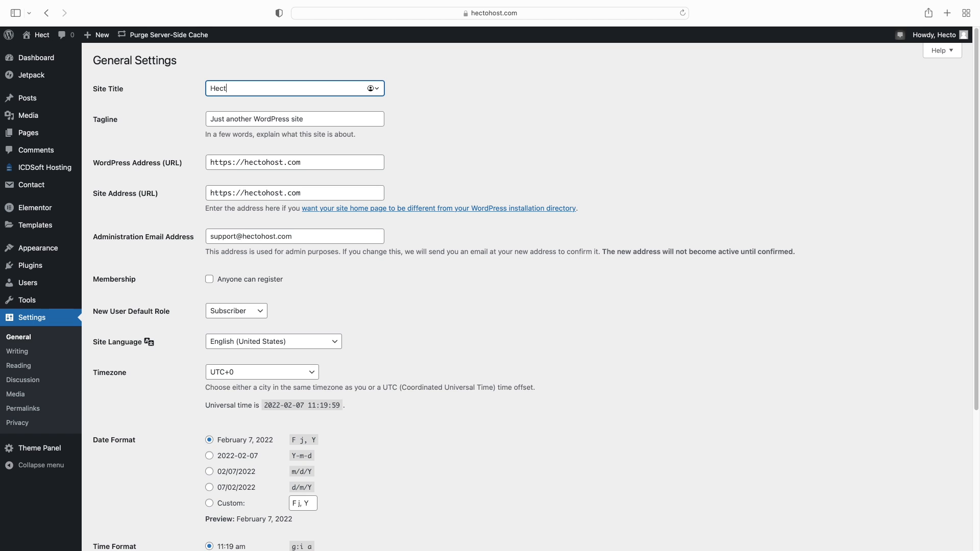
type("liable Hosting With Outstanding Customer Support")
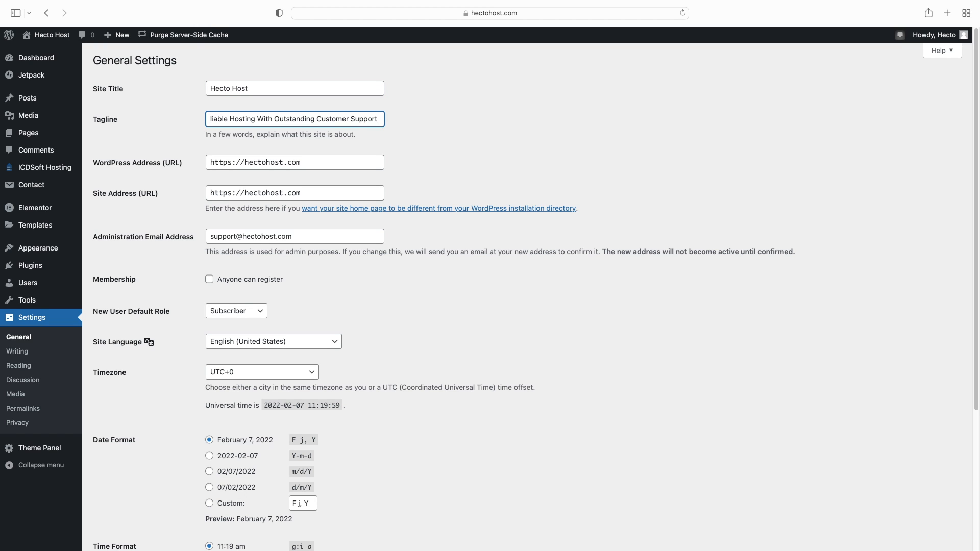
scroll("down", 3)
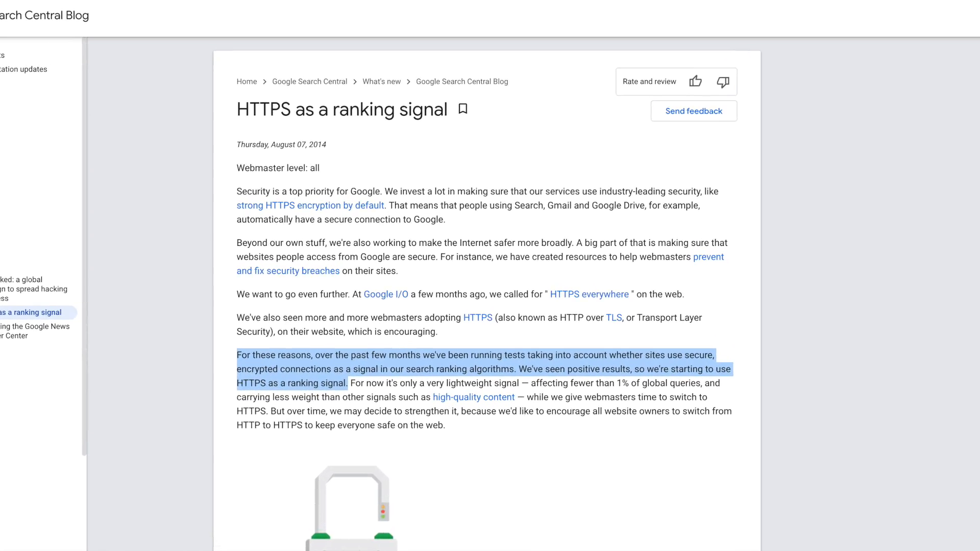
scroll("down", 3)
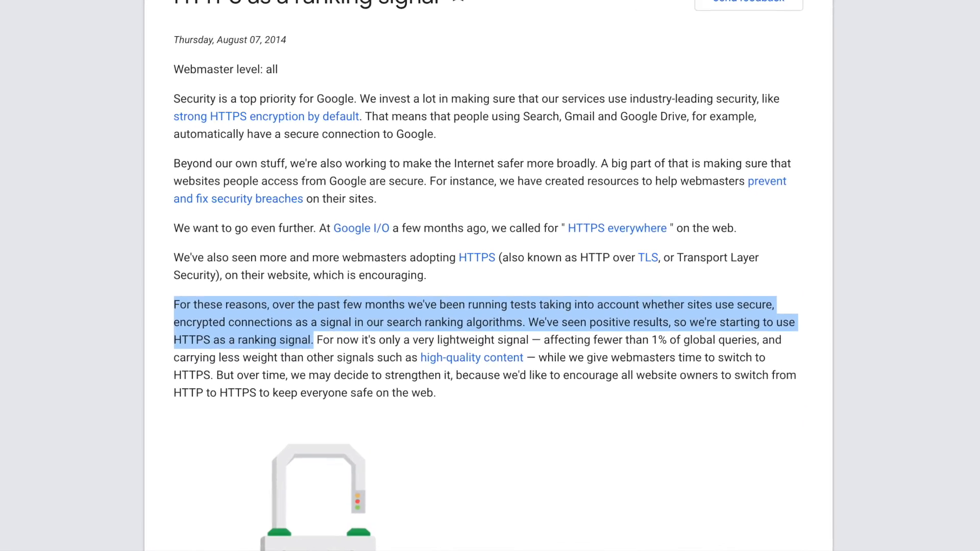
scroll("down", 3)
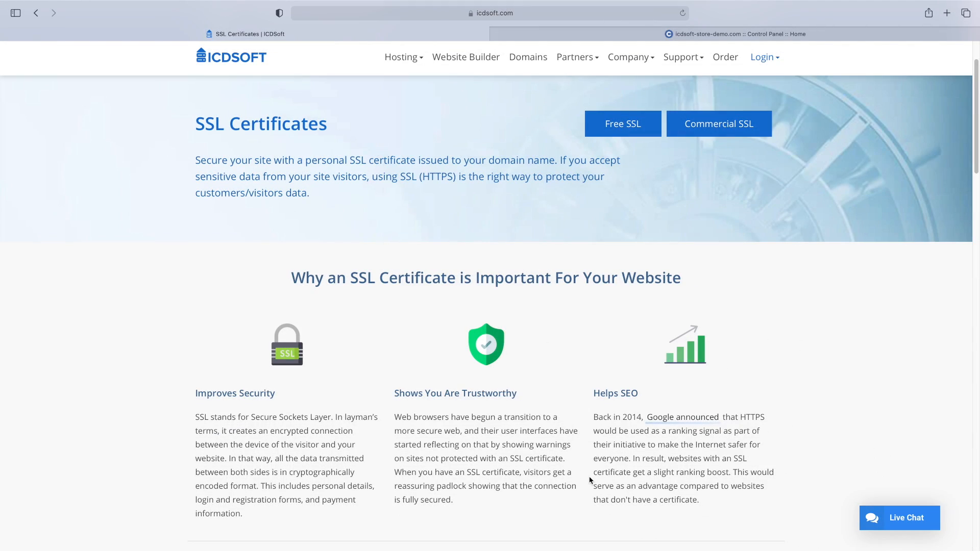
mouse_move(486, 216)
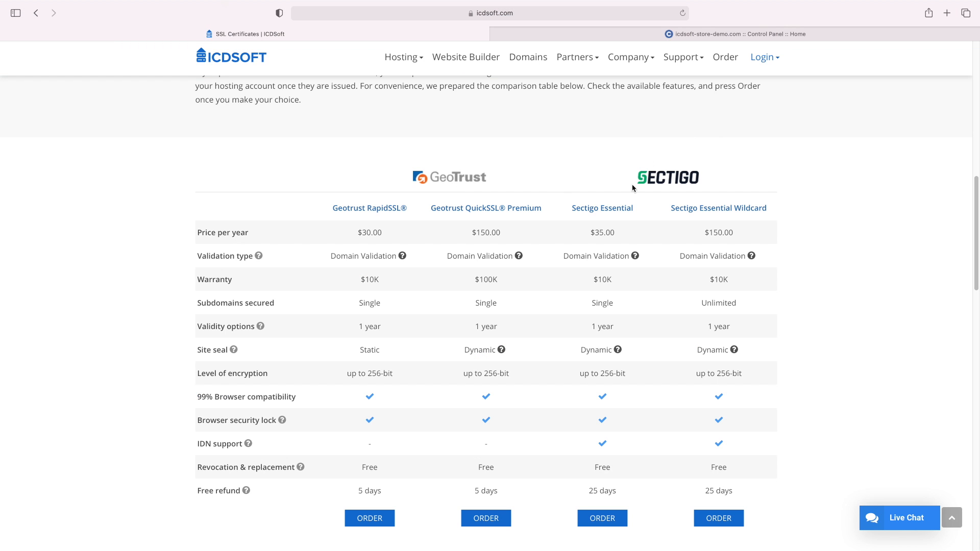
mouse_move(652, 188)
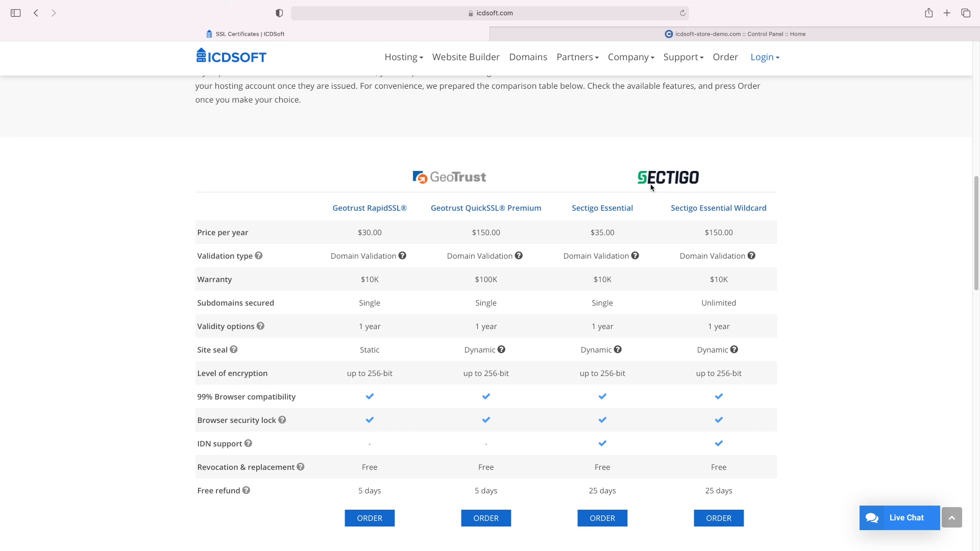
scroll("down", 3)
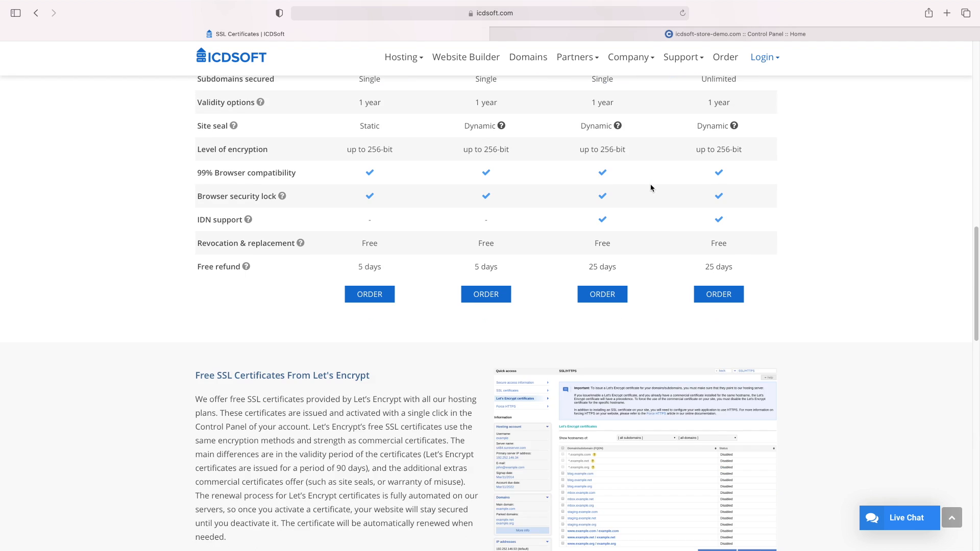
scroll("down", 3)
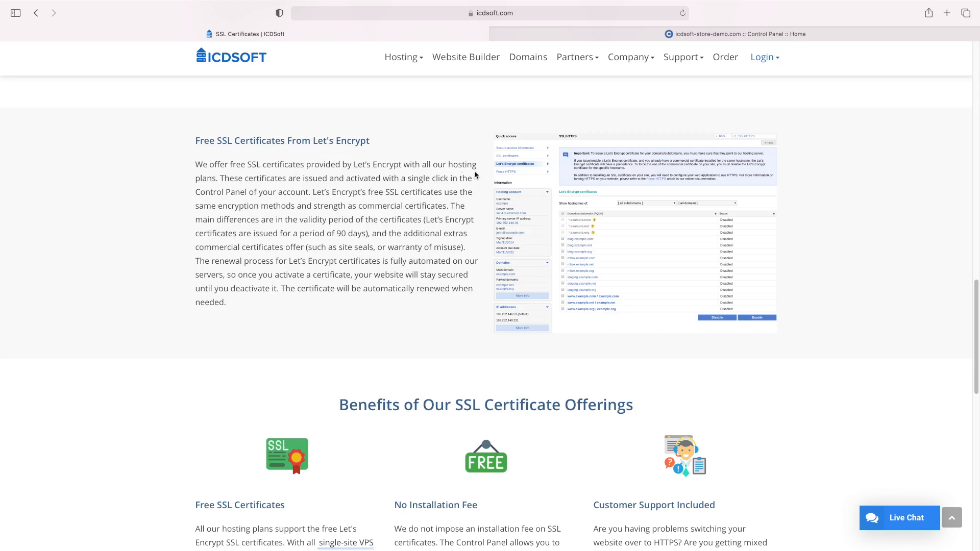
double_click(282, 140)
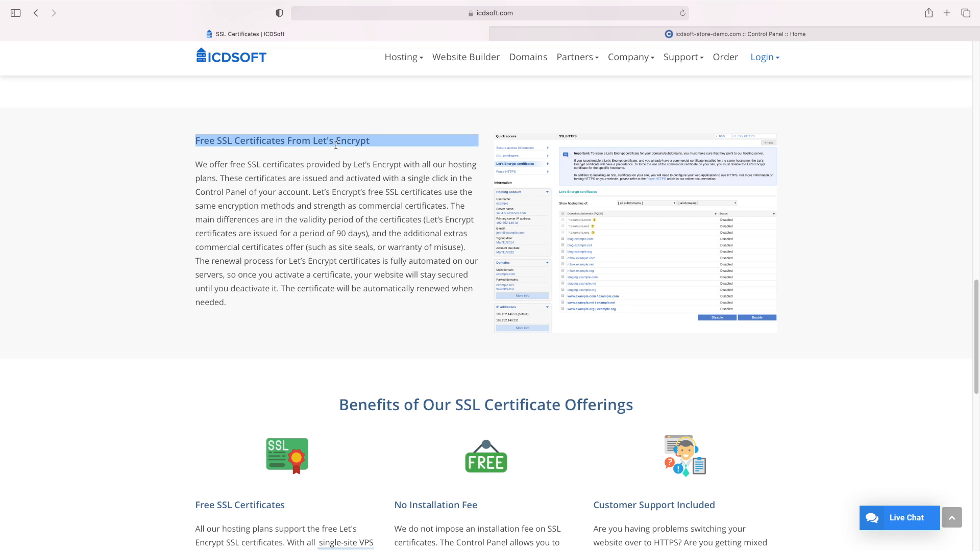
left_click(266, 178)
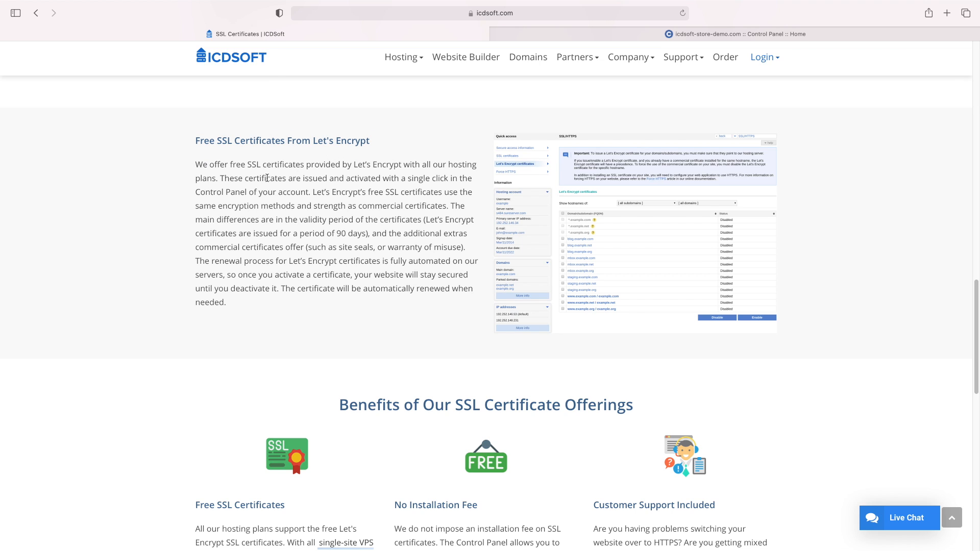
mouse_move(298, 205)
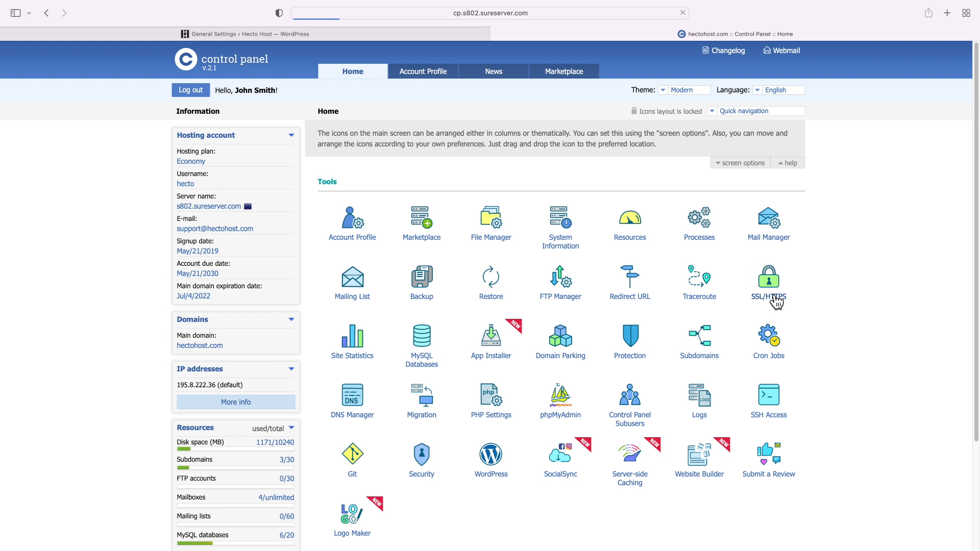
left_click(768, 278)
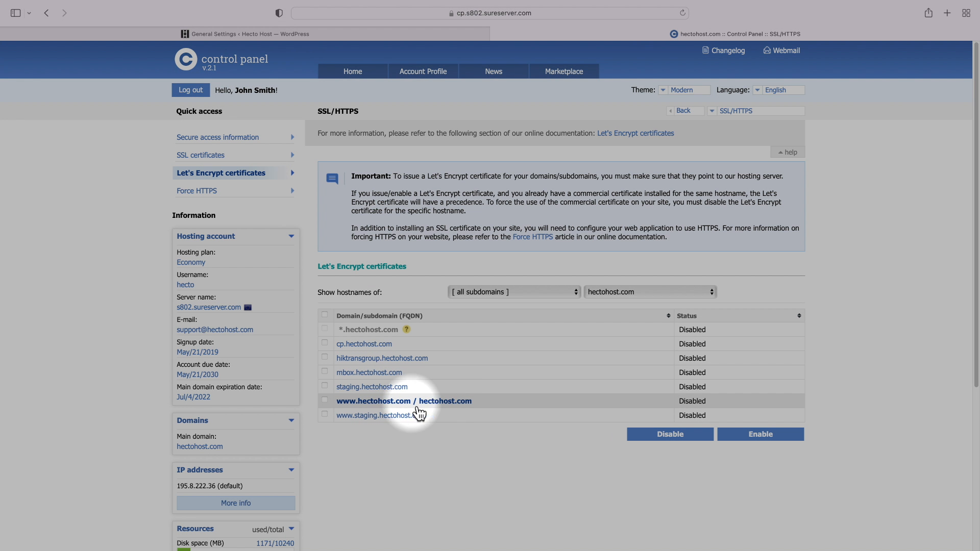
left_click(324, 402)
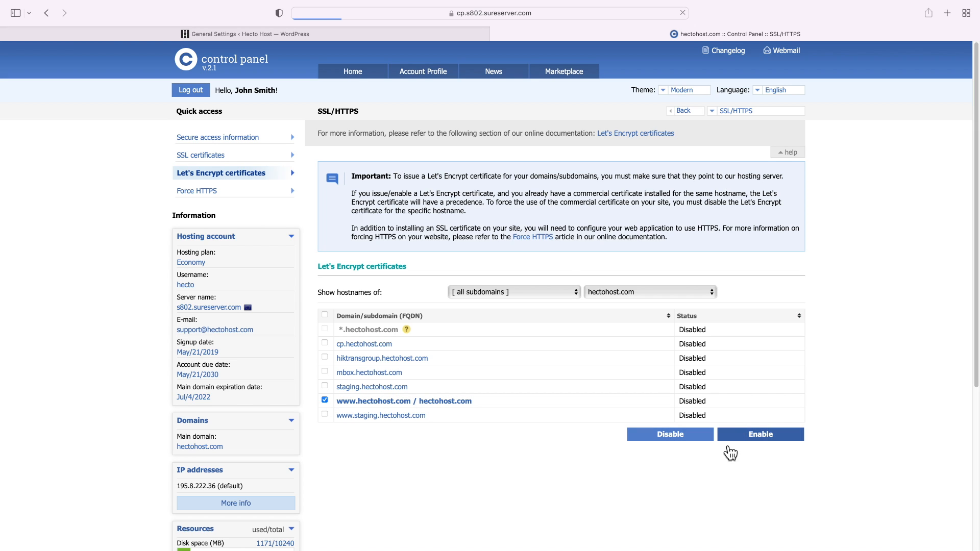
left_click(759, 435)
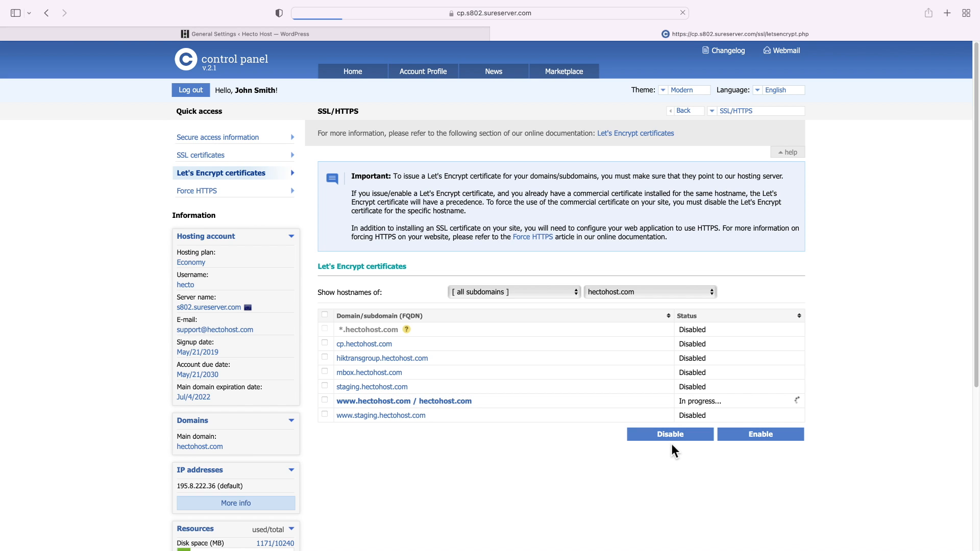
left_click(760, 434)
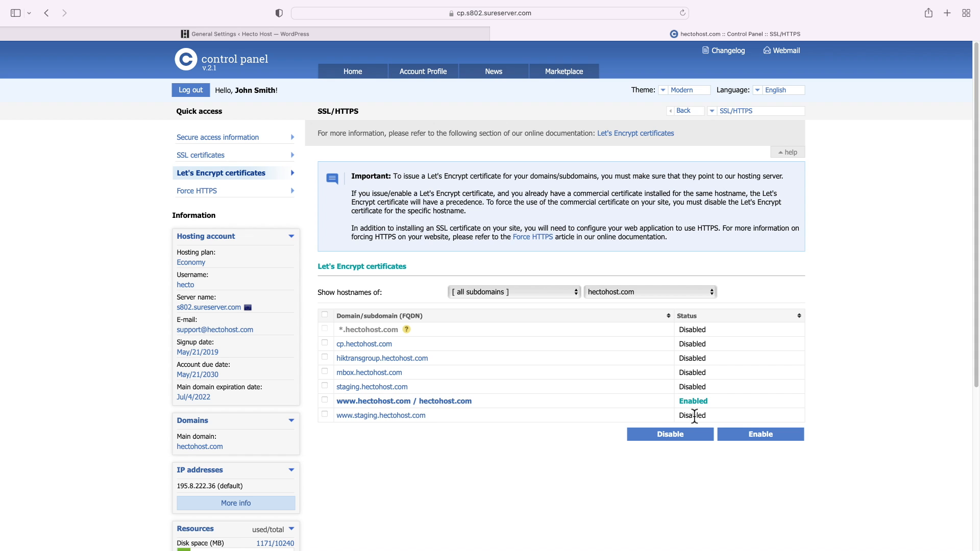
mouse_move(695, 416)
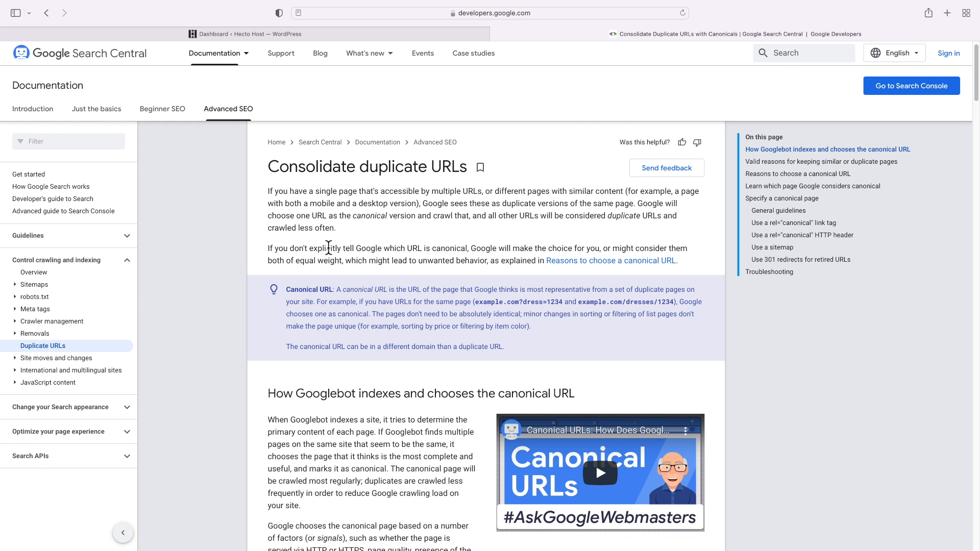
left_click_drag(267, 191, 371, 197)
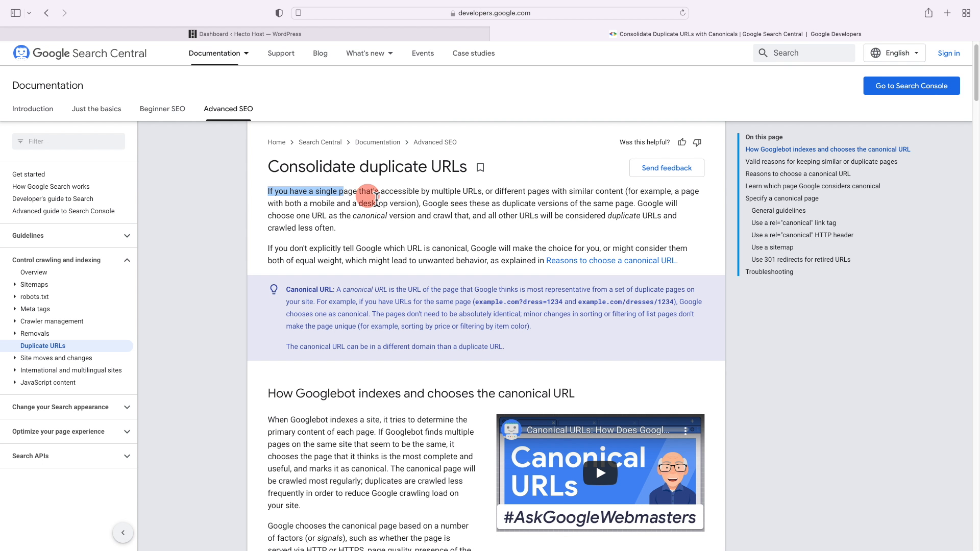
left_click_drag(369, 197, 641, 203)
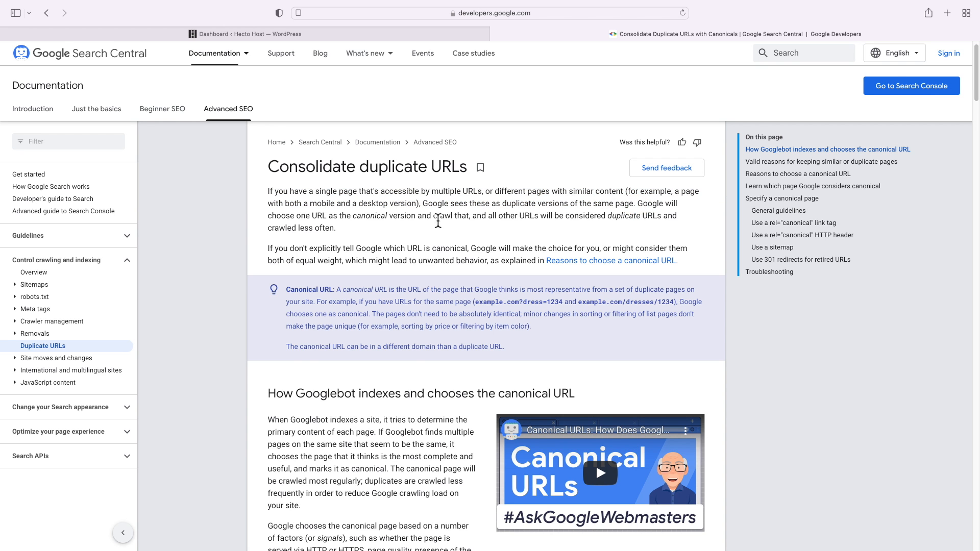
scroll("down", 3)
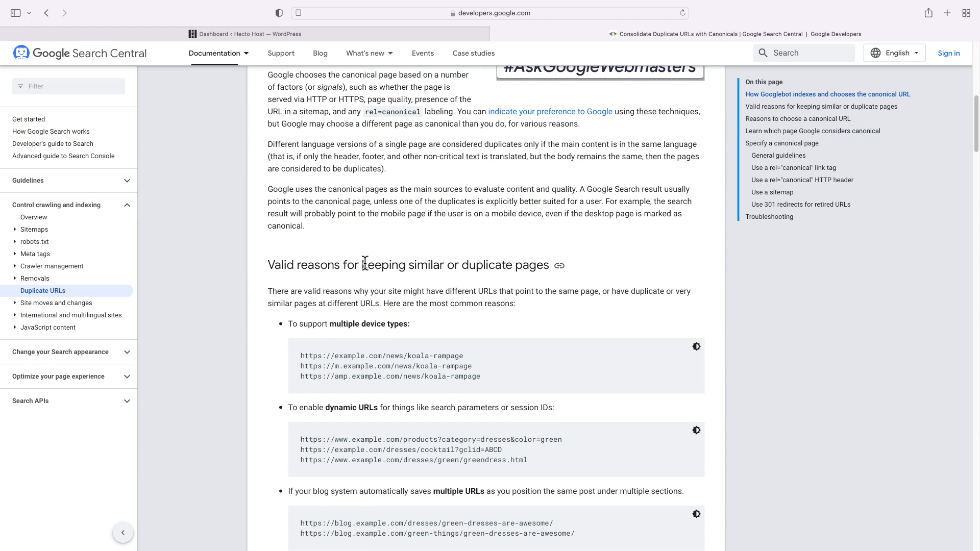
scroll("down", 3)
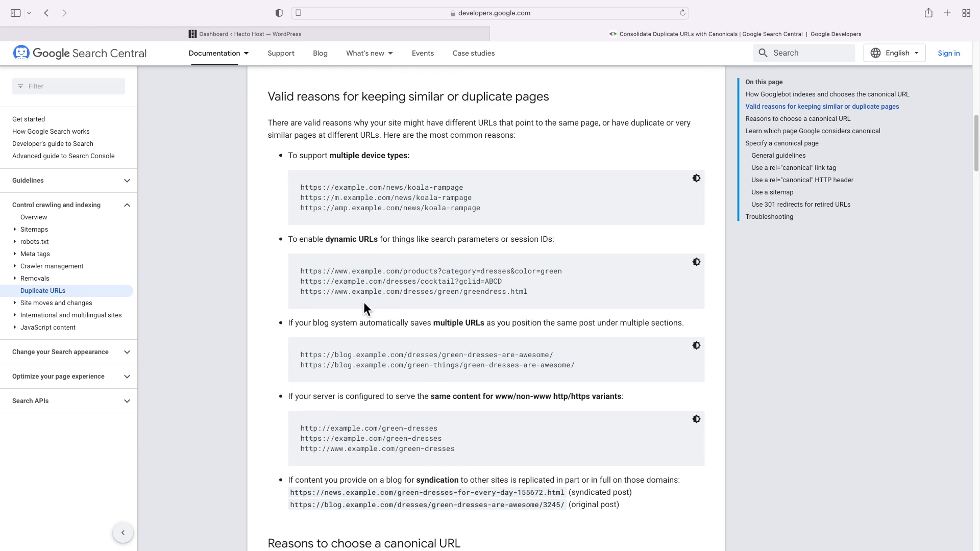
double_click(363, 449)
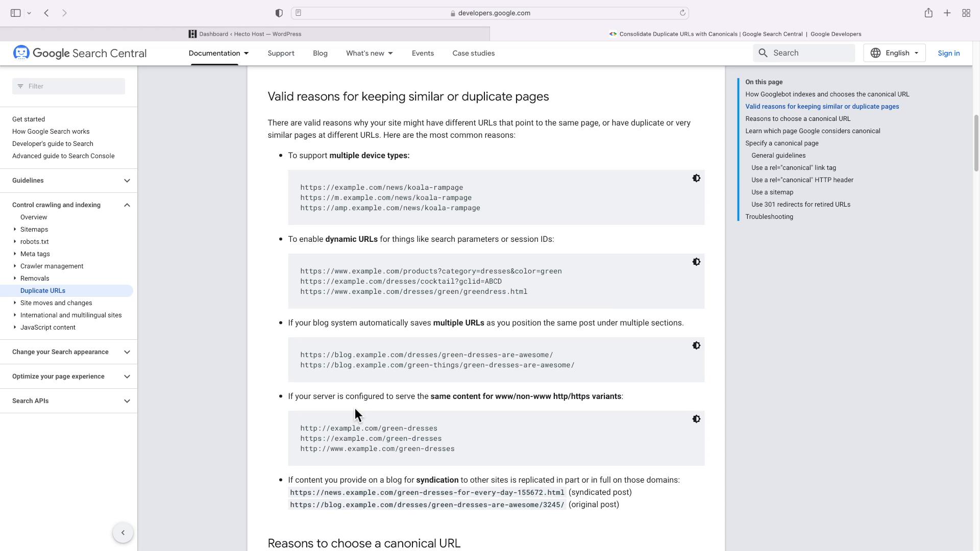
scroll("down", 3)
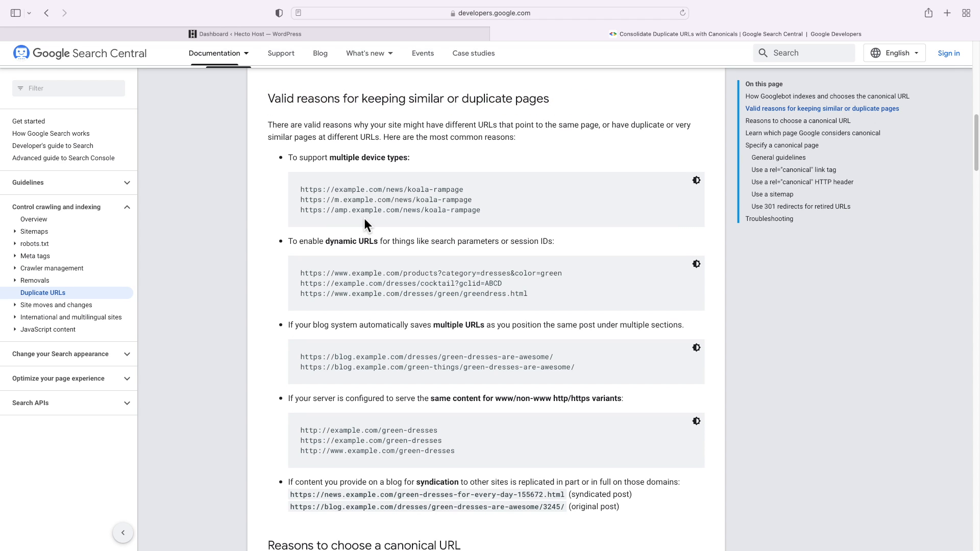
mouse_move(364, 227)
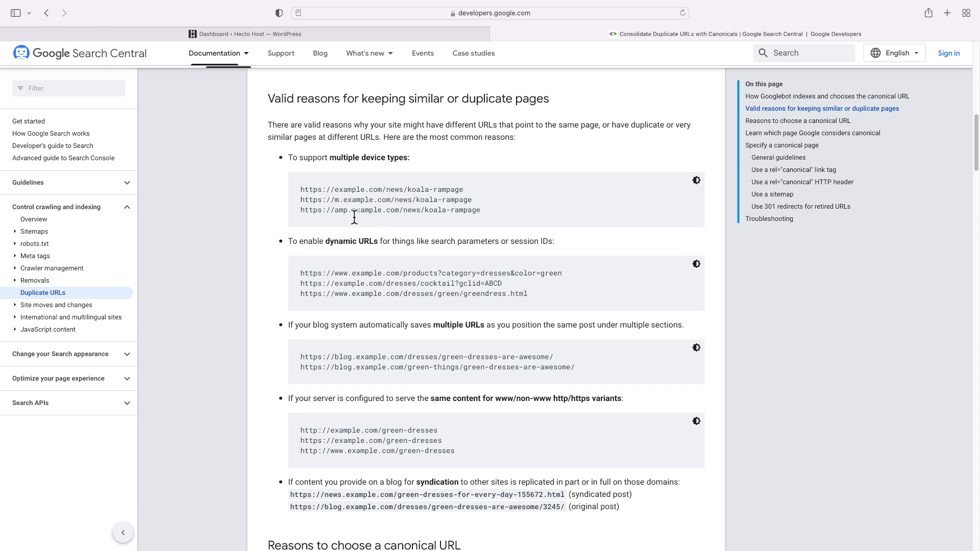
scroll("down", 3)
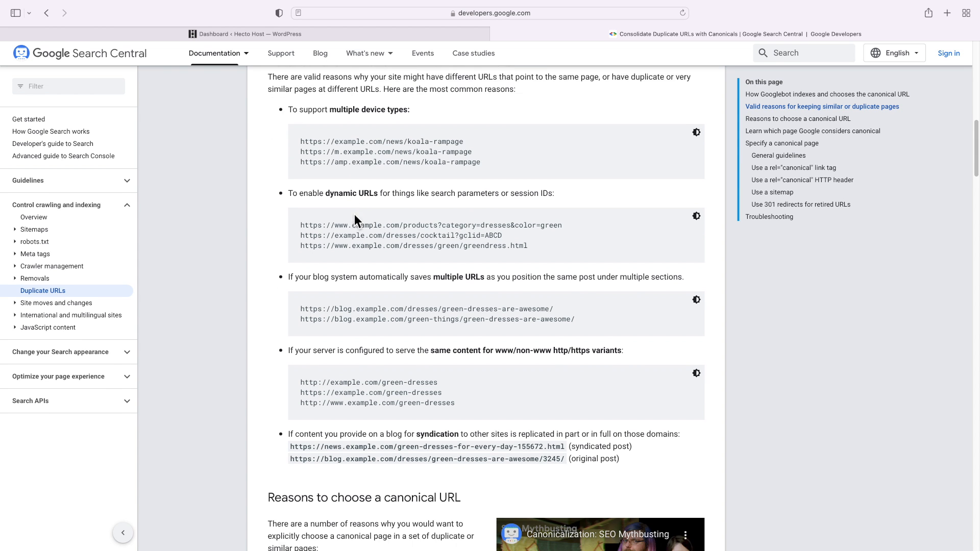
scroll("down", 3)
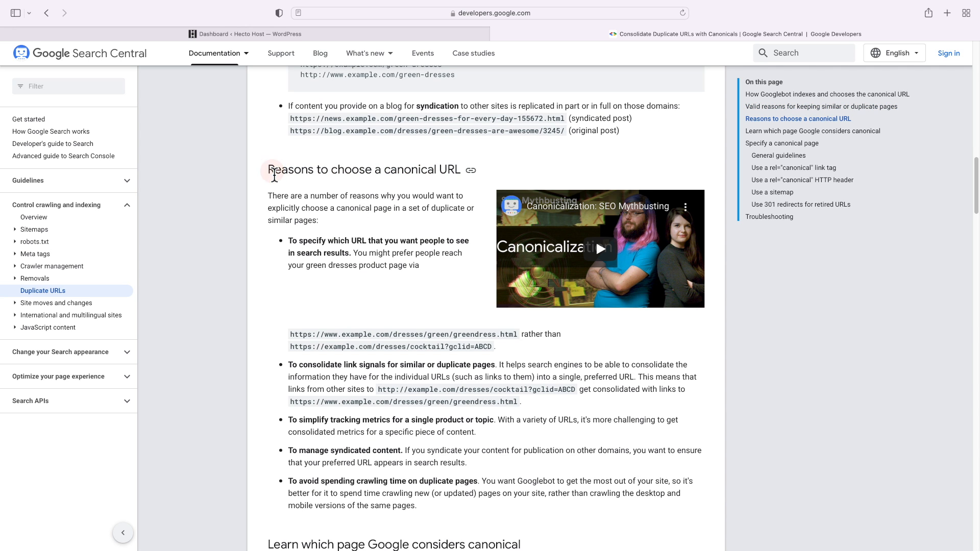
mouse_move(294, 240)
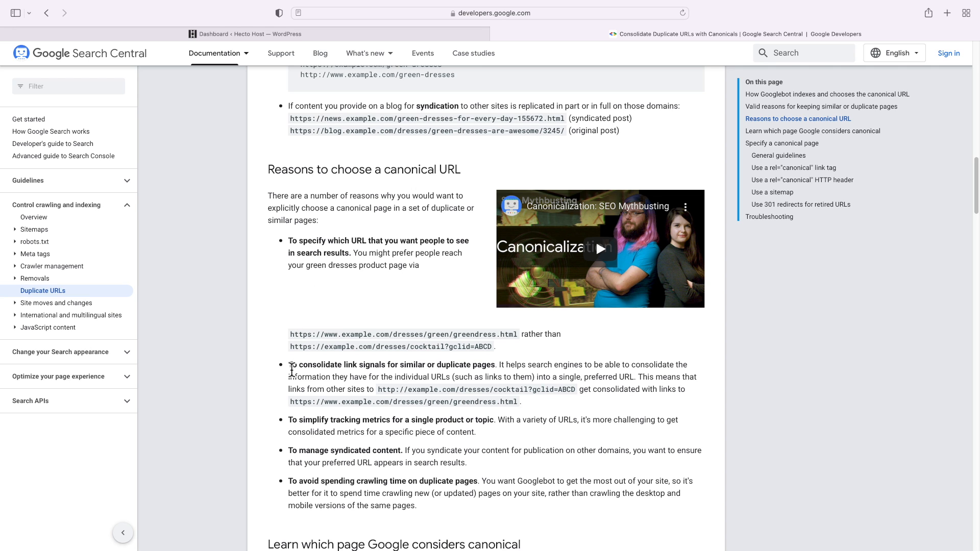
left_click_drag(289, 365, 497, 365)
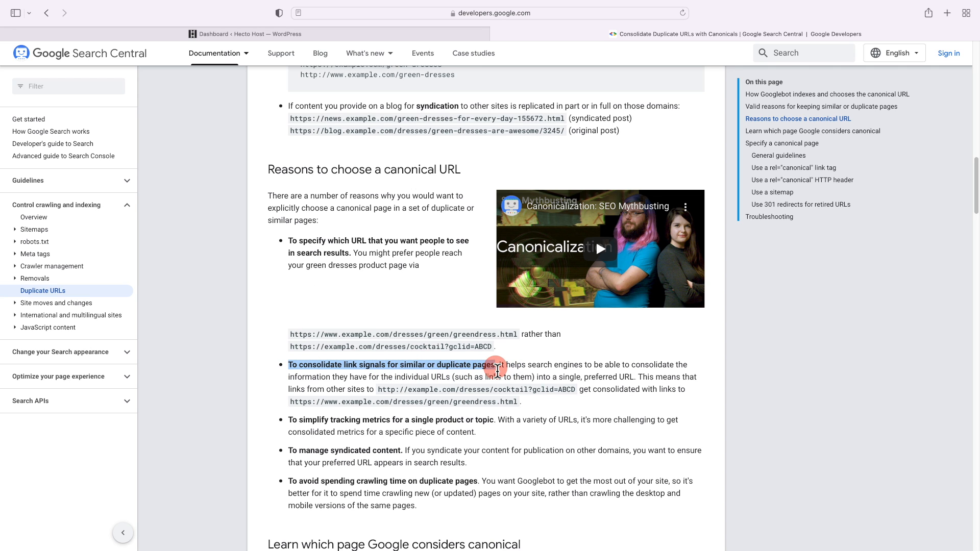
left_click(477, 432)
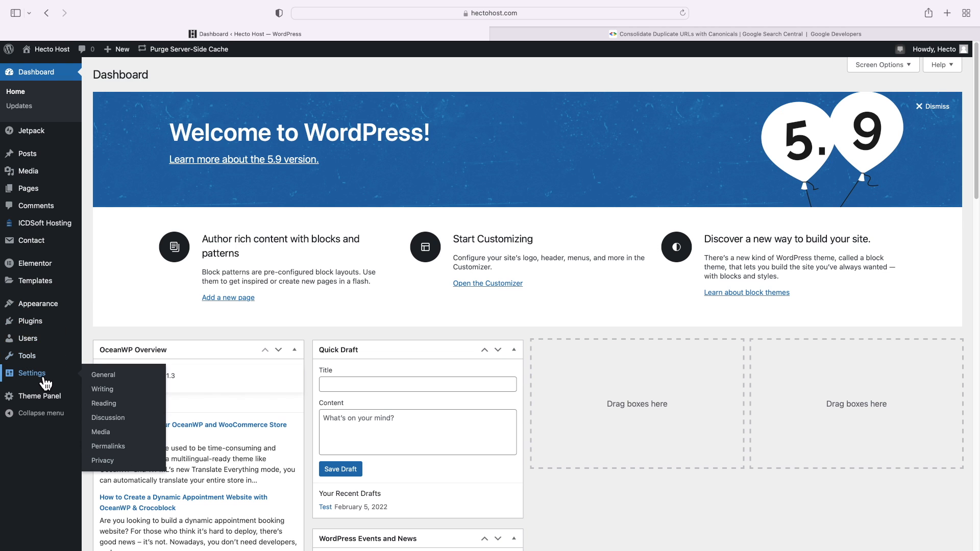
left_click(103, 374)
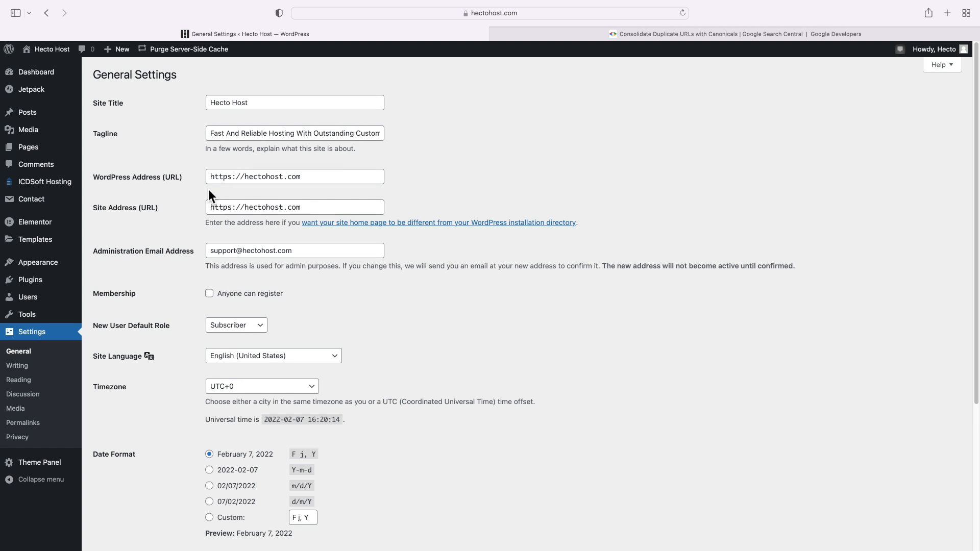
left_click(293, 207)
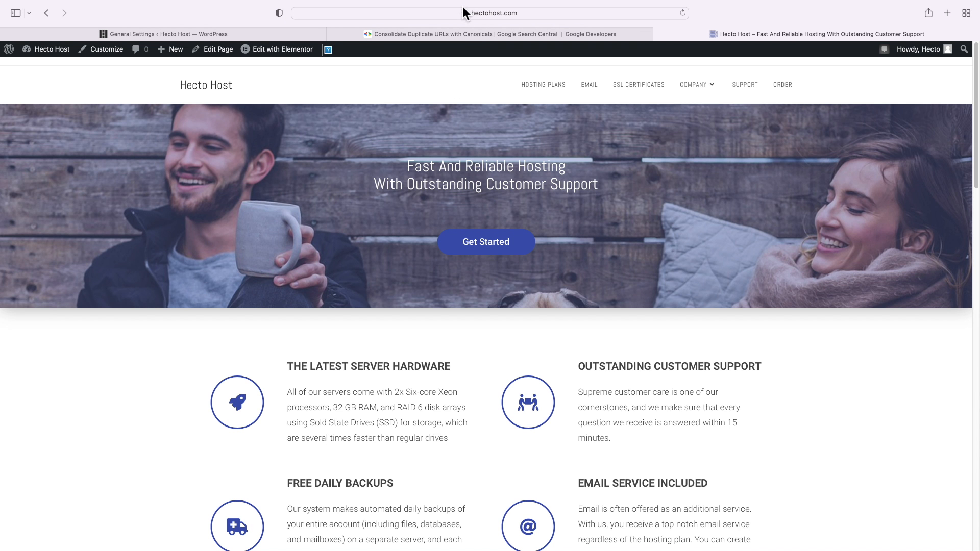
Search the homepage's source in Web Inspector for 'canonical'
left_click(488, 13)
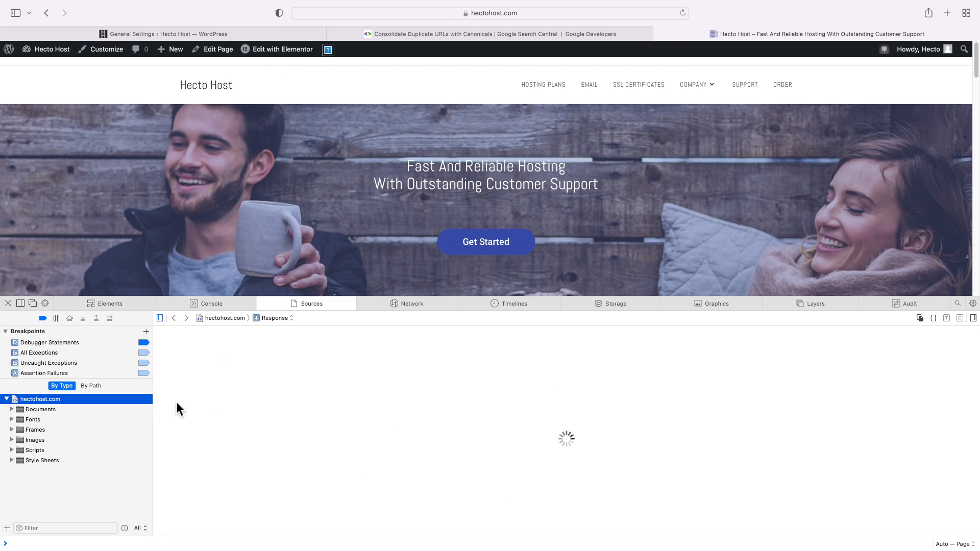
type("canonical")
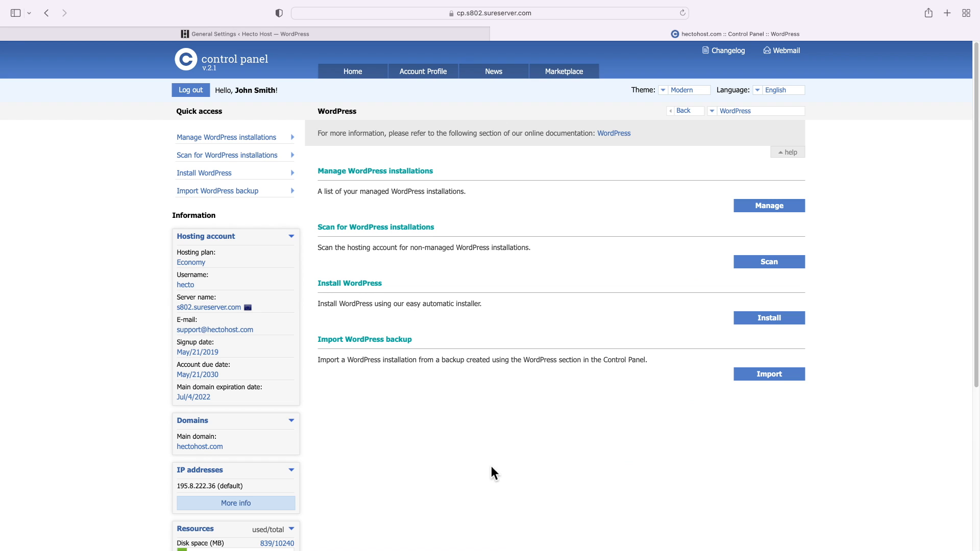
Create a staging copy of the Hecto Host installation on the test subdomain and return home
left_click(767, 205)
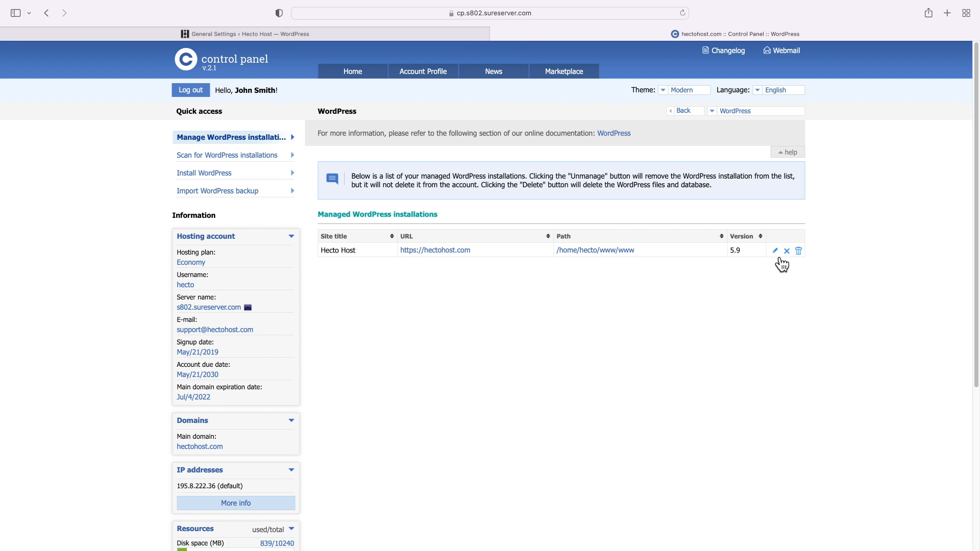
left_click(774, 251)
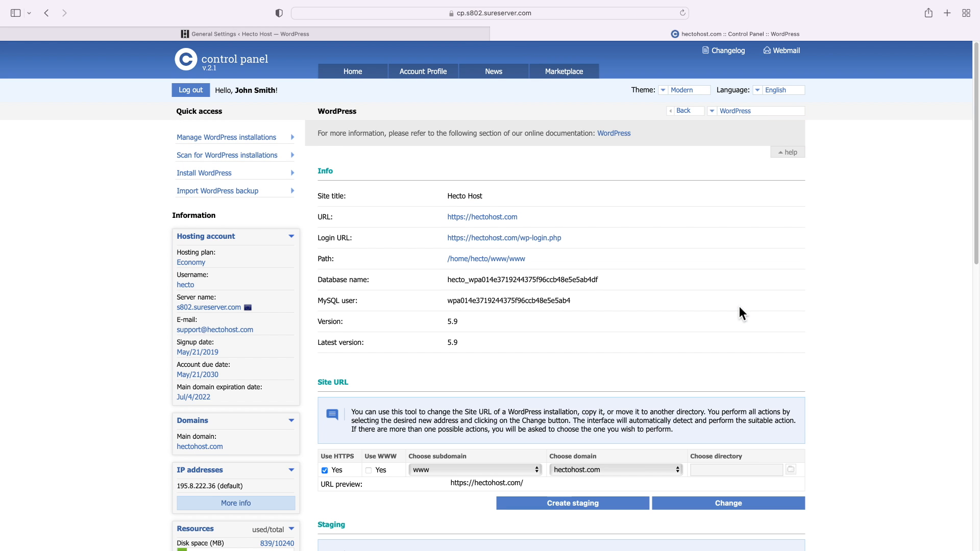
scroll("down", 3)
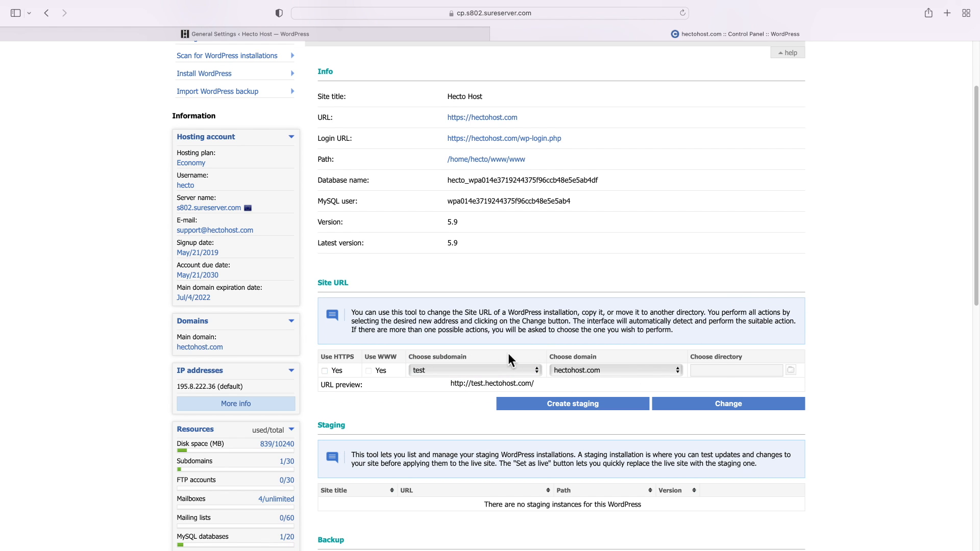
left_click(572, 403)
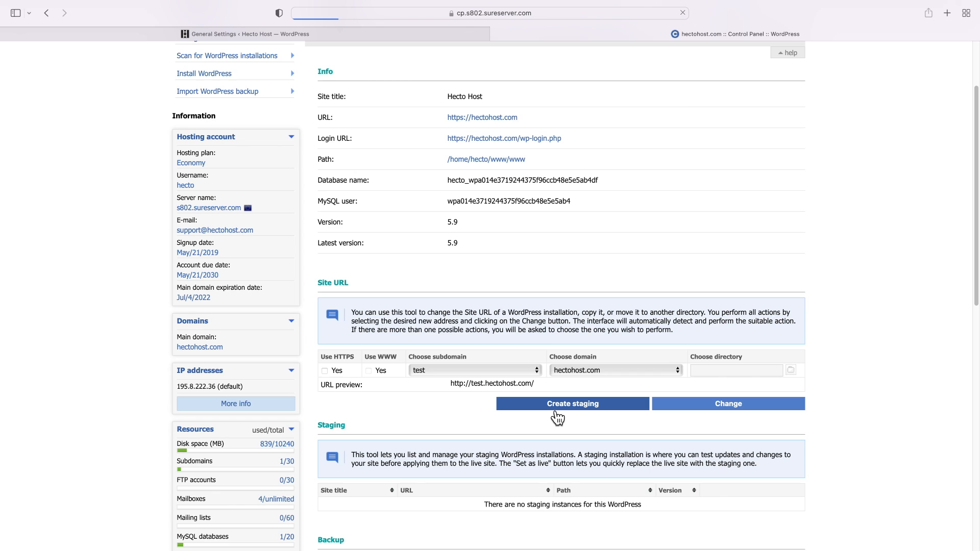
left_click(572, 403)
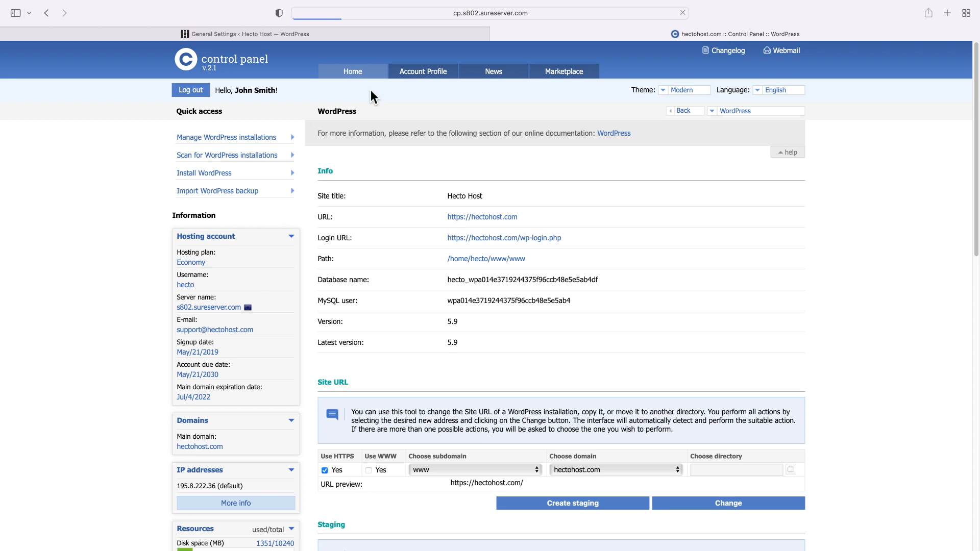
left_click(352, 71)
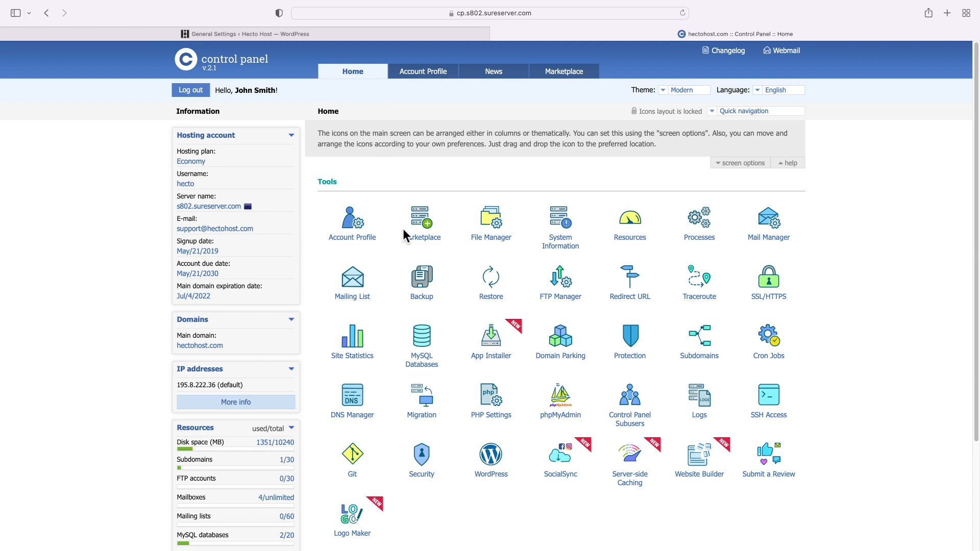
mouse_move(587, 321)
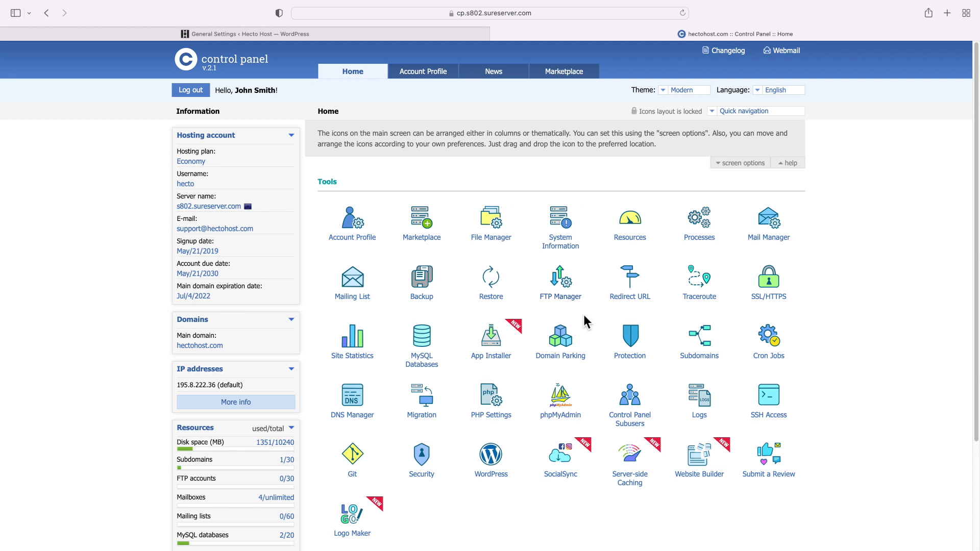
Start digest password protection for the test folder with user name 'hecto'
left_click(630, 339)
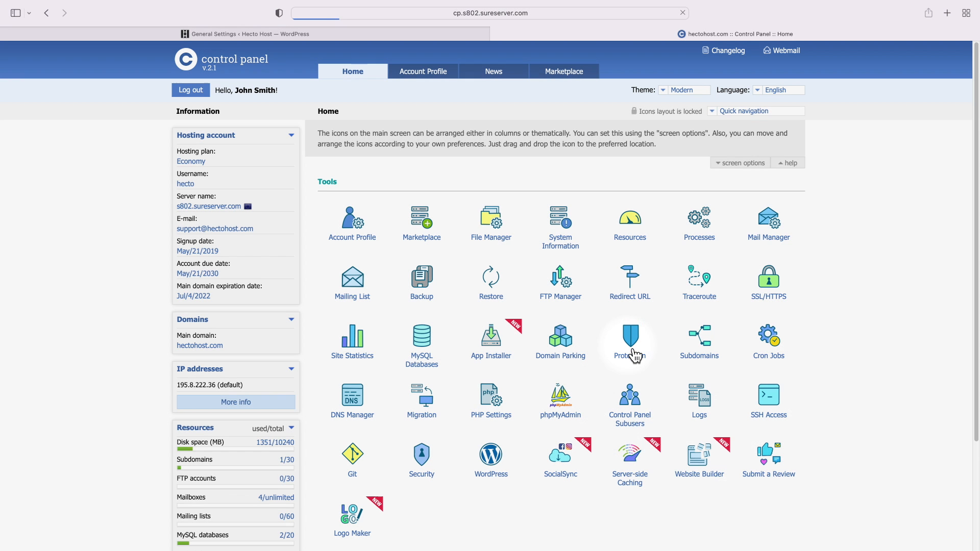
left_click(628, 336)
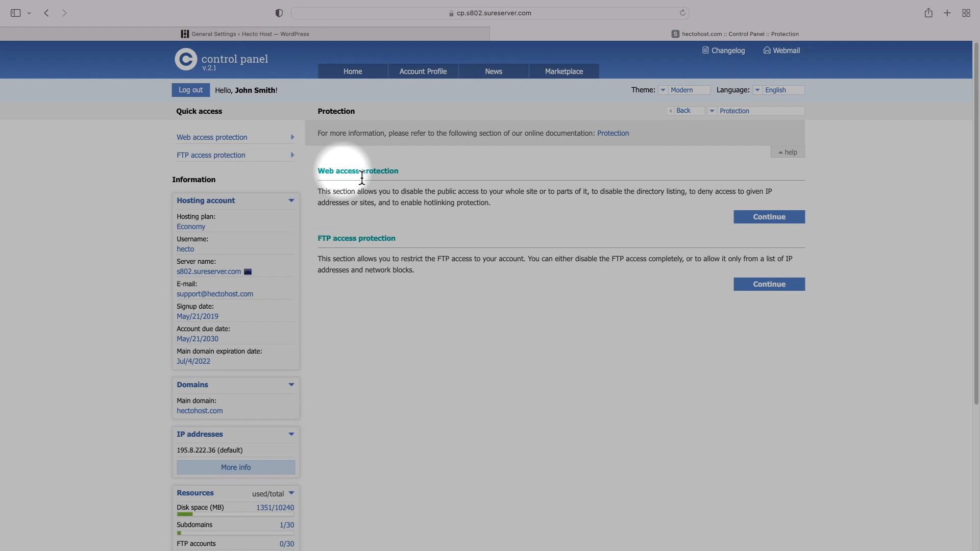
left_click(768, 216)
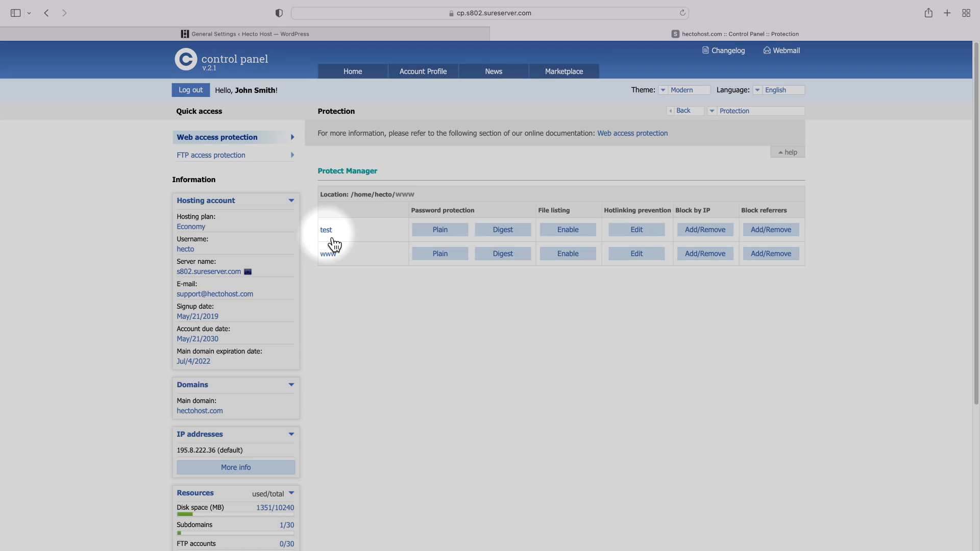
left_click(502, 230)
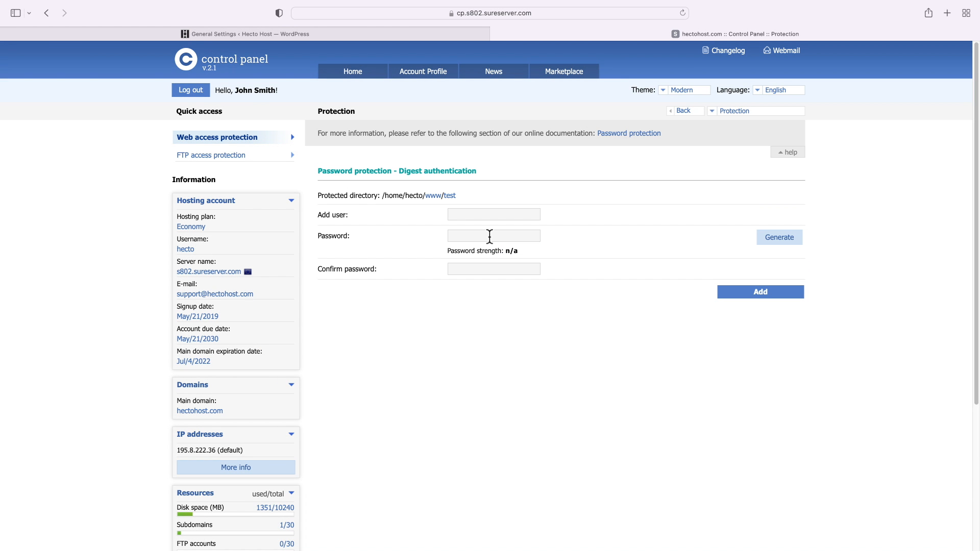
type("hecto")
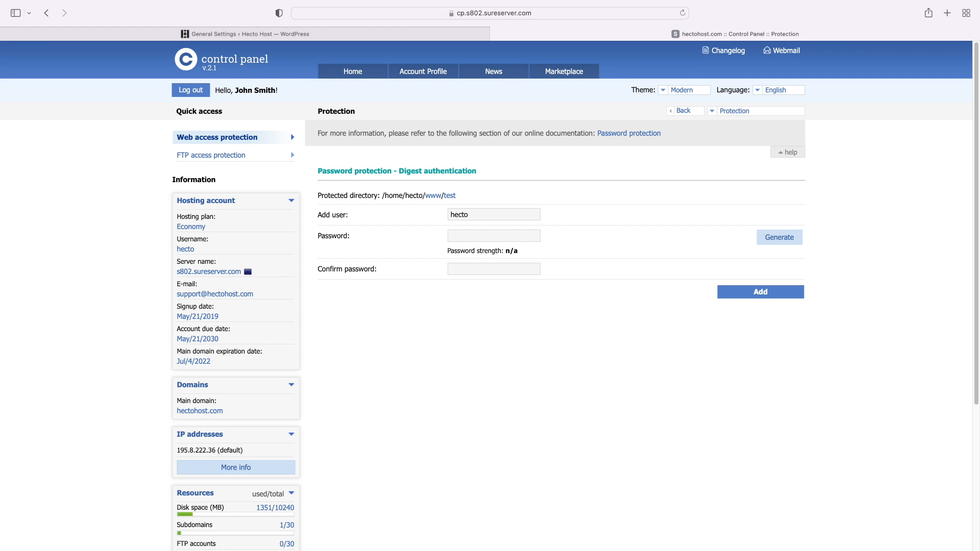
right_click(491, 315)
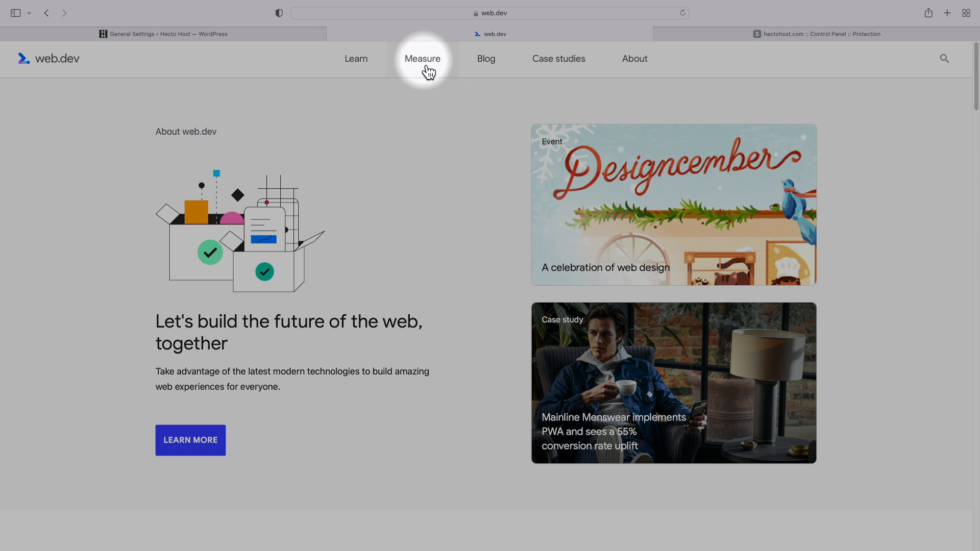
left_click(422, 58)
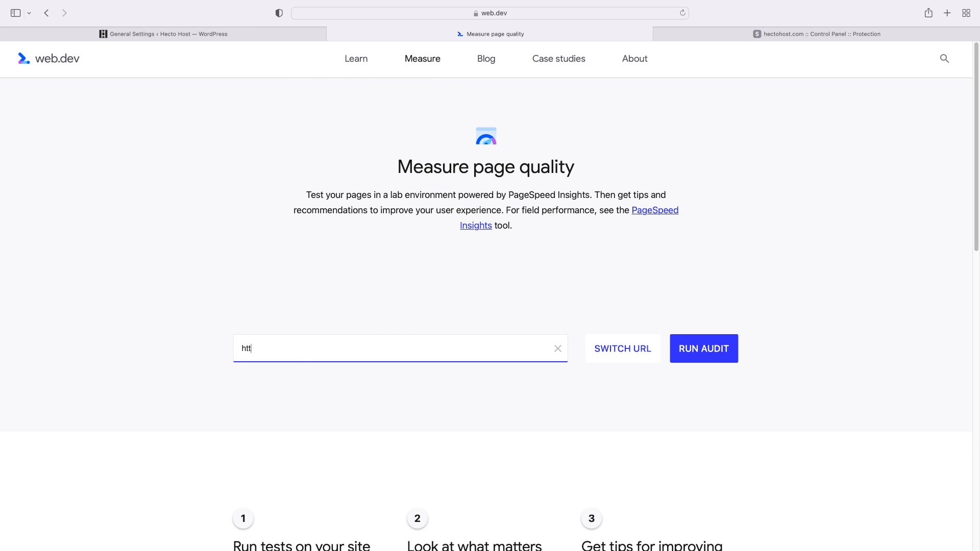
type("https://hectohost.com")
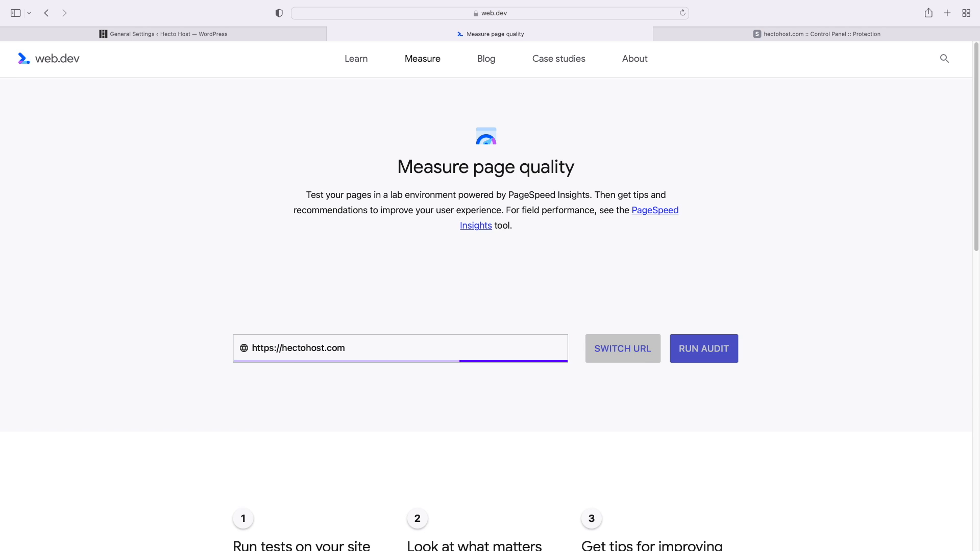
left_click(703, 348)
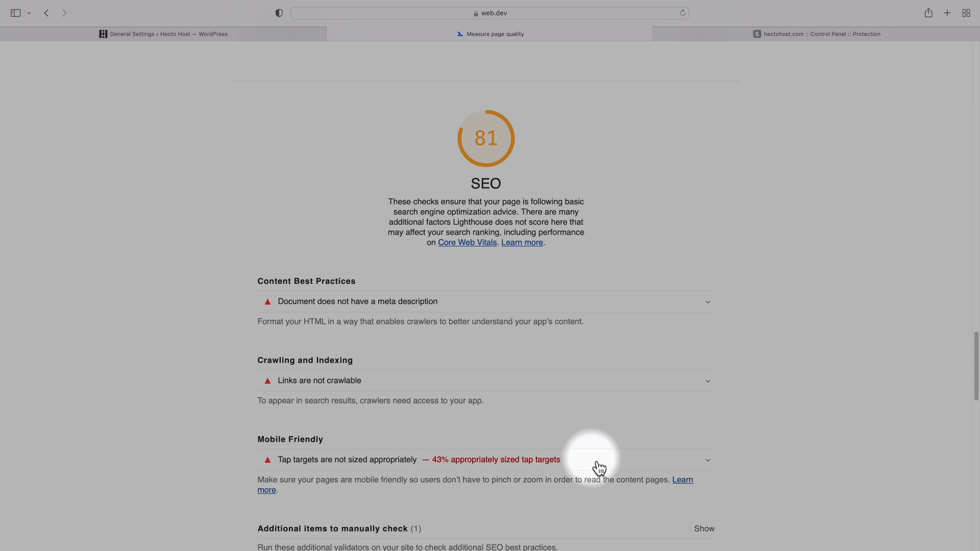
mouse_move(399, 315)
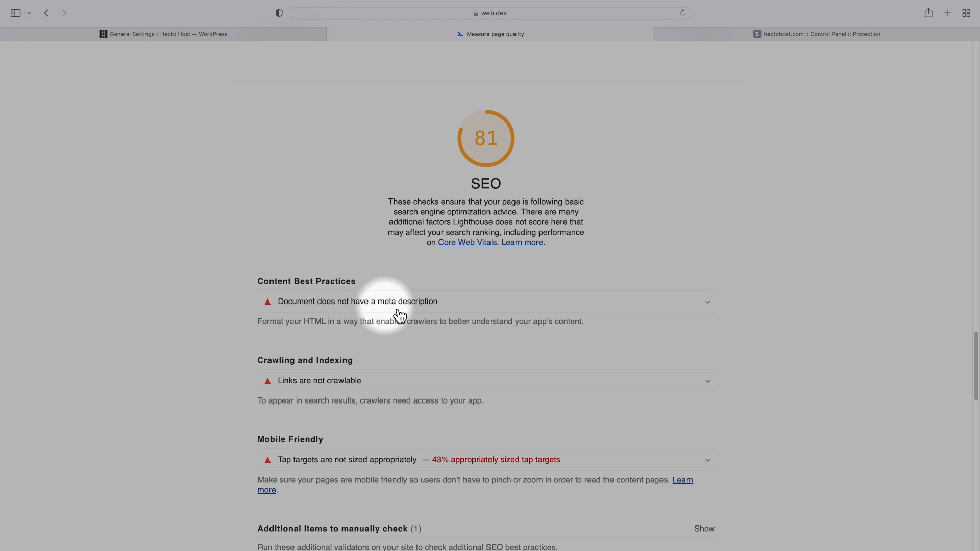
left_click(357, 301)
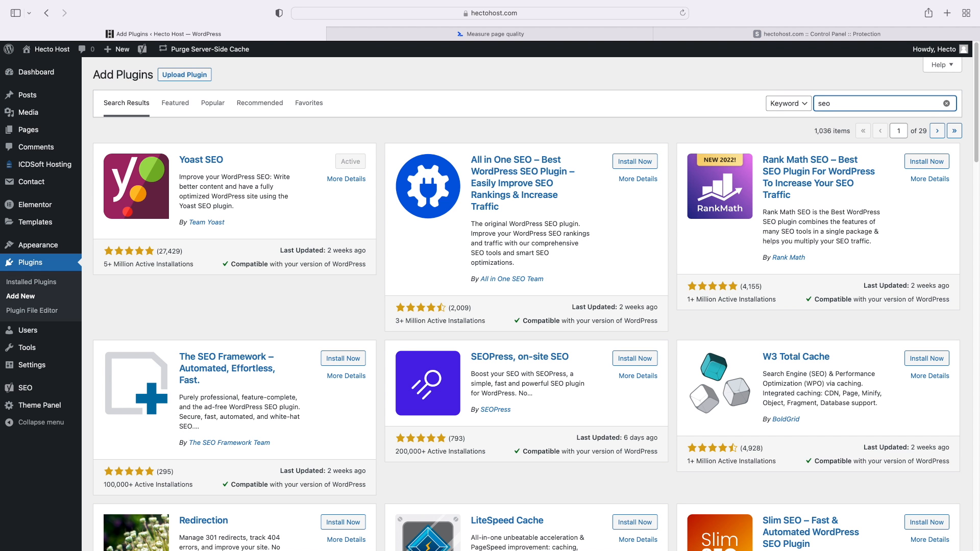
mouse_move(182, 165)
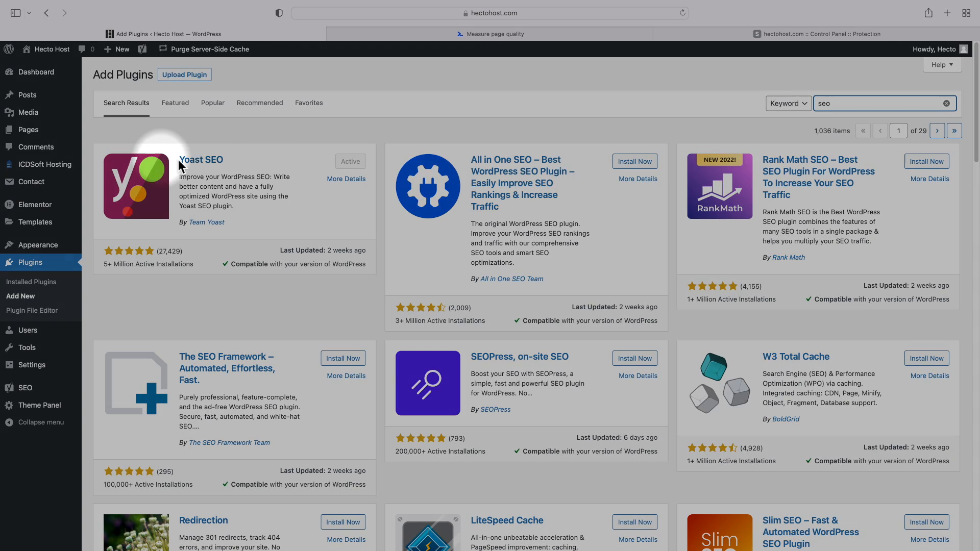
mouse_move(502, 174)
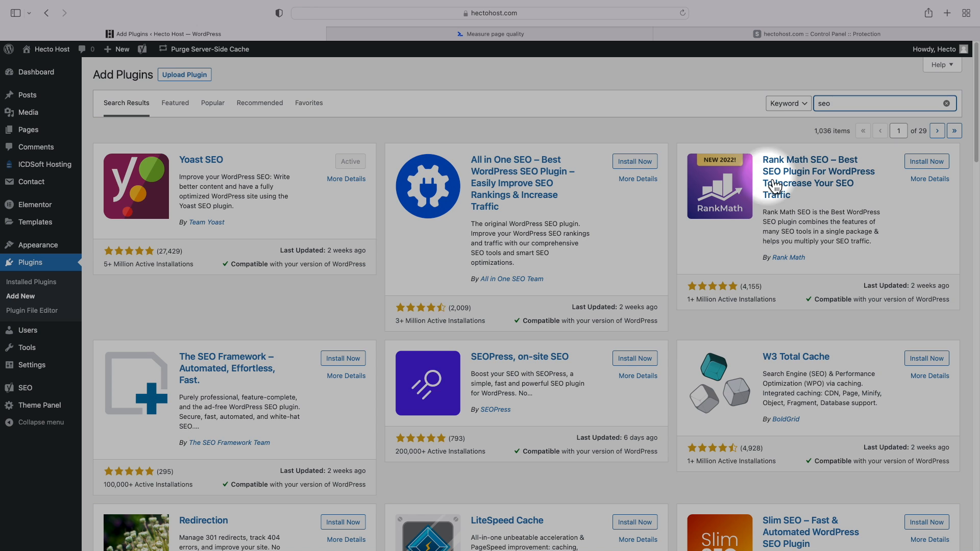
mouse_move(744, 322)
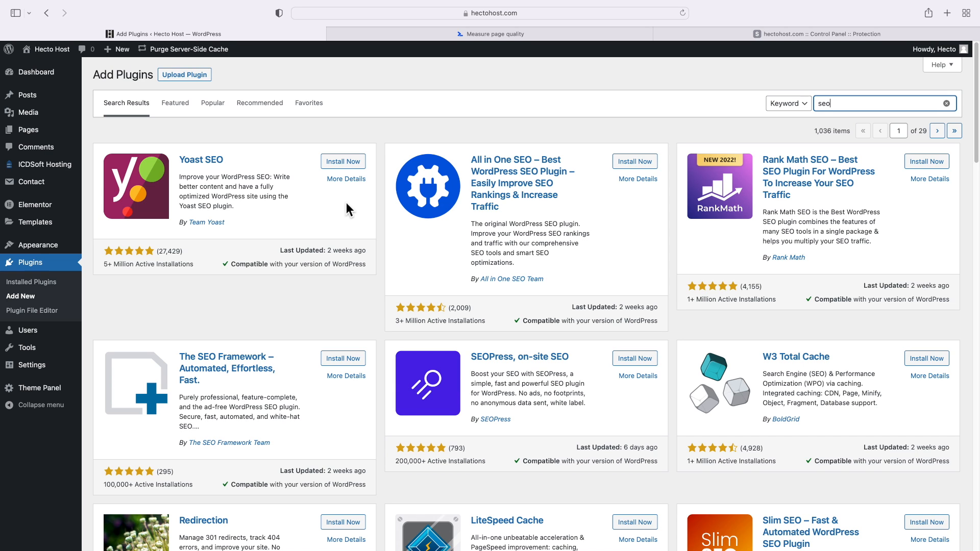
Install Yoast SEO from the plugin search results and activate it
left_click(343, 161)
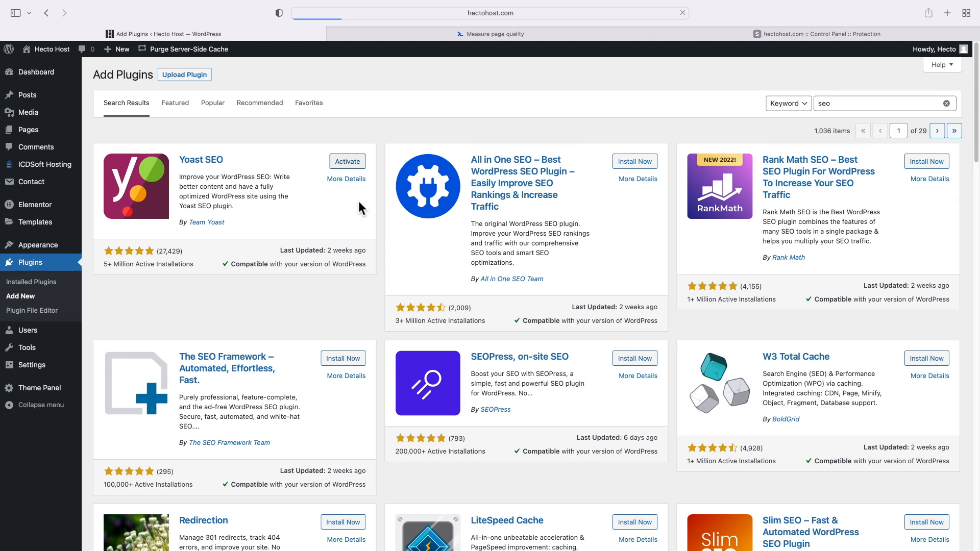
left_click(347, 162)
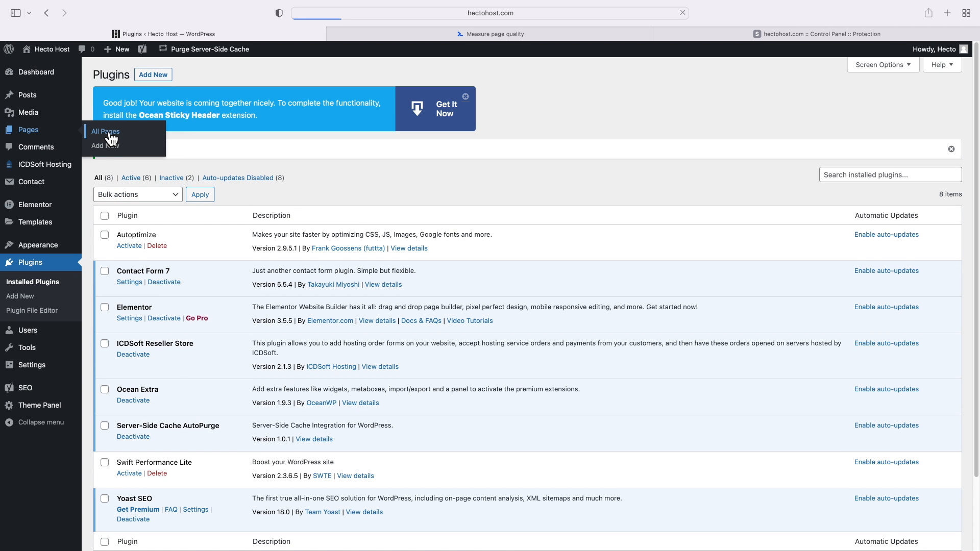
Give the Home page the Yoast meta description 'Fast And Reliable Web Hosting With Outstanding Customer Support' and update it
left_click(105, 132)
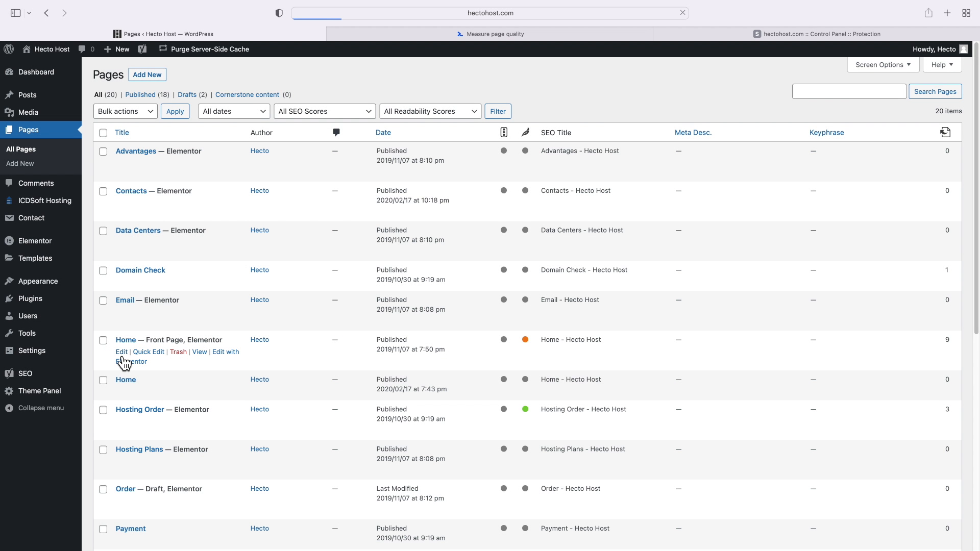
left_click(121, 352)
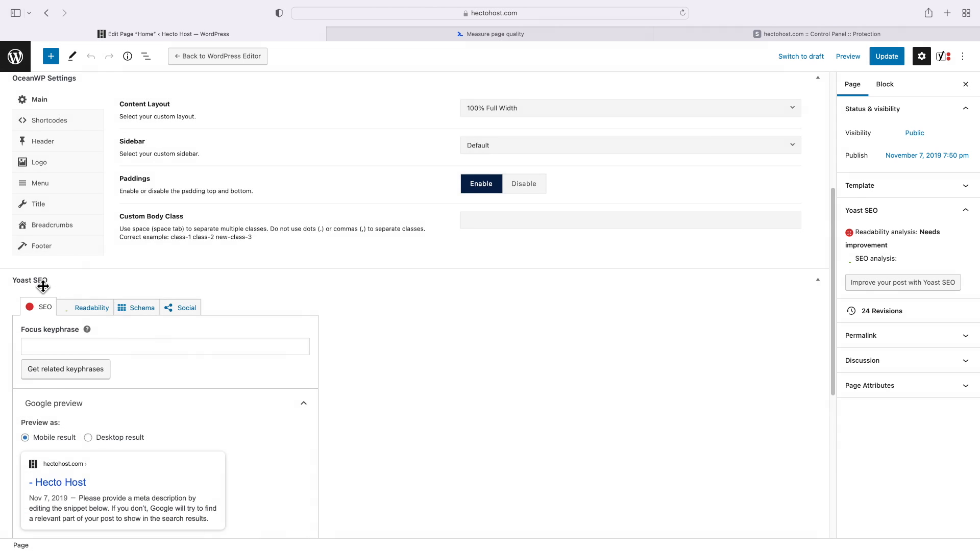
scroll("down", 3)
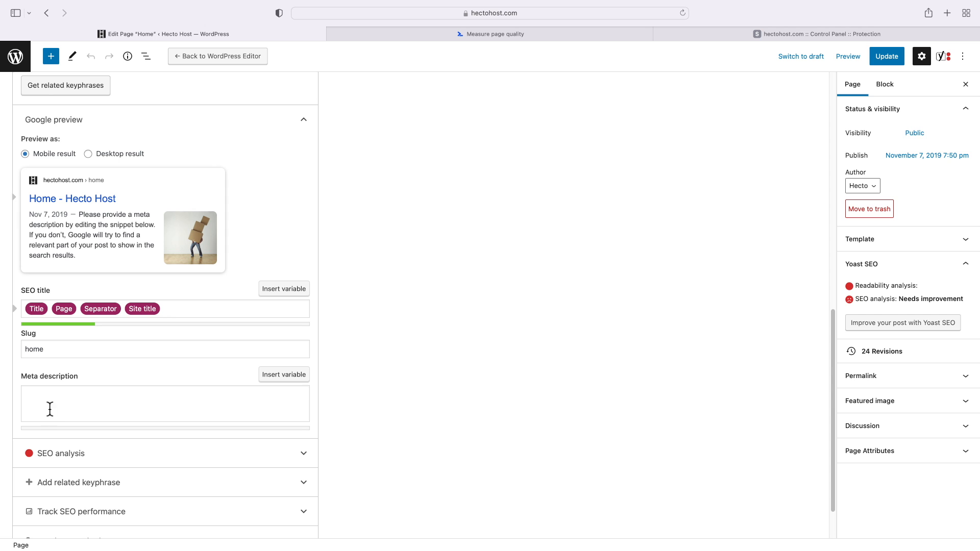
type("Fast And Reliable Web Hosting With Outstanding Customer Support")
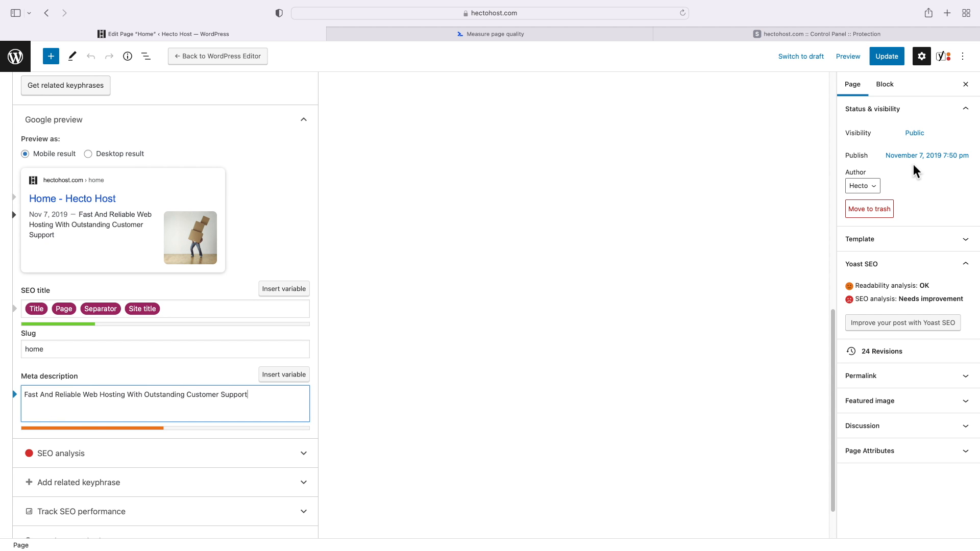
left_click(886, 56)
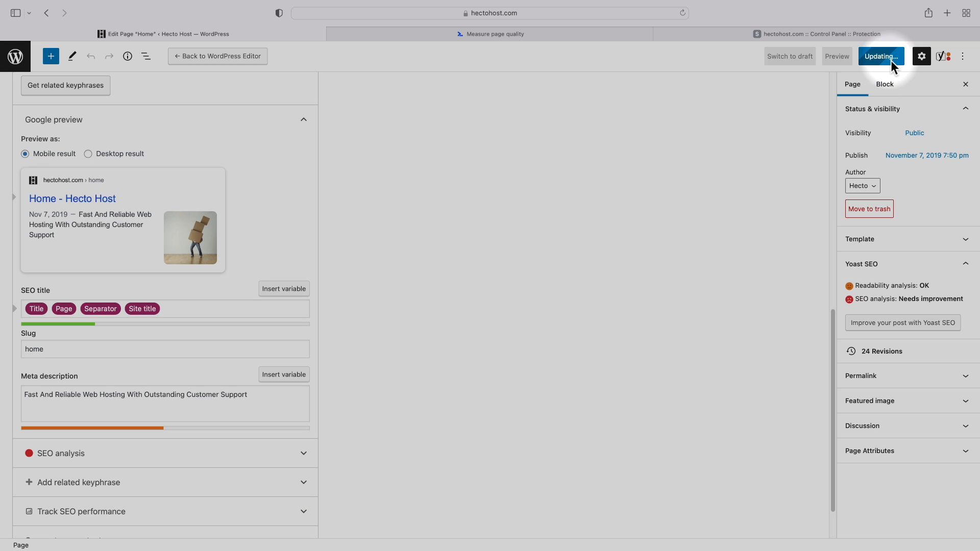
left_click(494, 32)
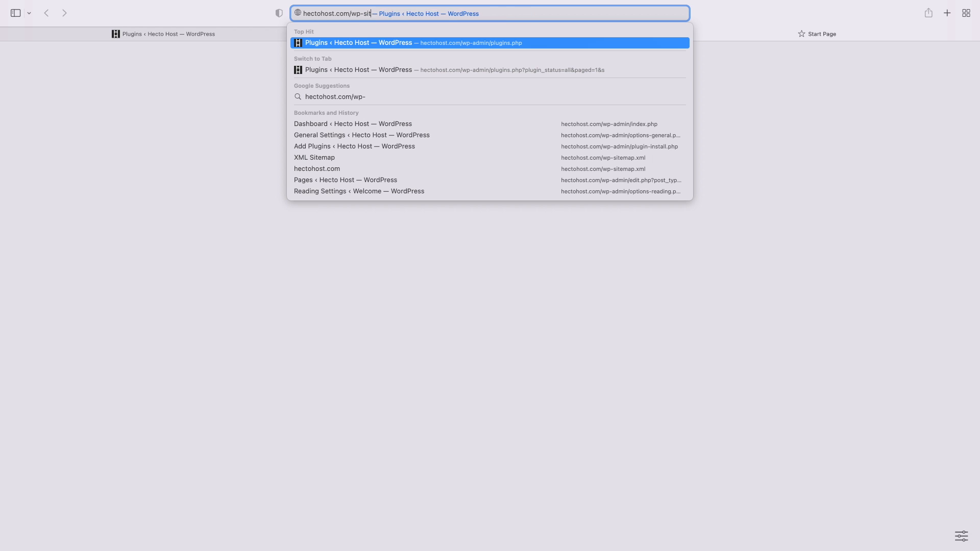
Load hectohost.com/wp-sitemap.xml to view WordPress's built-in sitemap of 18 URLs
left_click(315, 157)
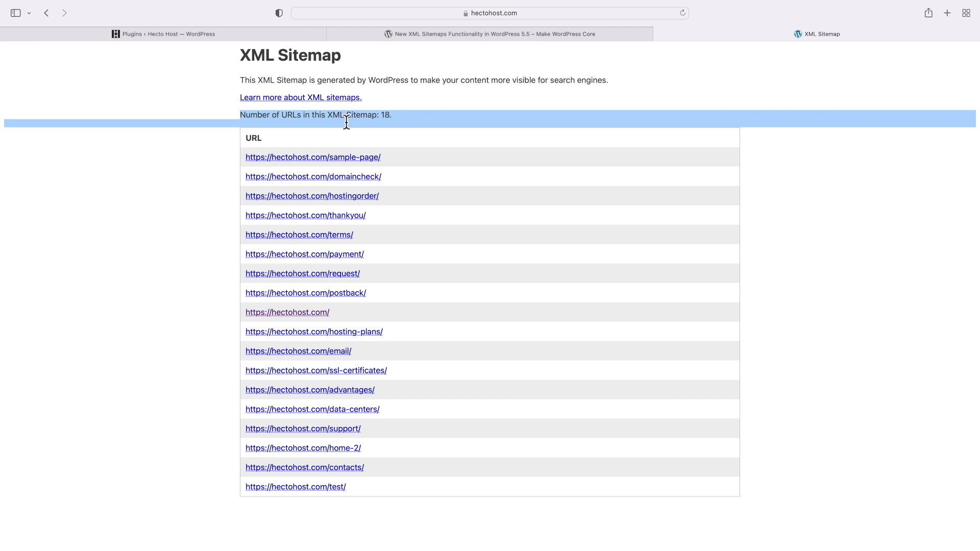
mouse_move(549, 191)
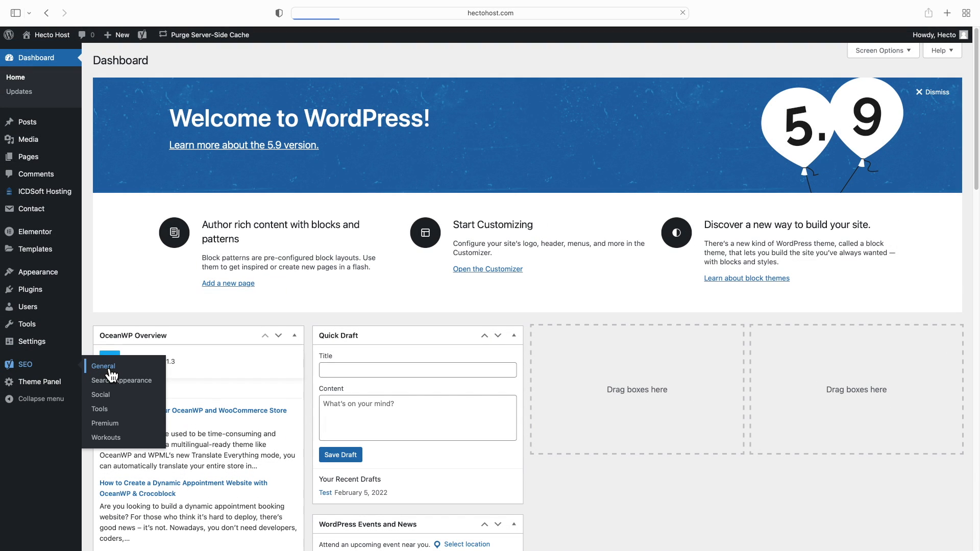
In Yoast SEO General > Features, switch XML sitemaps On and save changes
left_click(103, 367)
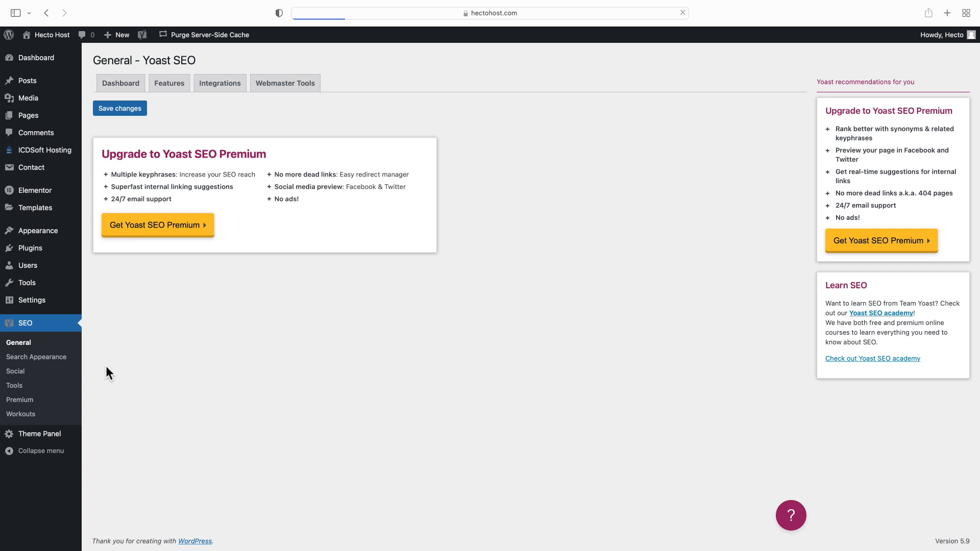
left_click(121, 83)
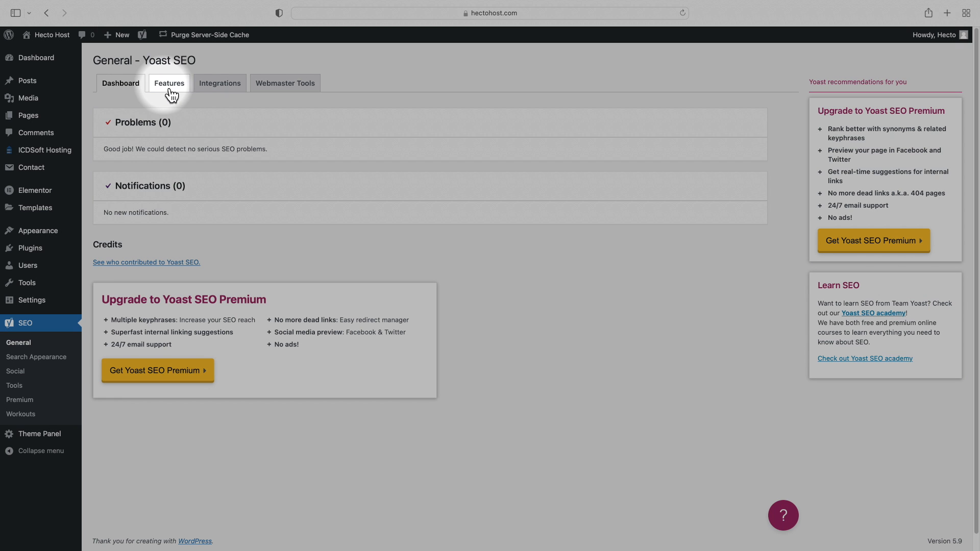
left_click(169, 83)
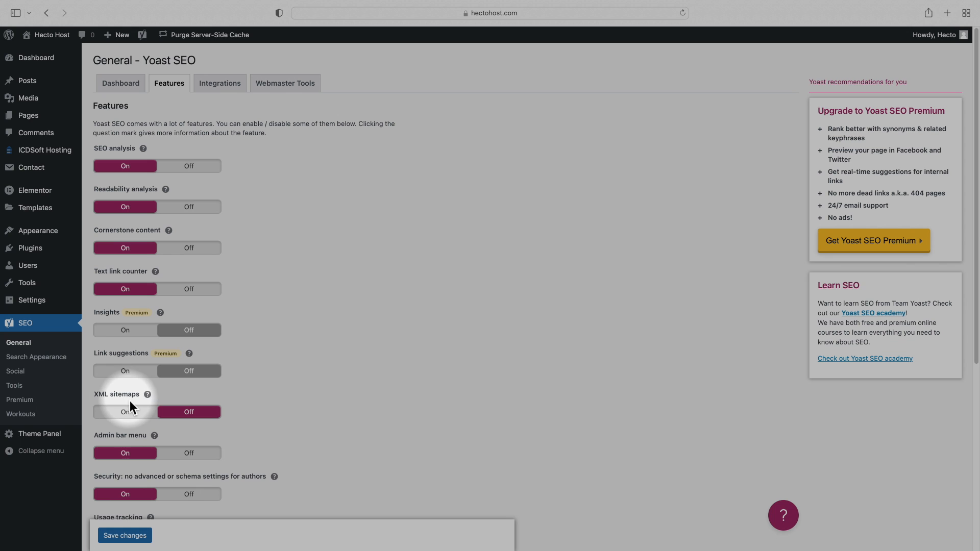
left_click(125, 411)
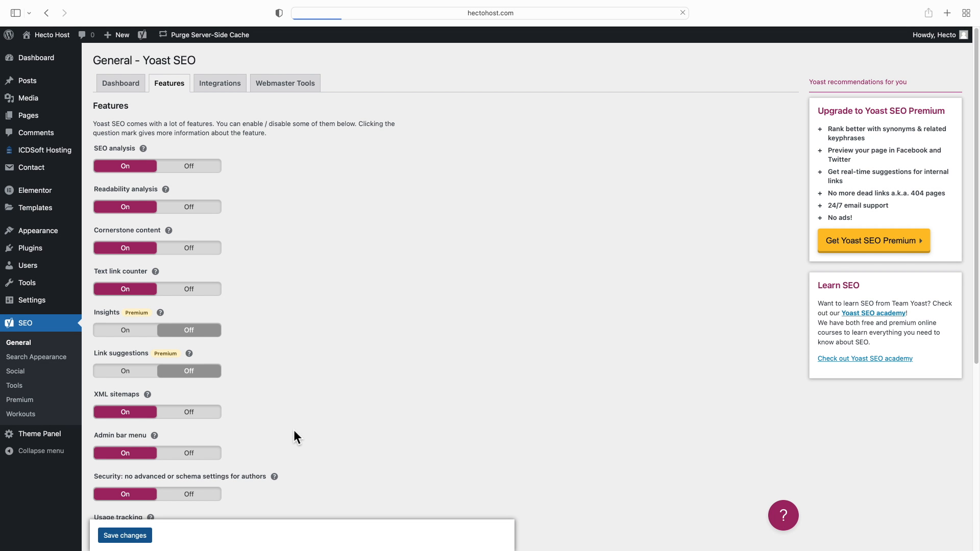
left_click(125, 535)
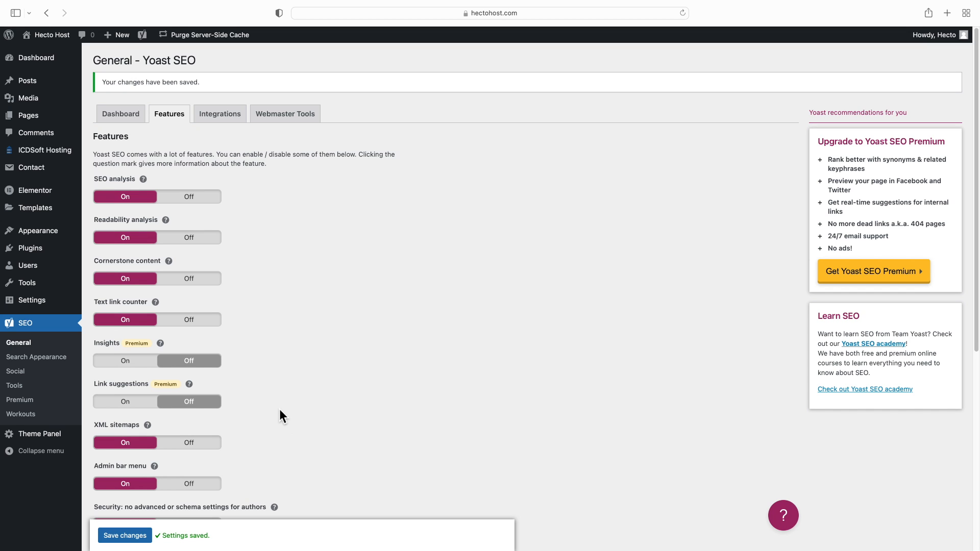
left_click(491, 13)
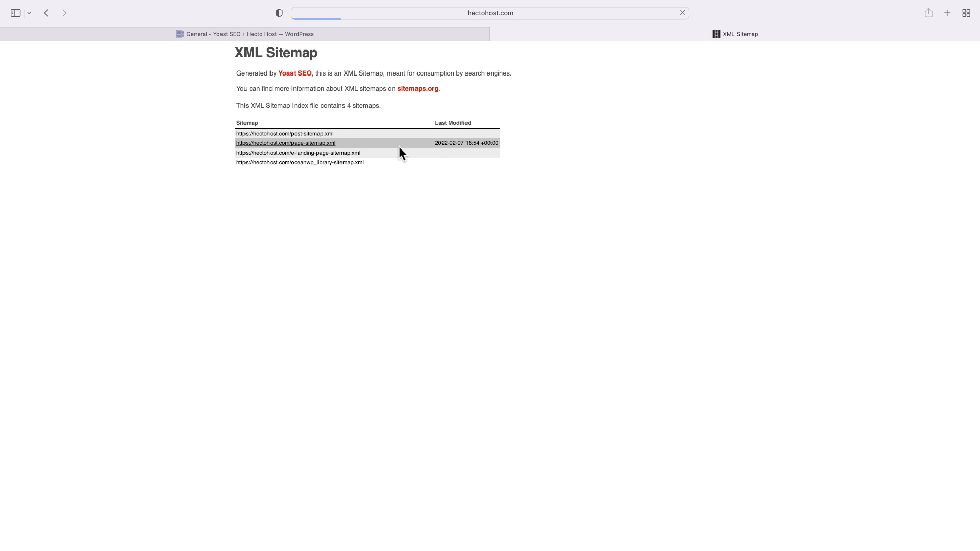
View Yoast's page-sitemap.xml of 18 URLs, then return to the Yoast SEO settings tab
left_click(285, 143)
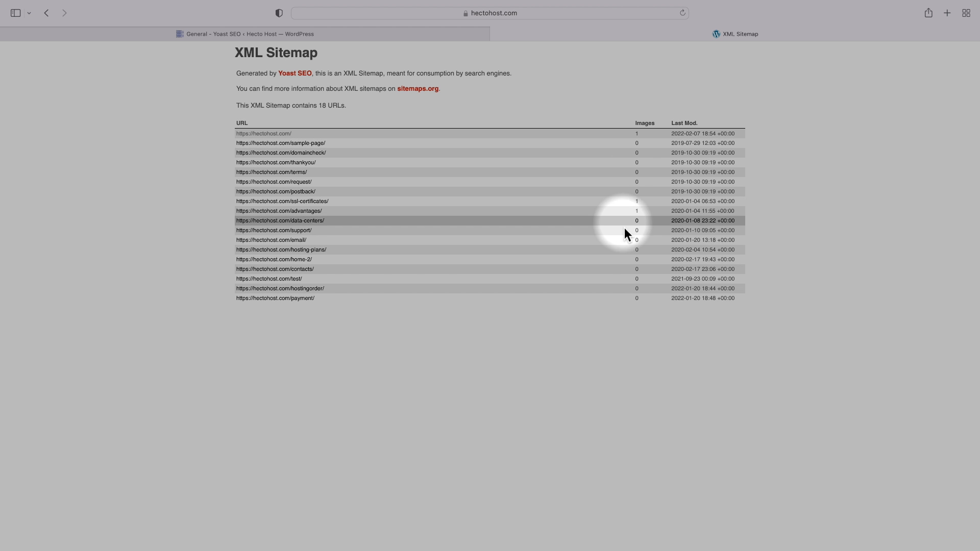
mouse_move(610, 315)
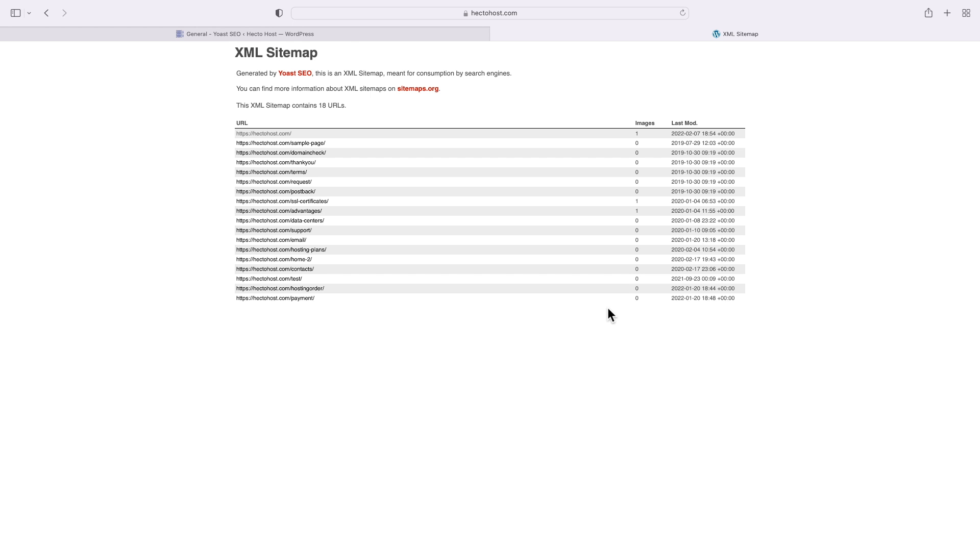
left_click(46, 12)
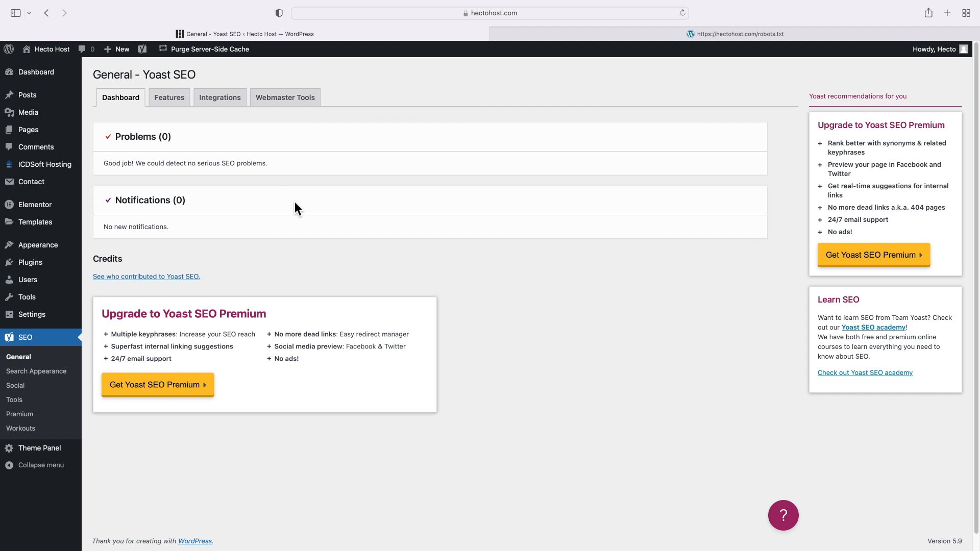
mouse_move(289, 209)
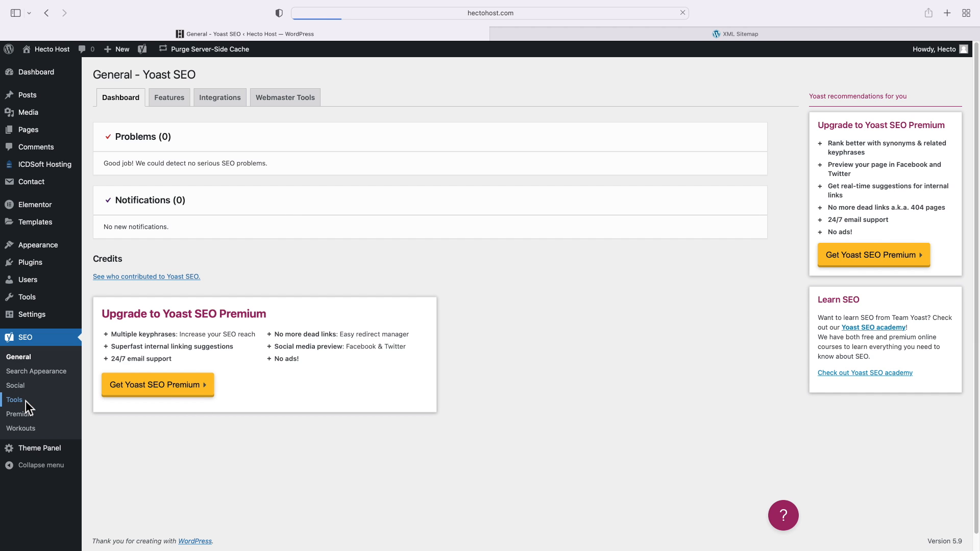
Reach the robots.txt editor in Yoast SEO Tools > File editor and place the cursor after the last rule
left_click(14, 400)
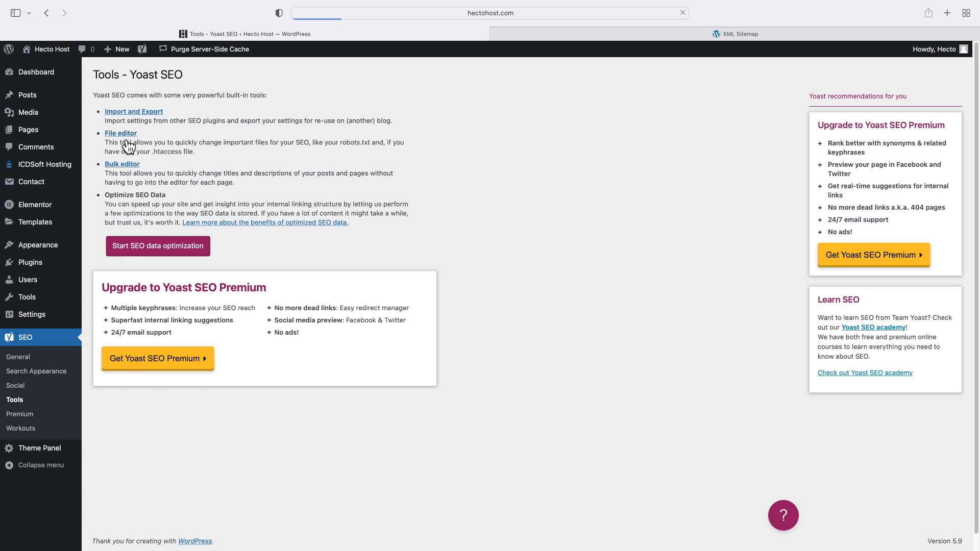
left_click(121, 133)
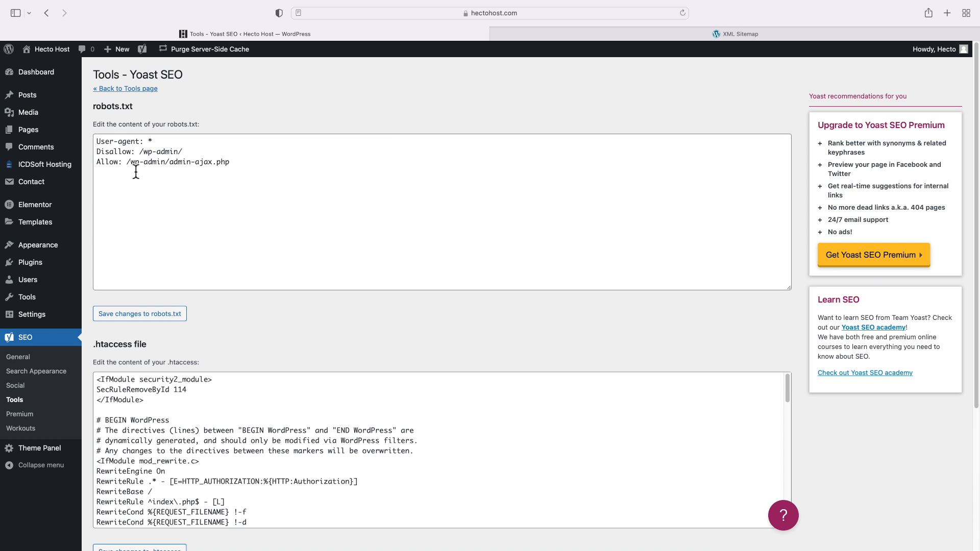
mouse_move(218, 191)
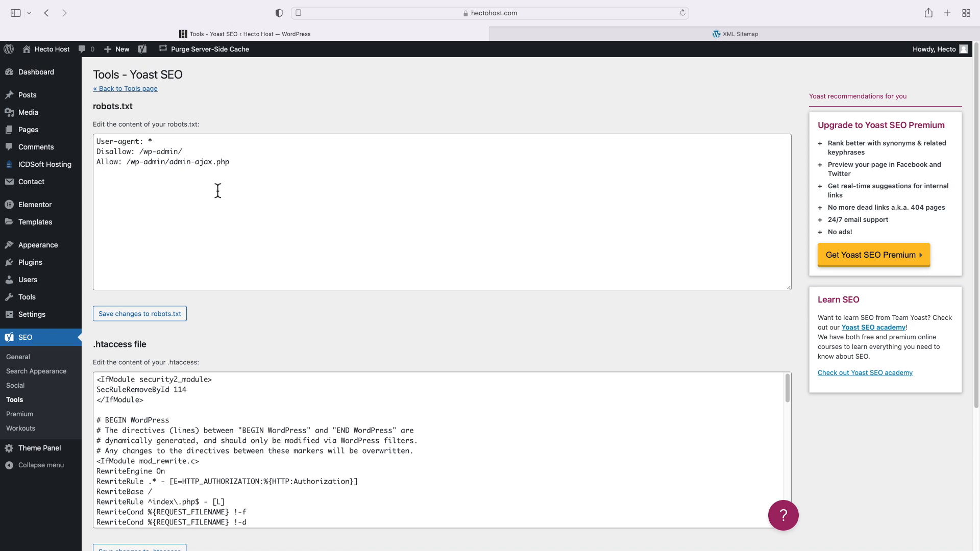
left_click(247, 175)
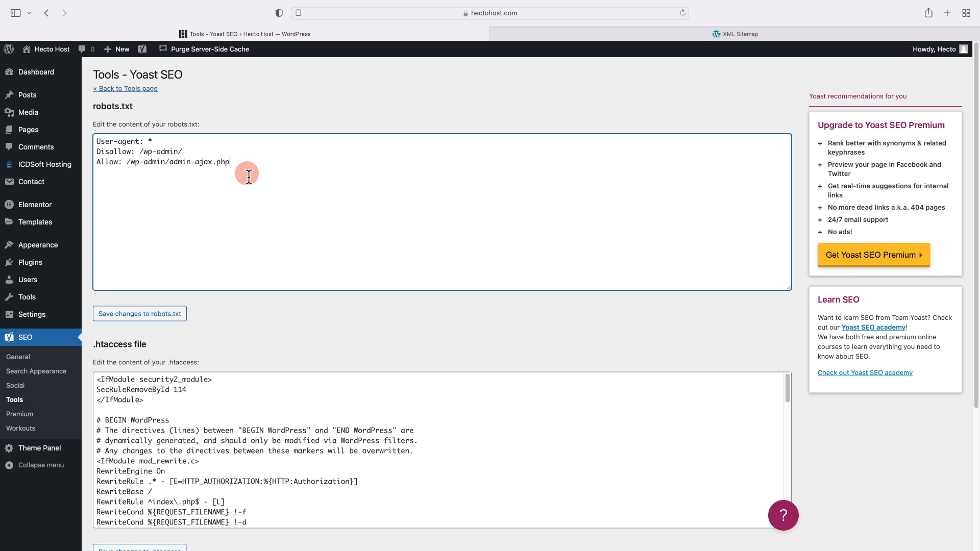
mouse_move(247, 177)
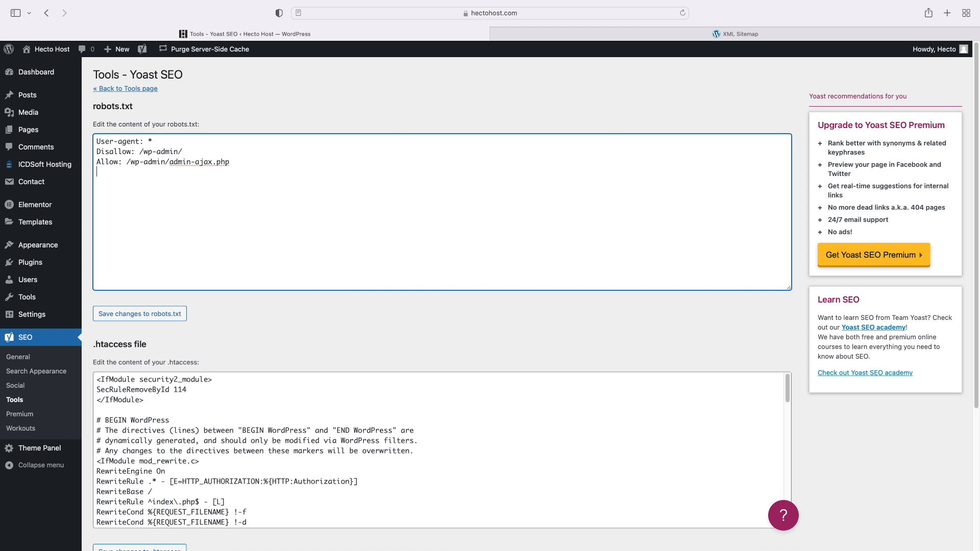
type("Sitemap:")
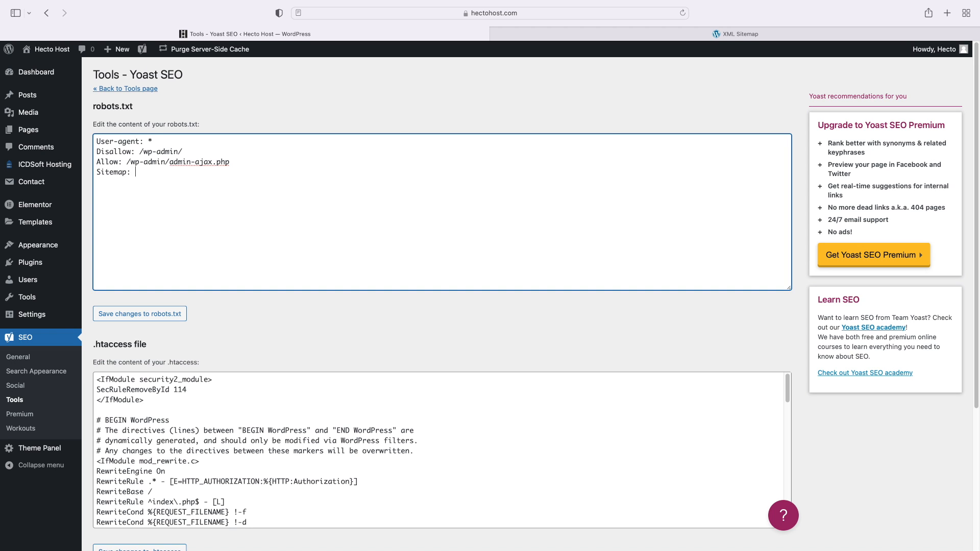
type("https://hectohost.com")
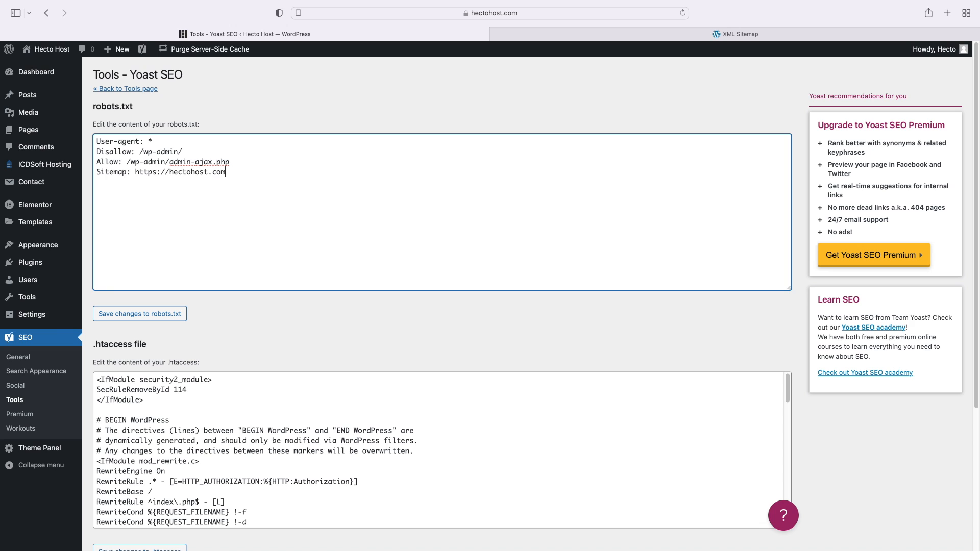
type("/sitemap.xml")
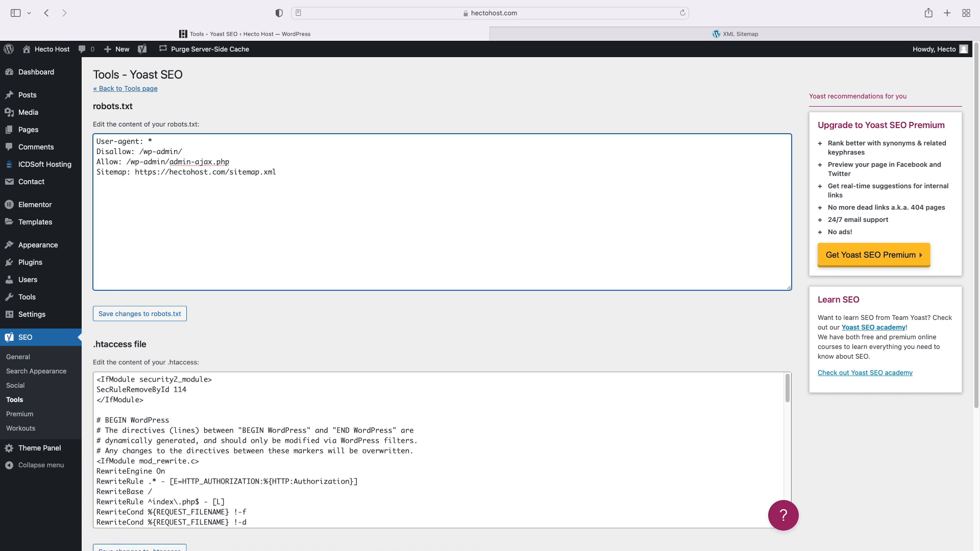
mouse_move(199, 237)
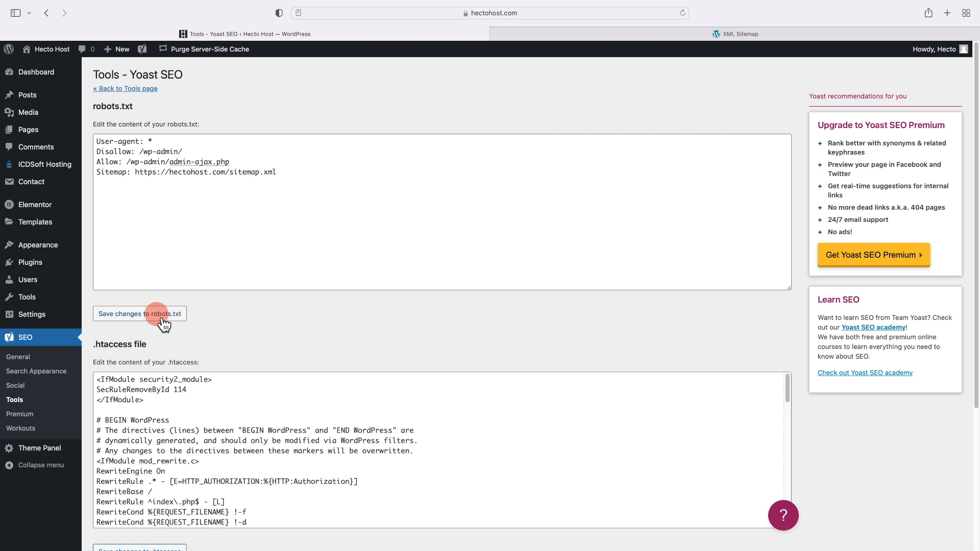
left_click(139, 313)
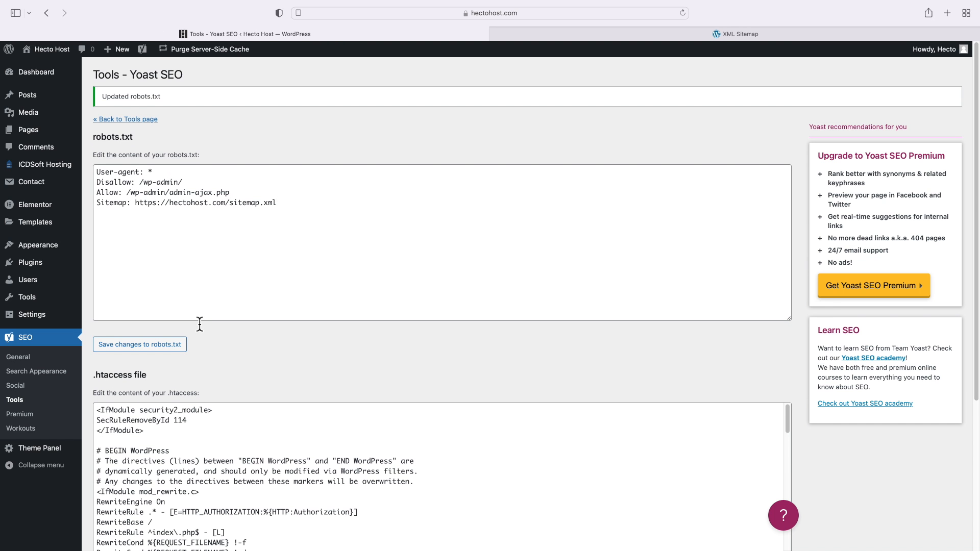
left_click(488, 13)
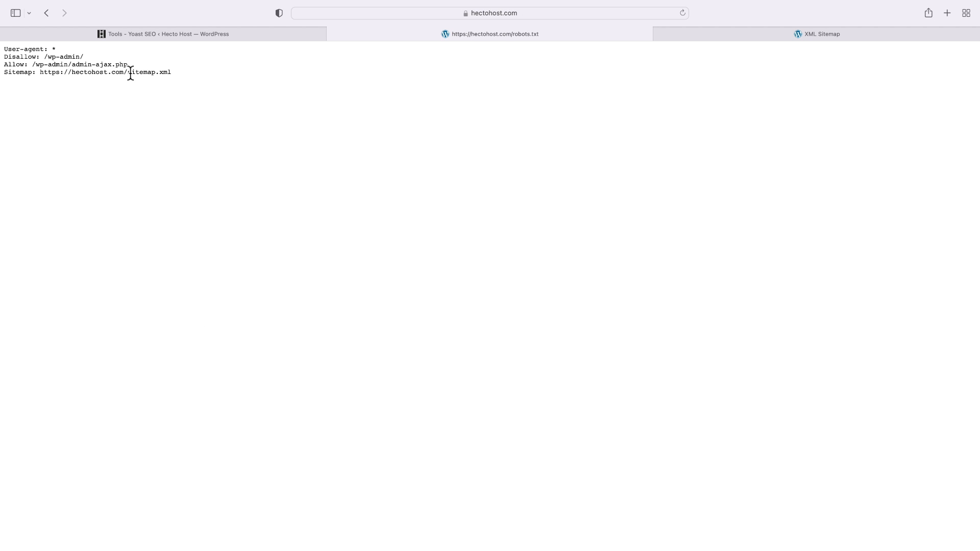
mouse_move(157, 126)
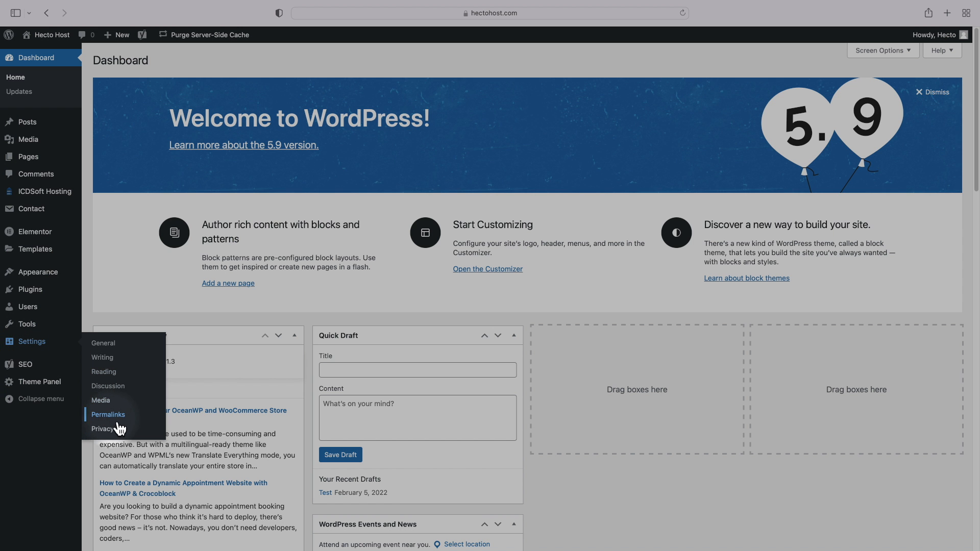
In Settings > Permalinks choose the Post name structure and save changes
left_click(107, 414)
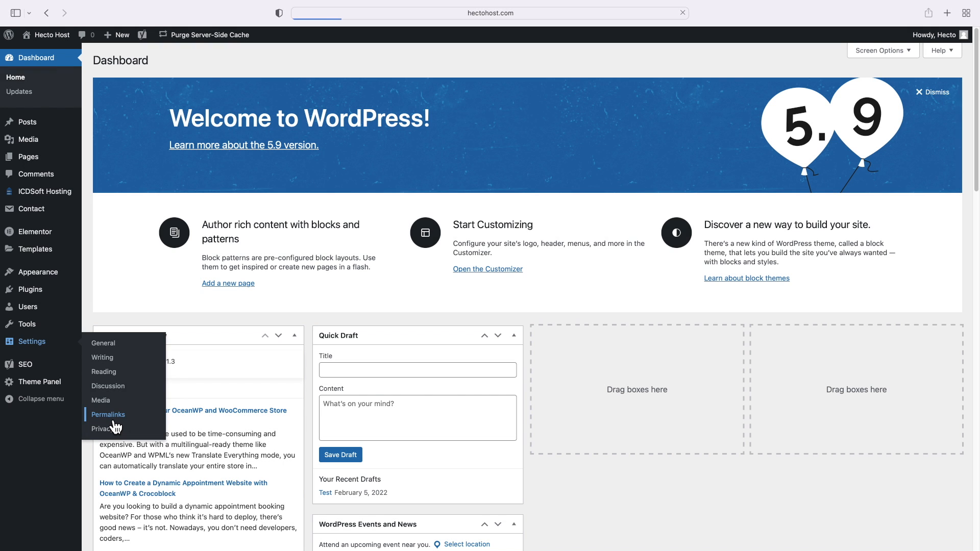
left_click(107, 415)
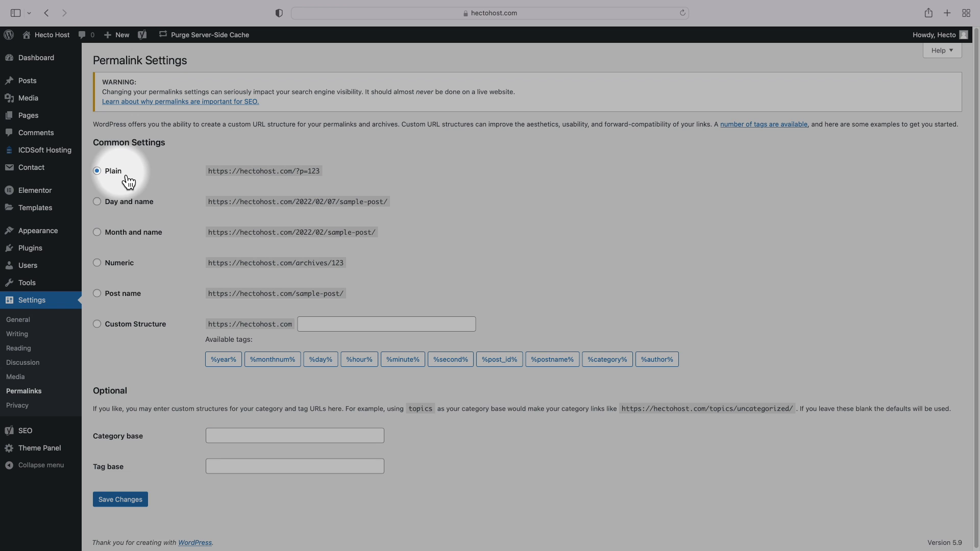
mouse_move(136, 274)
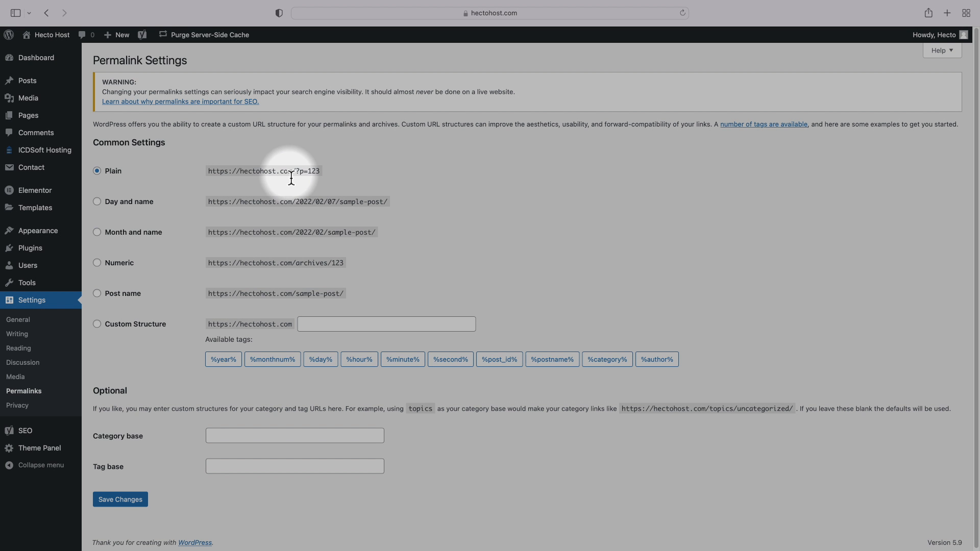
mouse_move(265, 269)
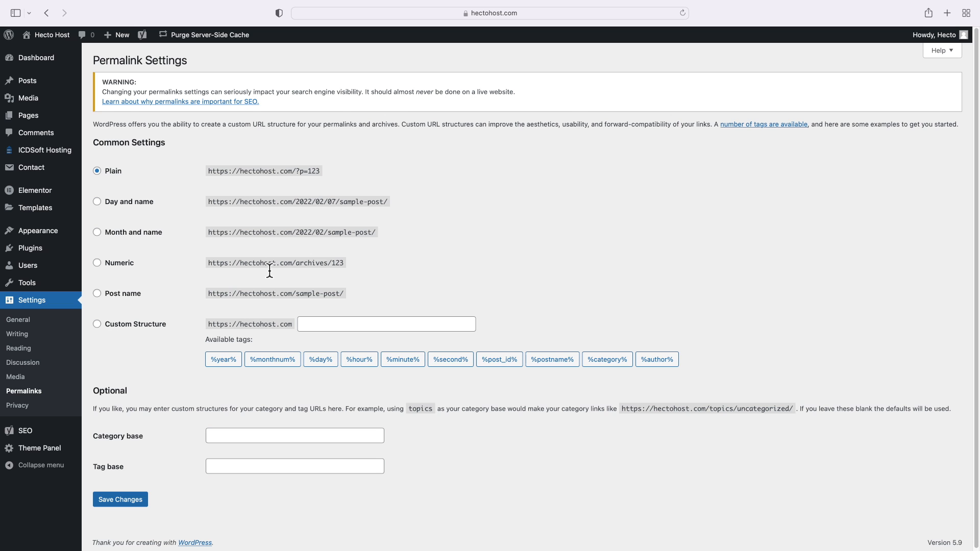
mouse_move(272, 275)
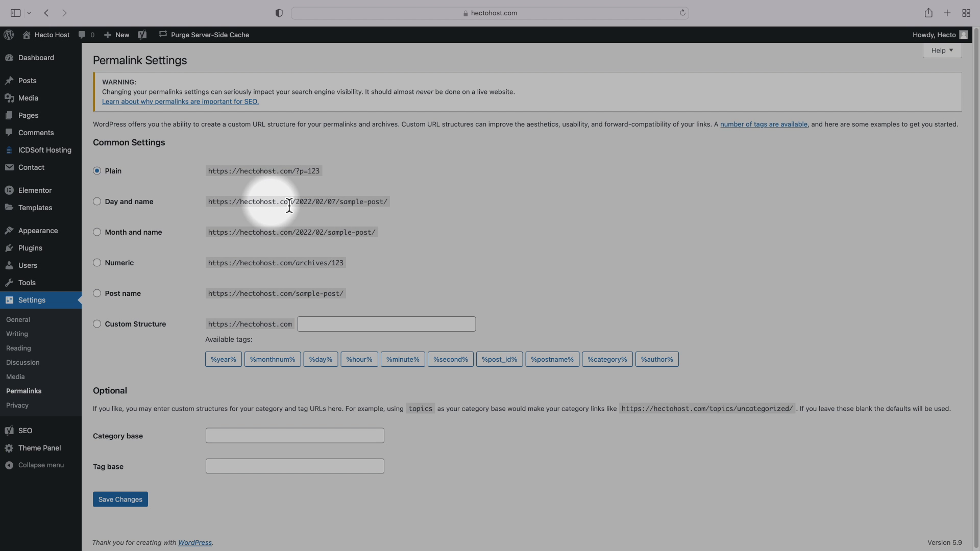
mouse_move(300, 218)
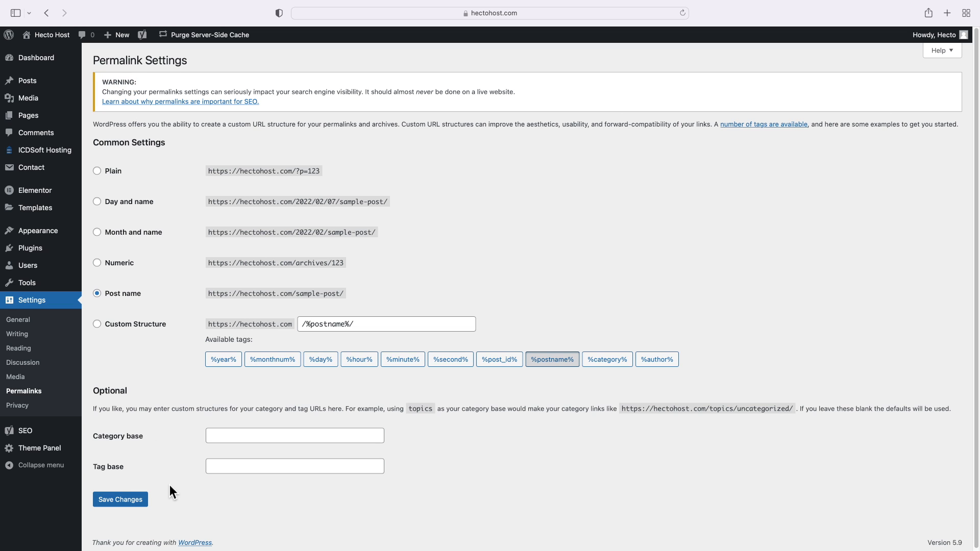
left_click(120, 499)
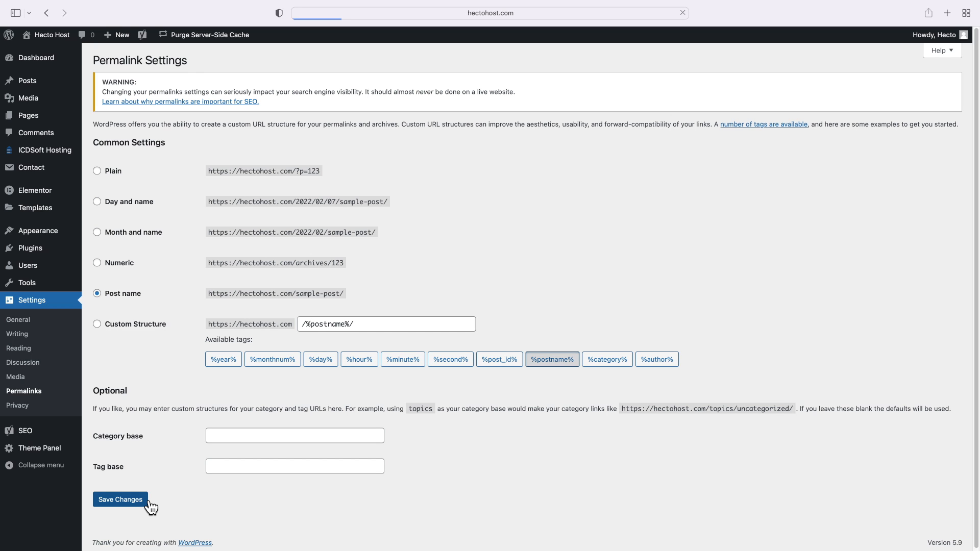
left_click(120, 499)
type("google seach")
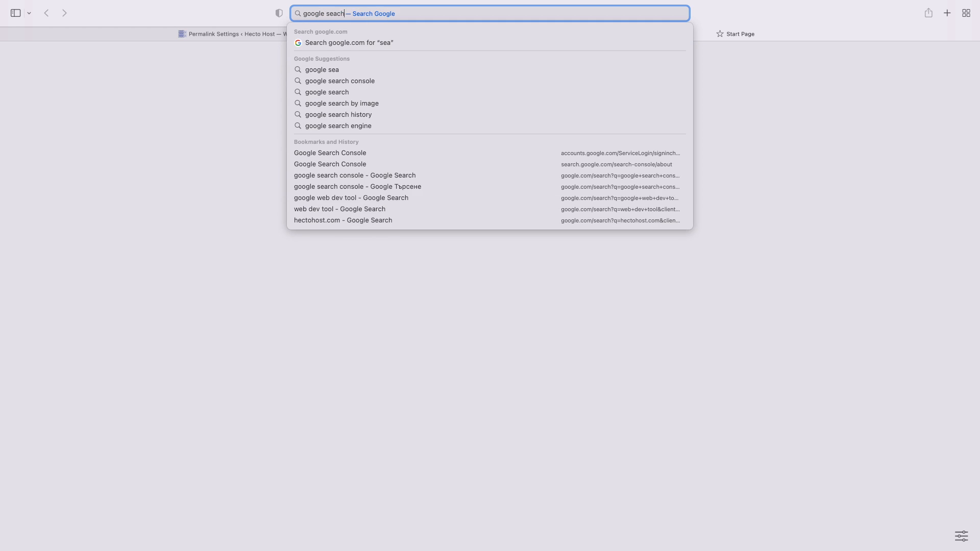
Find Google Search Console via Google and enter it with Start now to reach the hectohost.com Overview
left_click(340, 81)
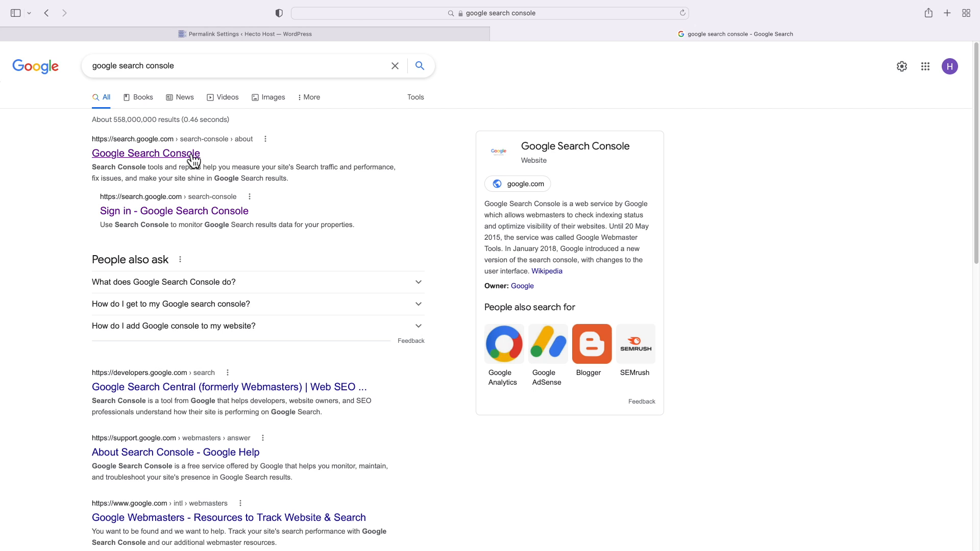
left_click(146, 153)
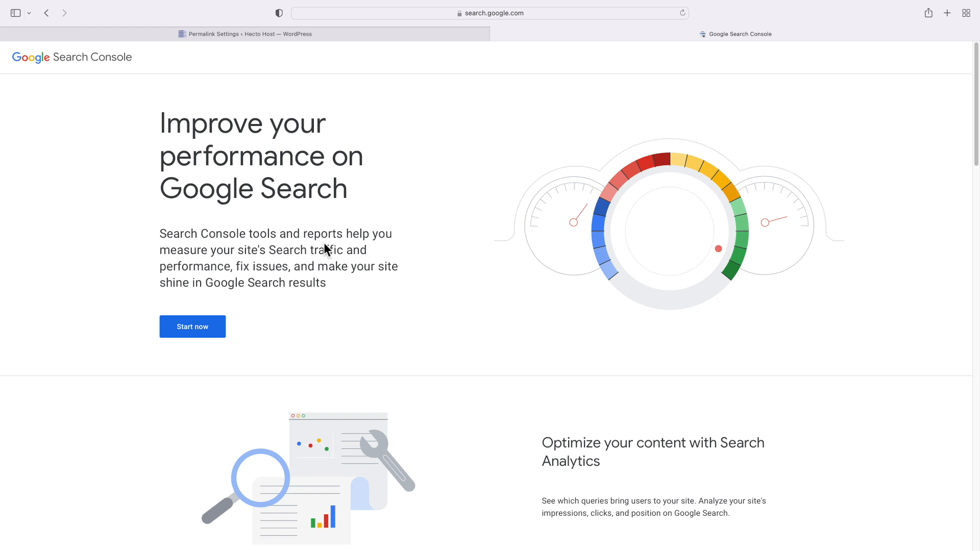
scroll("down", 3)
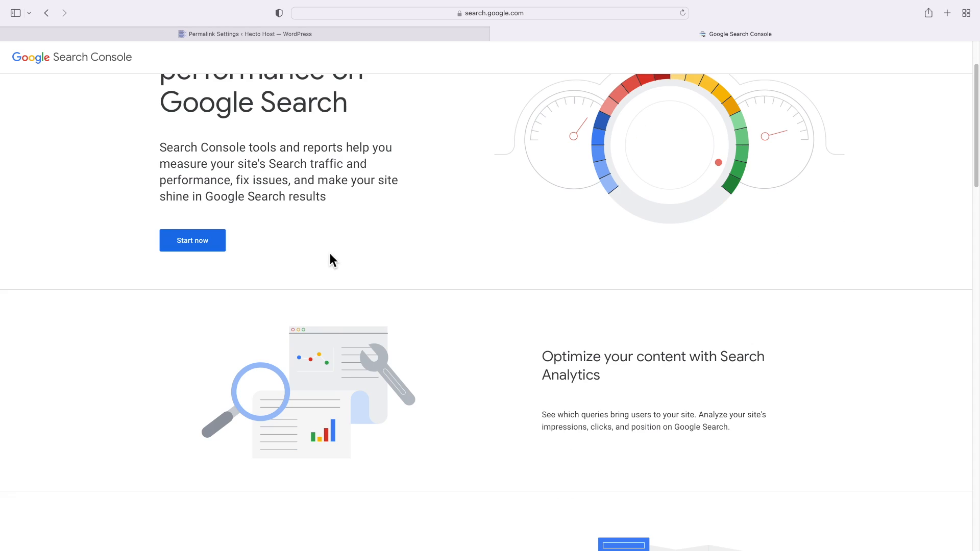
scroll("down", 3)
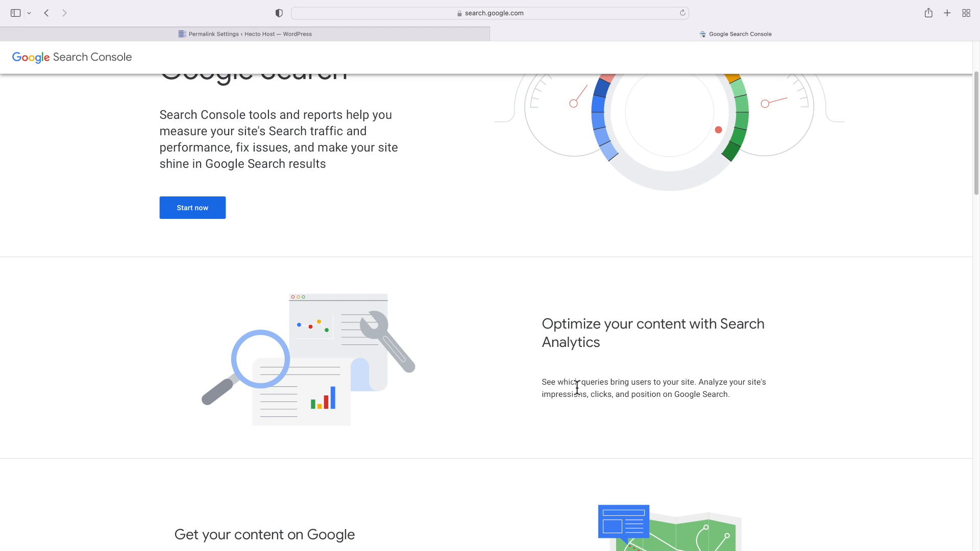
double_click(563, 381)
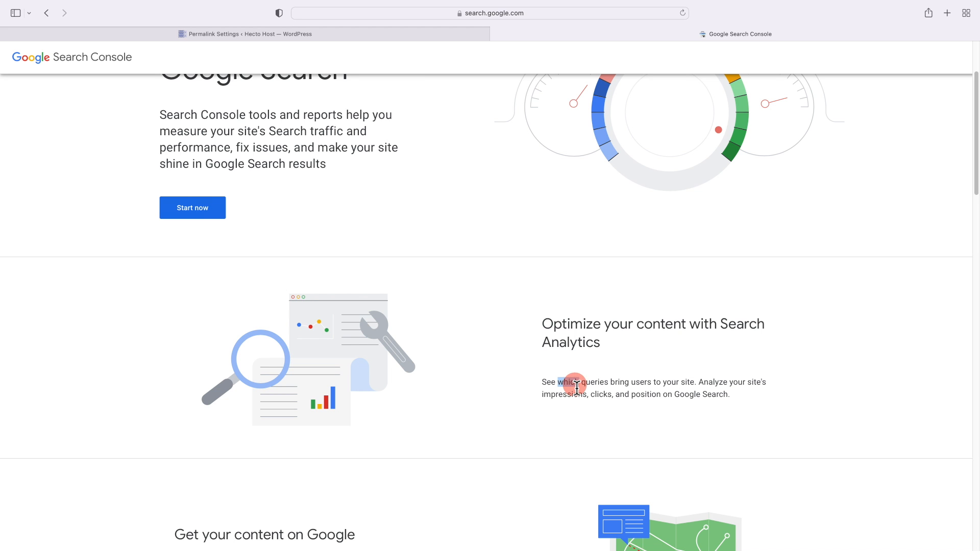
scroll("down", 3)
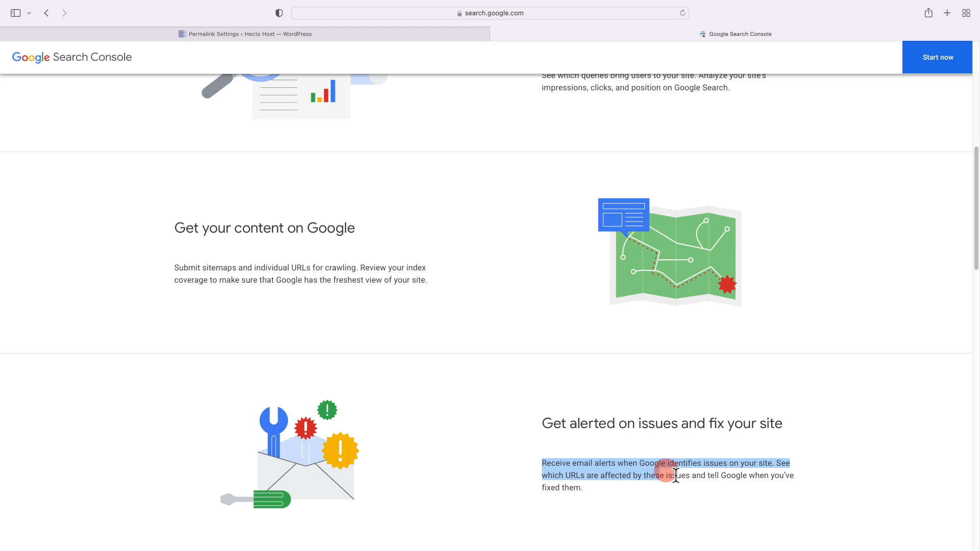
scroll("down", 3)
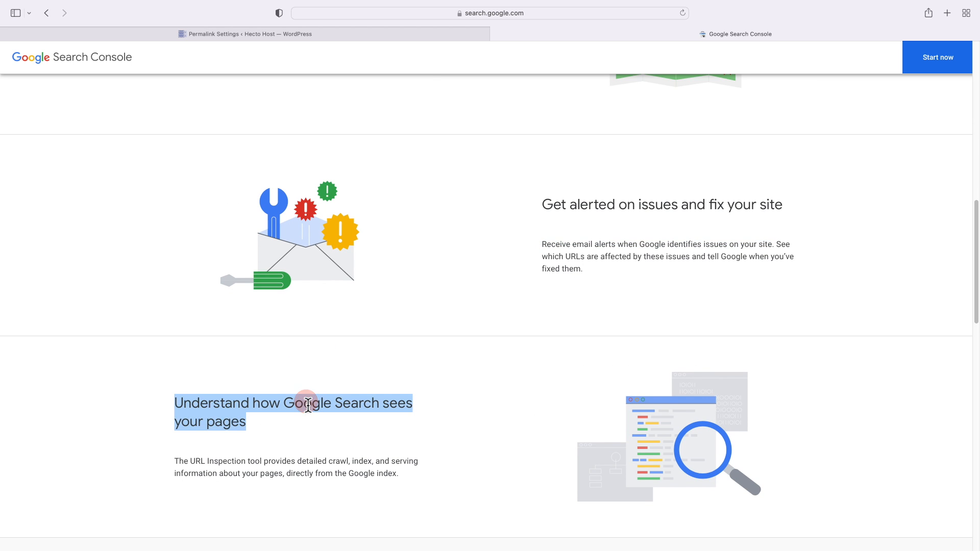
scroll("up", 3)
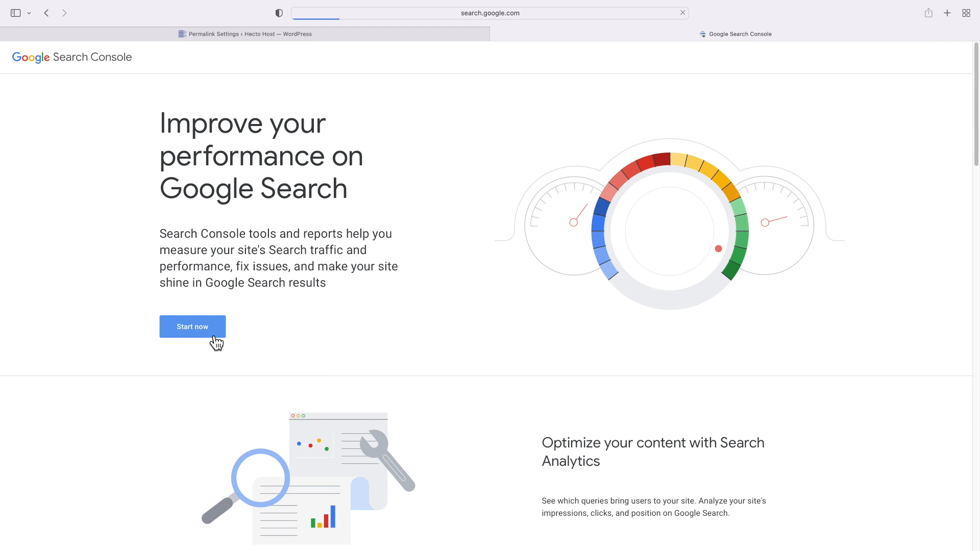
left_click(193, 326)
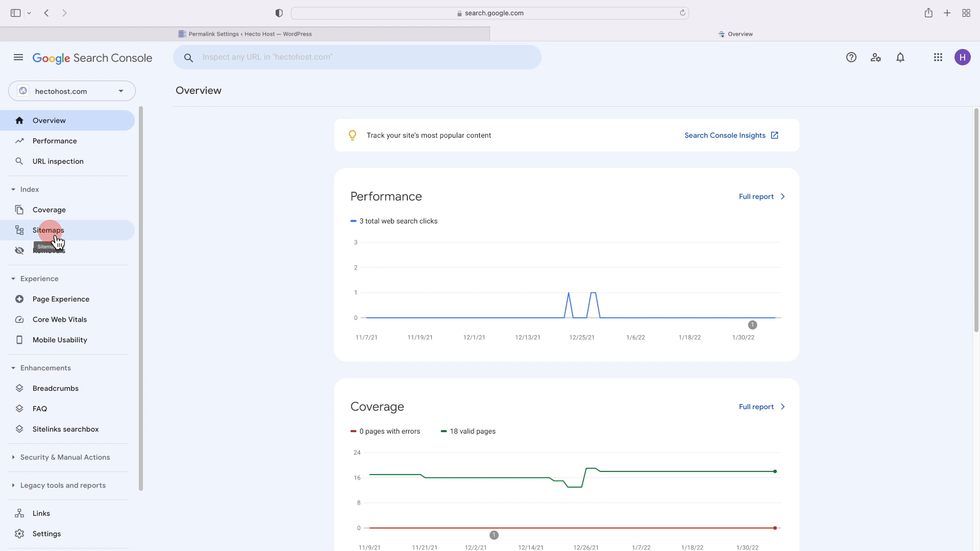
left_click(48, 230)
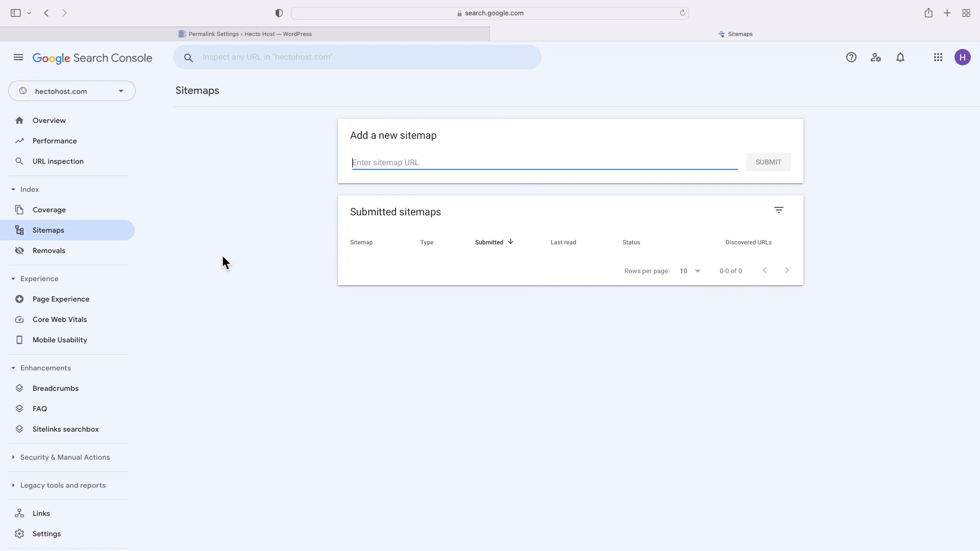
type("https://")
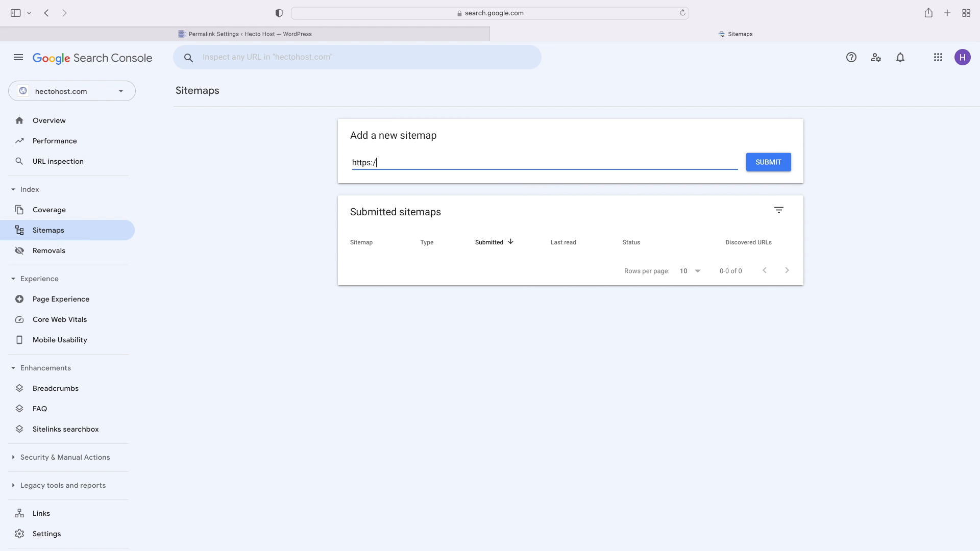
type("hectohost.co")
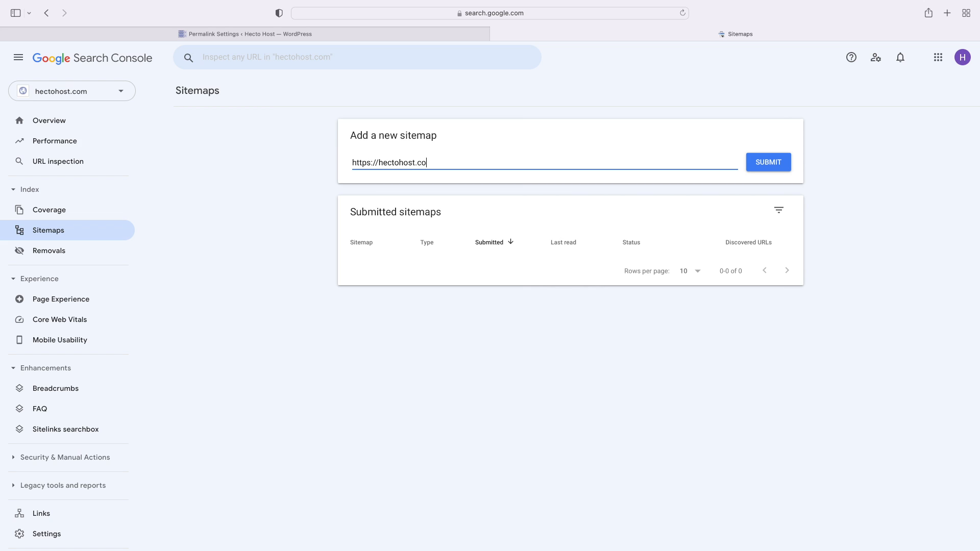
type("m/site")
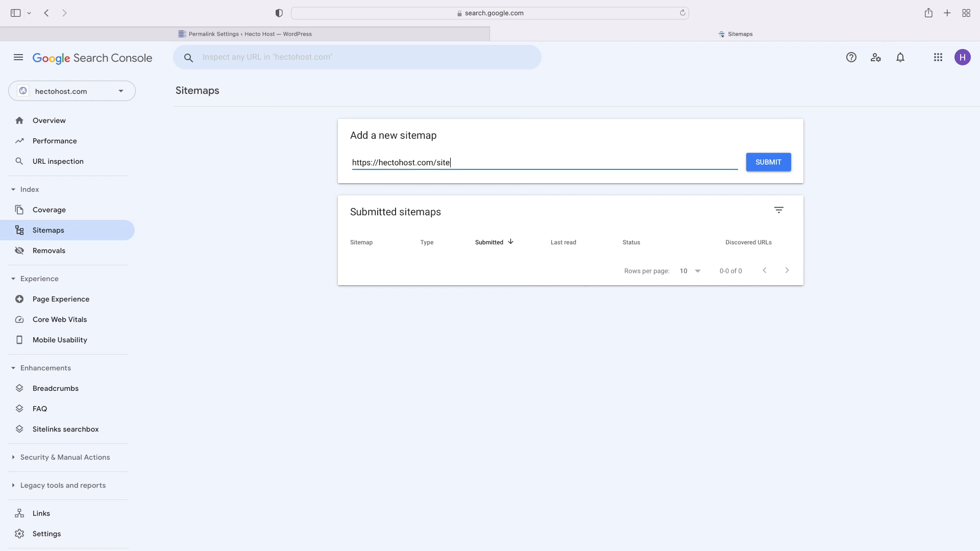
type("map.xml")
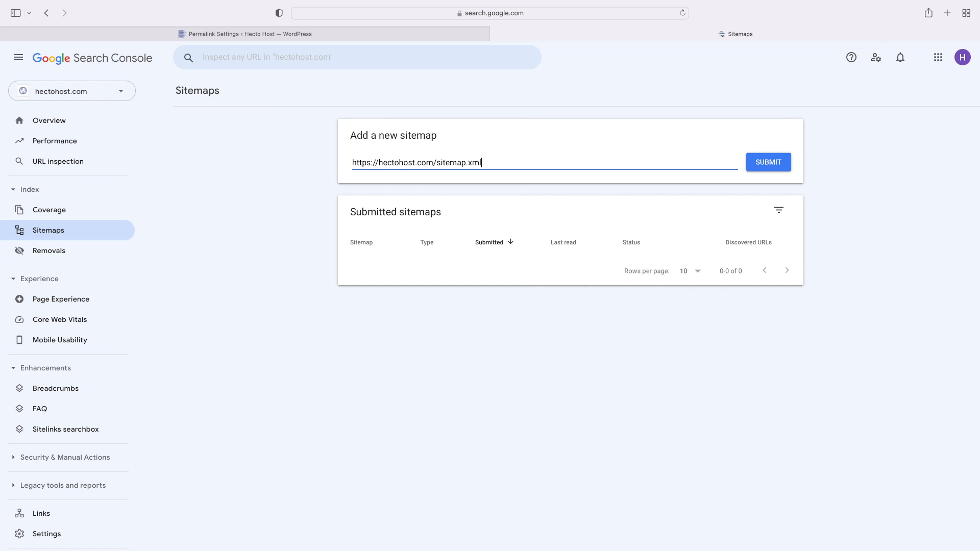
mouse_move(644, 244)
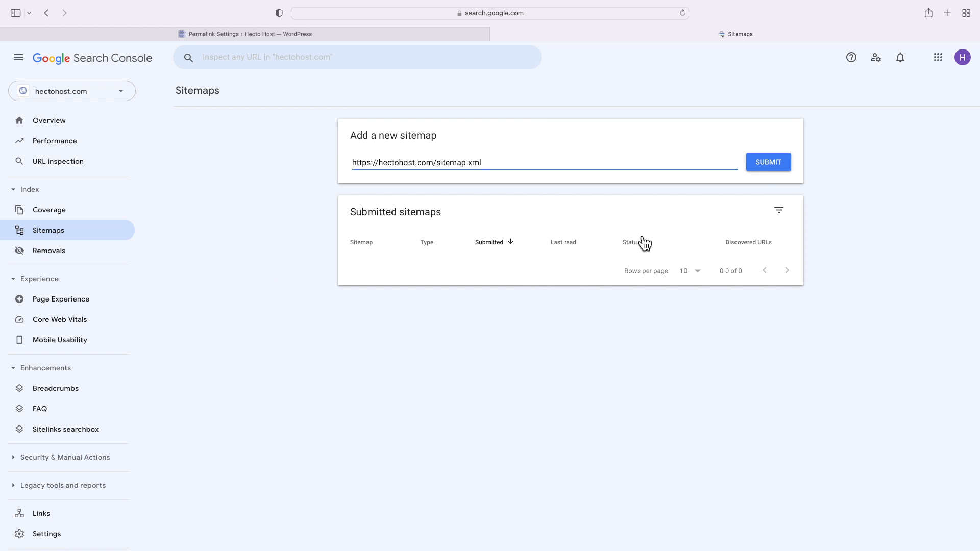
left_click(768, 162)
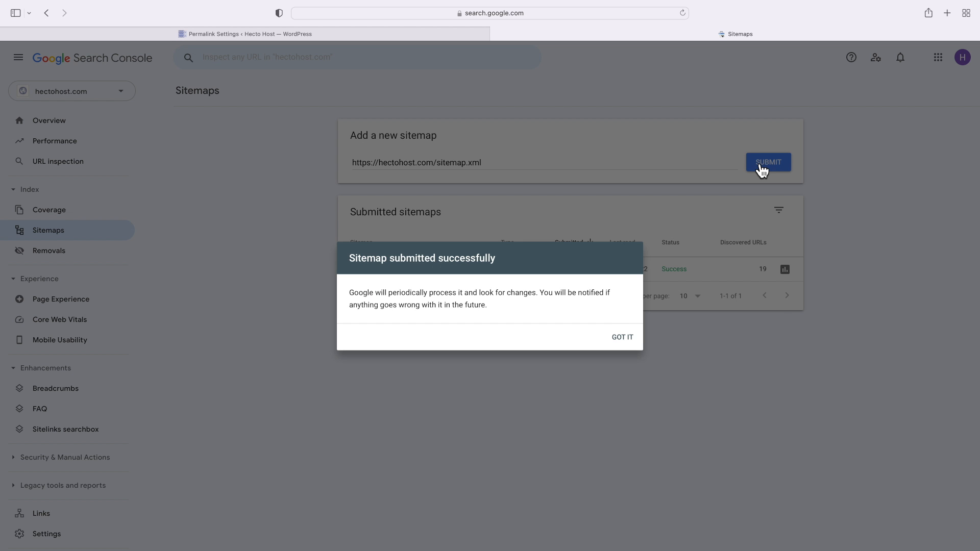
left_click(622, 336)
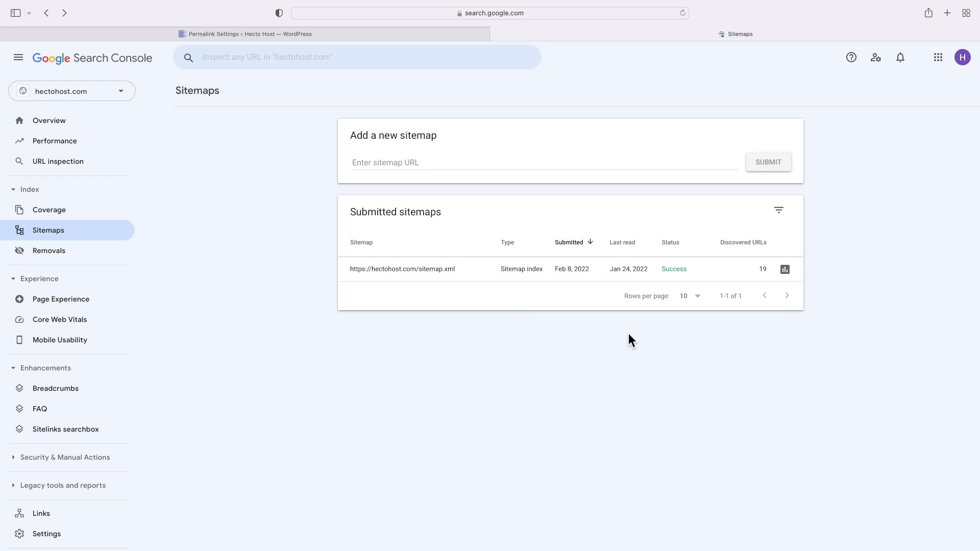
mouse_move(683, 278)
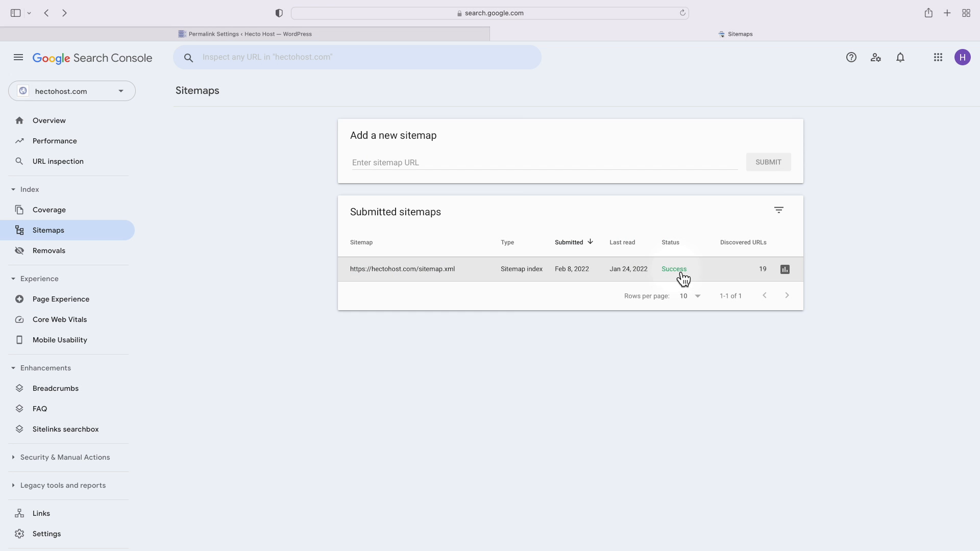
left_click(357, 57)
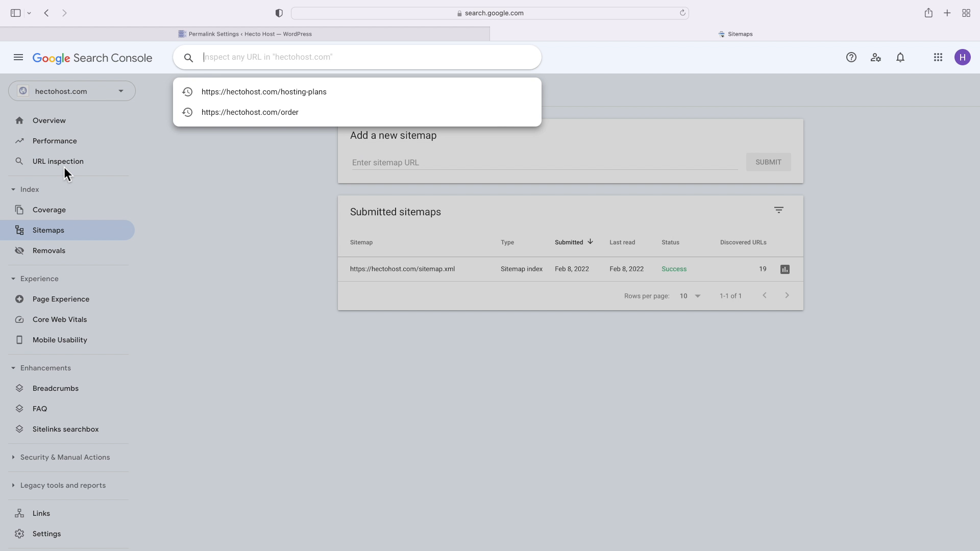
left_click(263, 91)
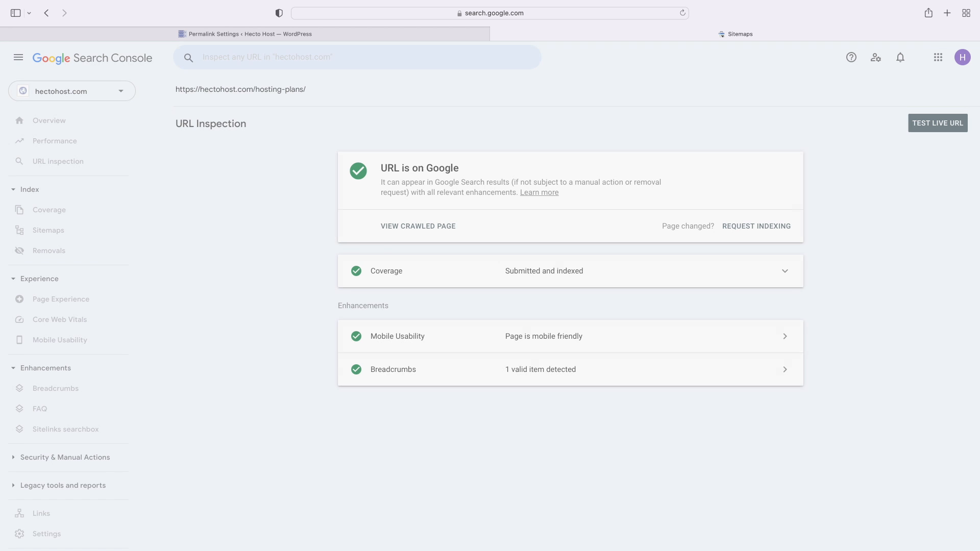
left_click(57, 161)
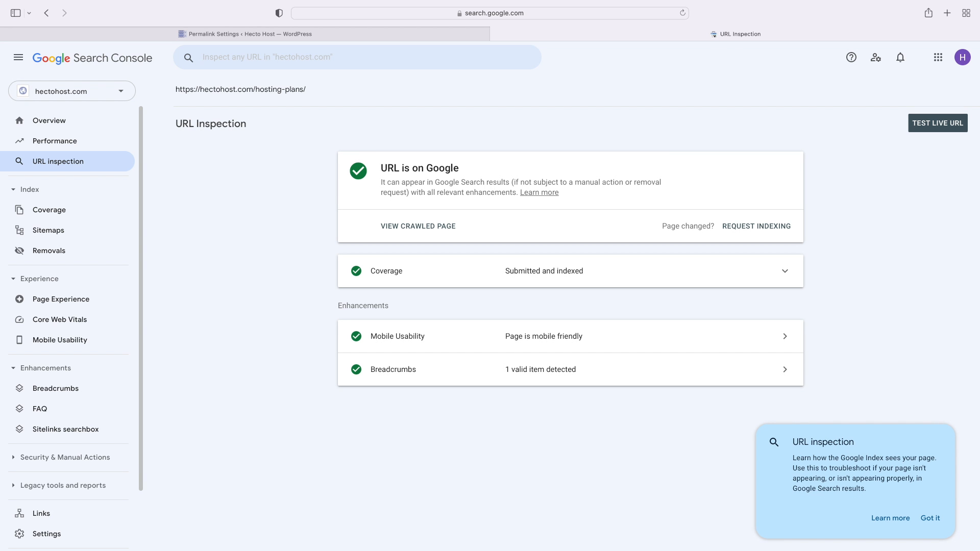
left_click(247, 33)
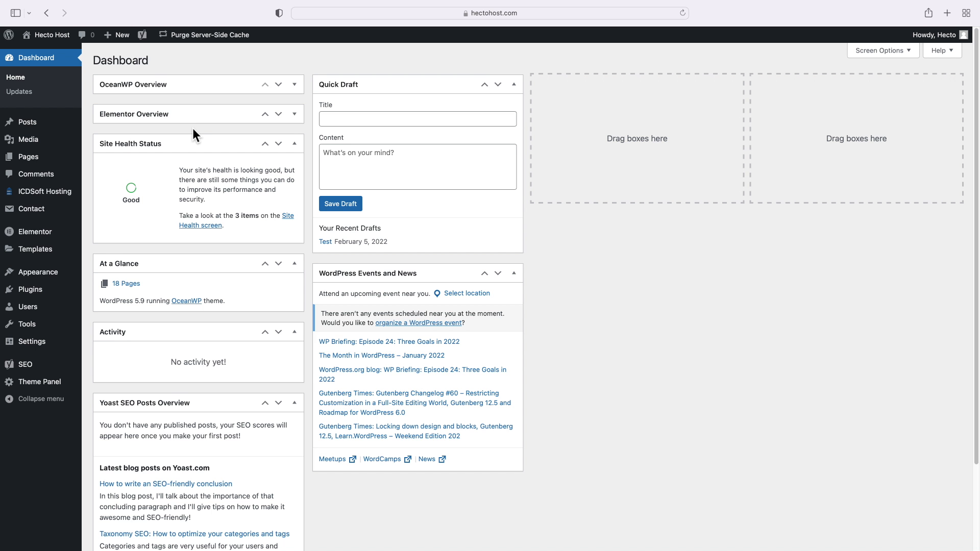
mouse_move(26, 122)
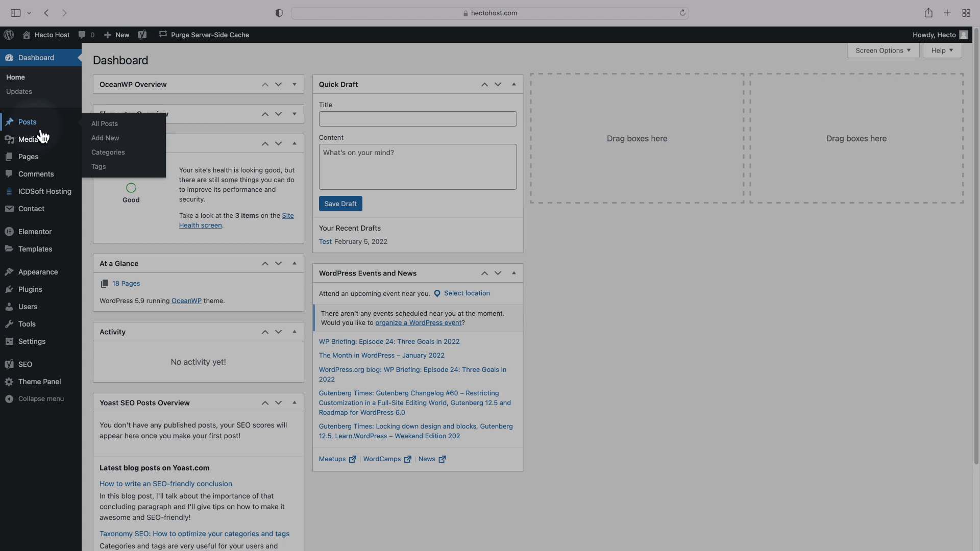
Review Posts > Categories (only Uncategorized, parent kept None), then go to the Tags page
left_click(107, 152)
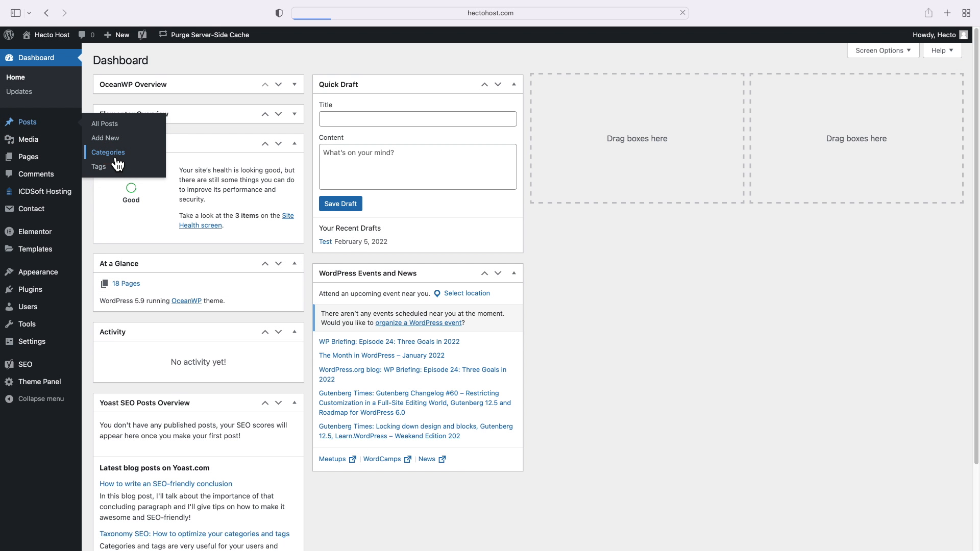
left_click(108, 152)
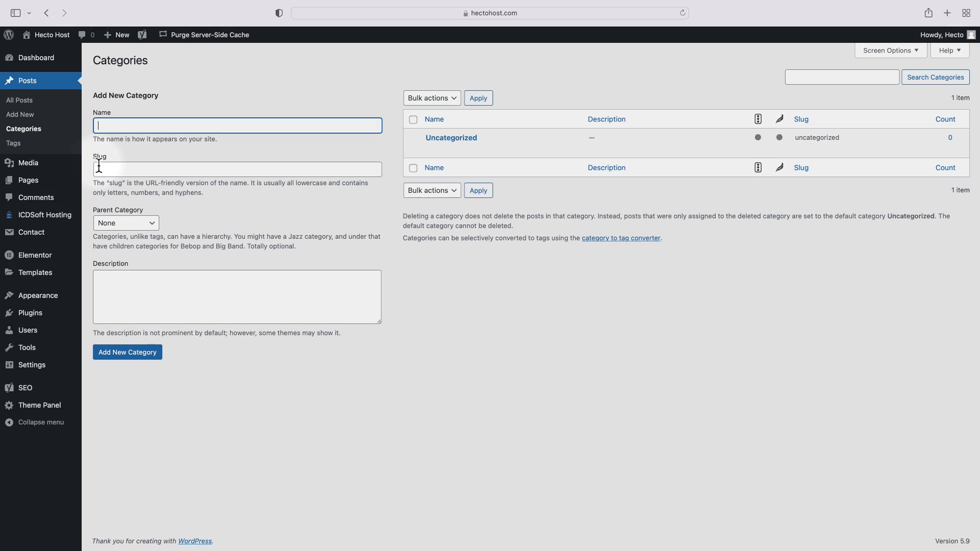
left_click(124, 222)
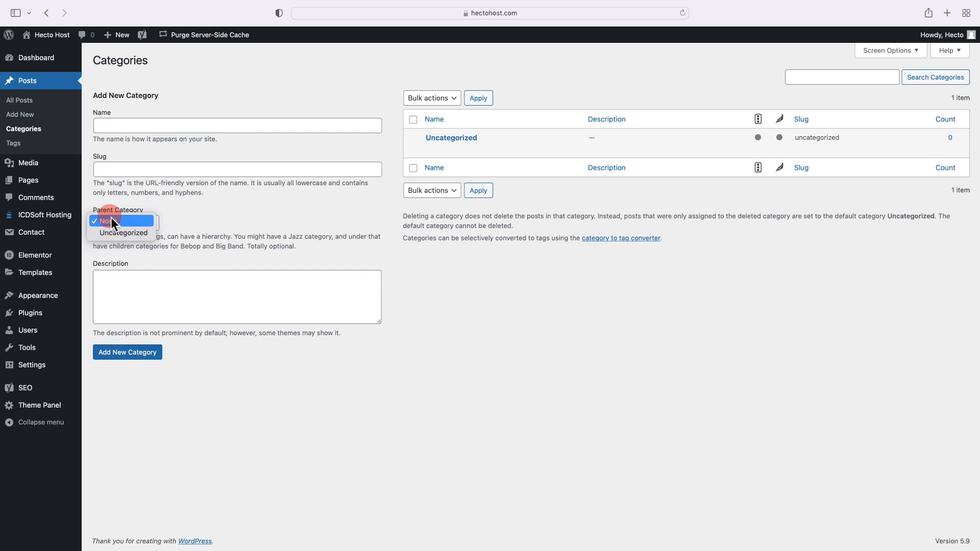
left_click(124, 223)
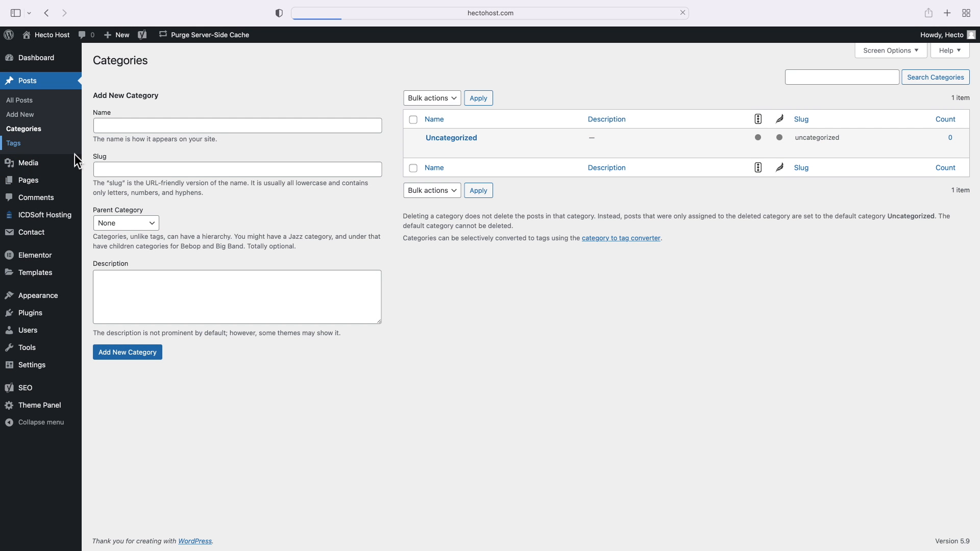
left_click(13, 143)
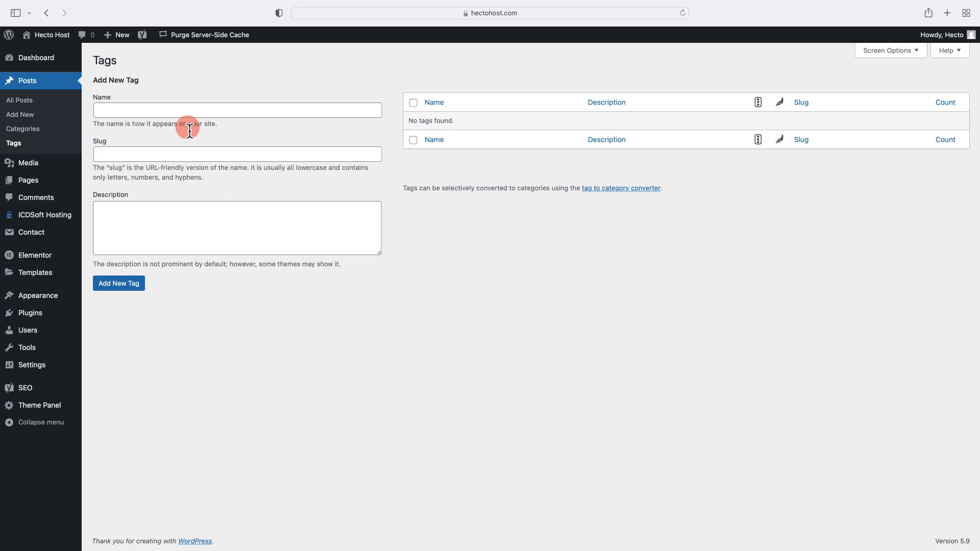
mouse_move(231, 139)
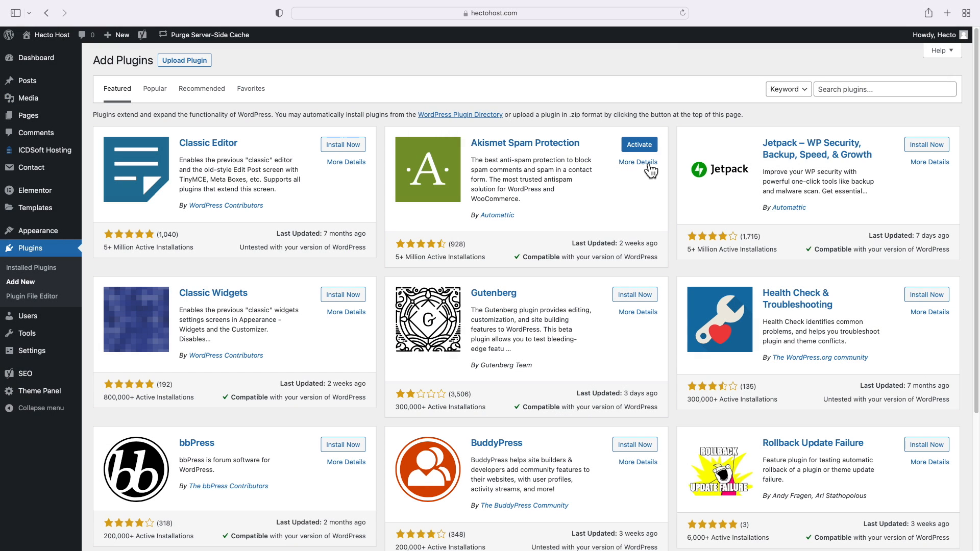
View More Details for Akismet Spam Protection and highlight its opening description text
left_click(637, 162)
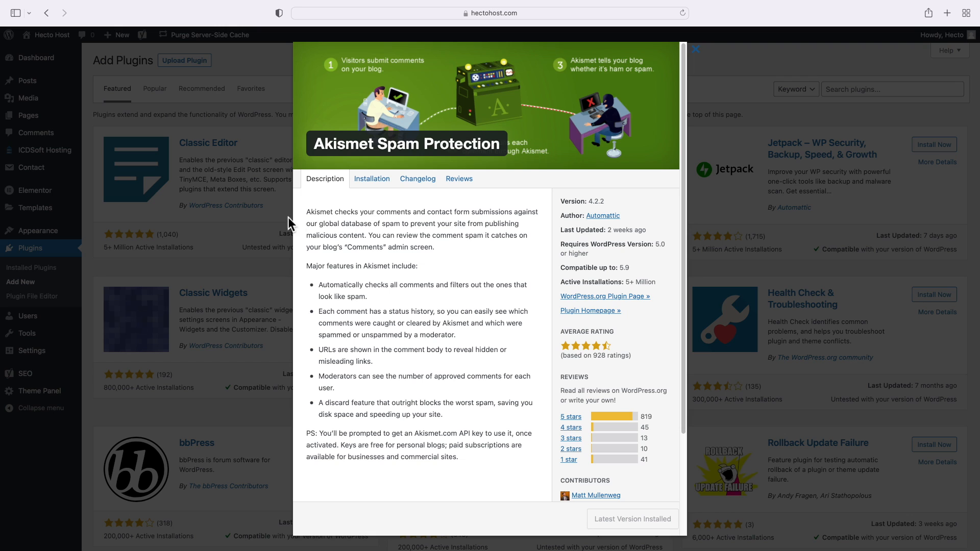
left_click_drag(306, 211, 365, 227)
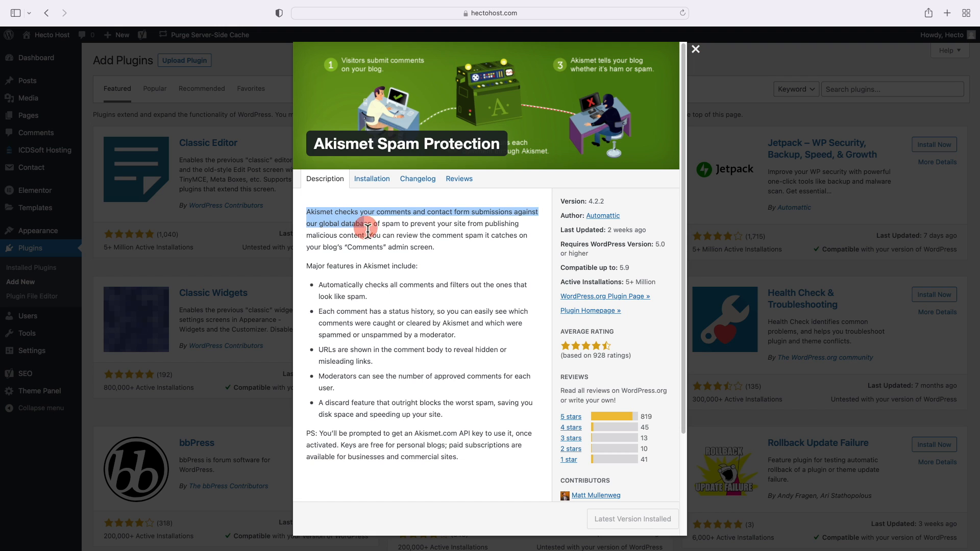
left_click_drag(367, 229, 428, 252)
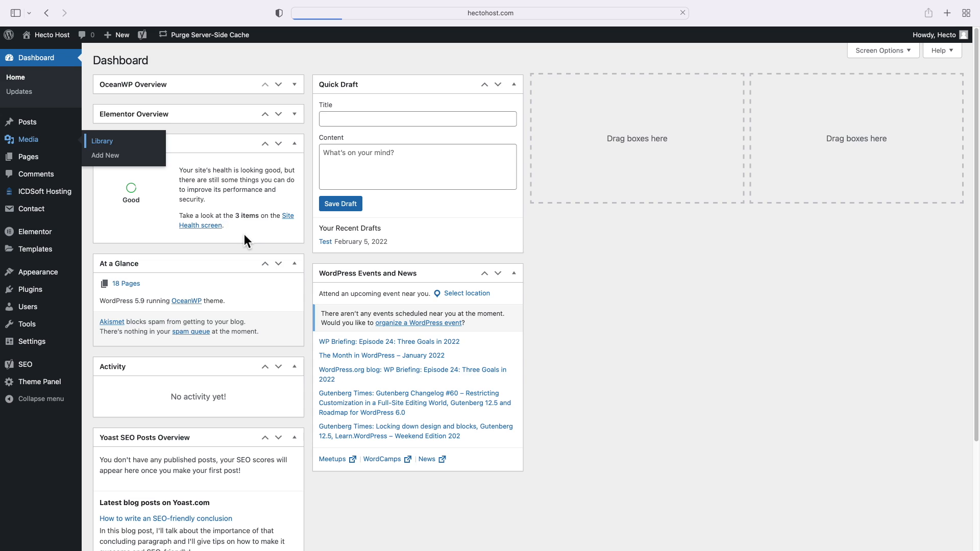
Give the Hecto Host logo image the alt text and title 'Hecto Host Logo' in the Media Library
left_click(102, 140)
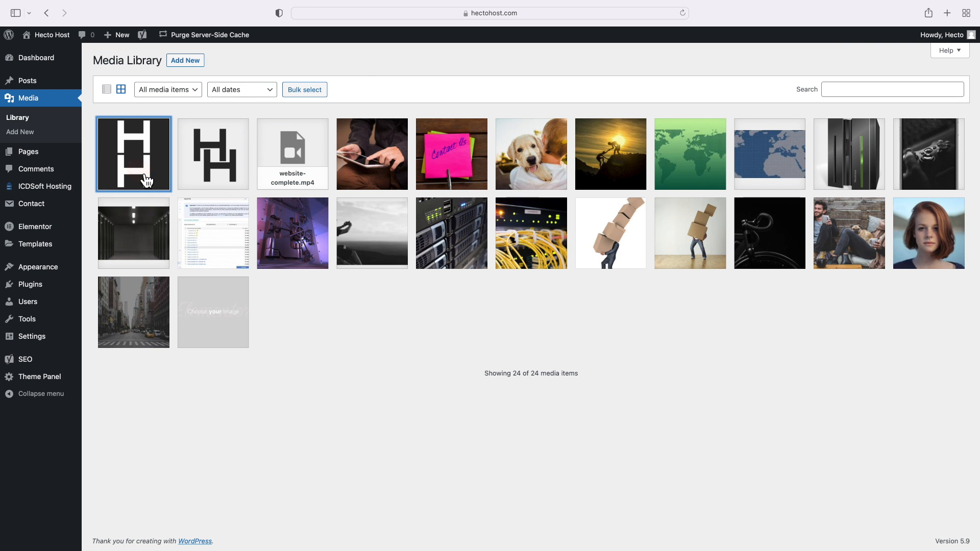
left_click(133, 154)
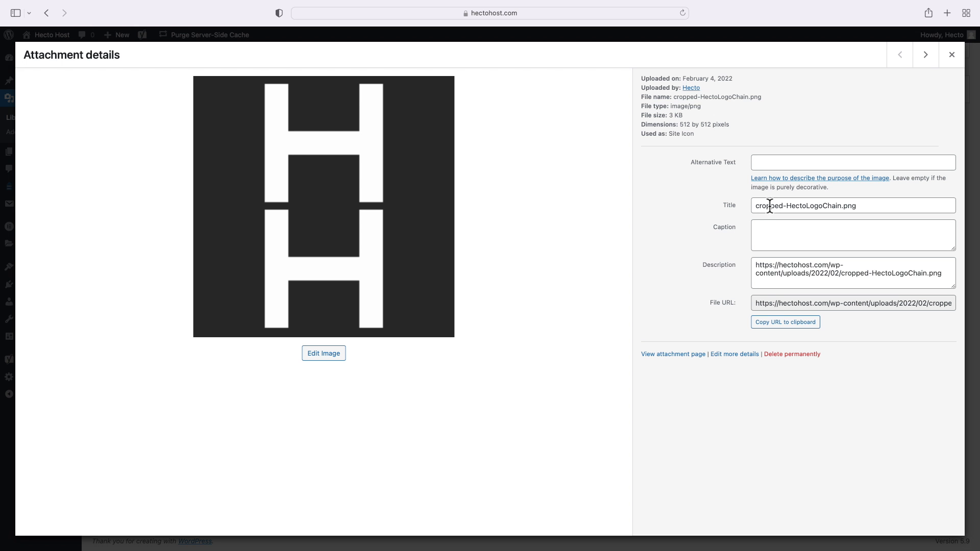
type("Hecto Host Logo")
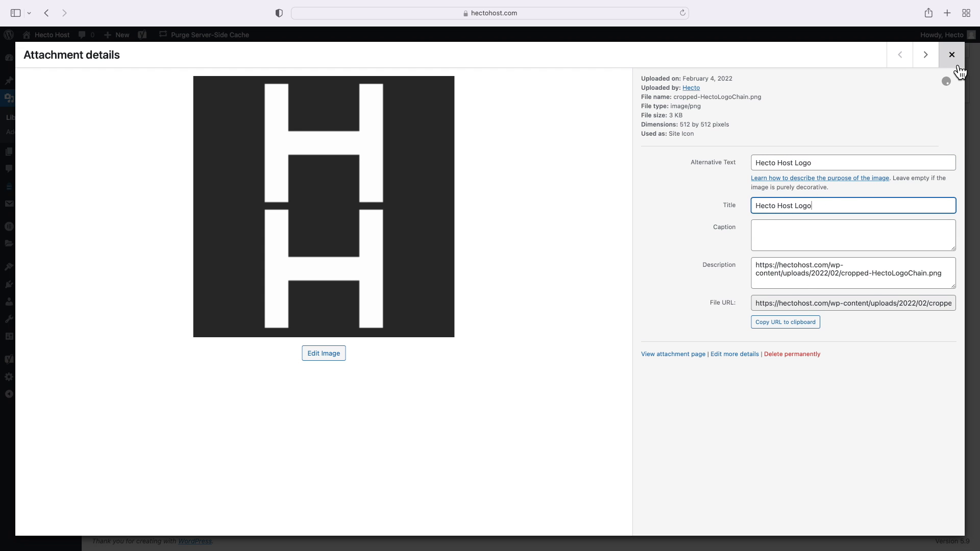
Move to the vault photo's details and begin its alt text 'Free SSL from'
left_click(951, 55)
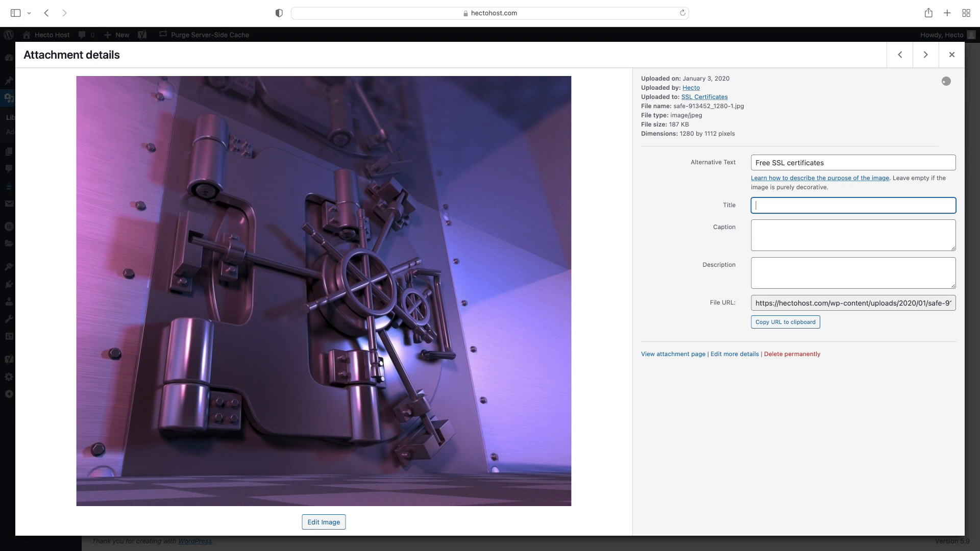
type("Free SSL from")
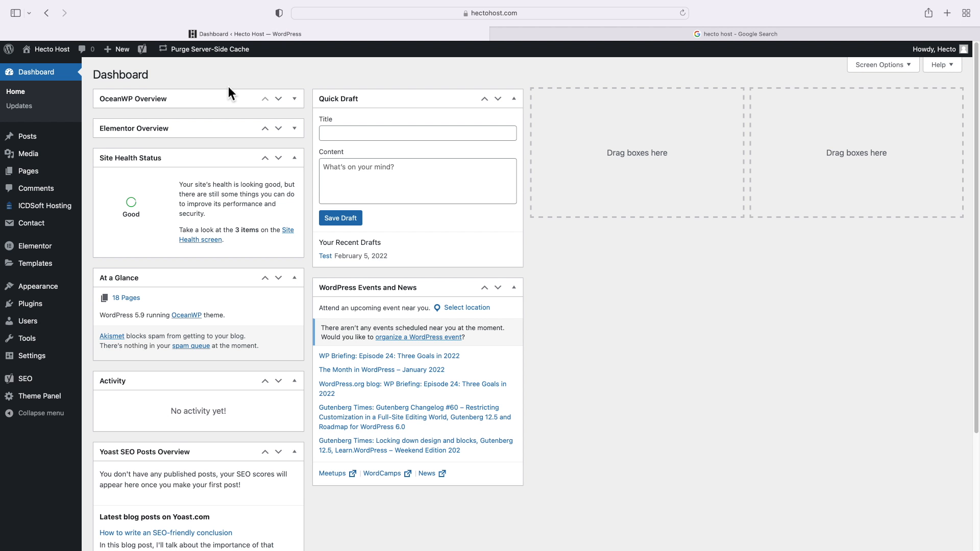
mouse_move(29, 171)
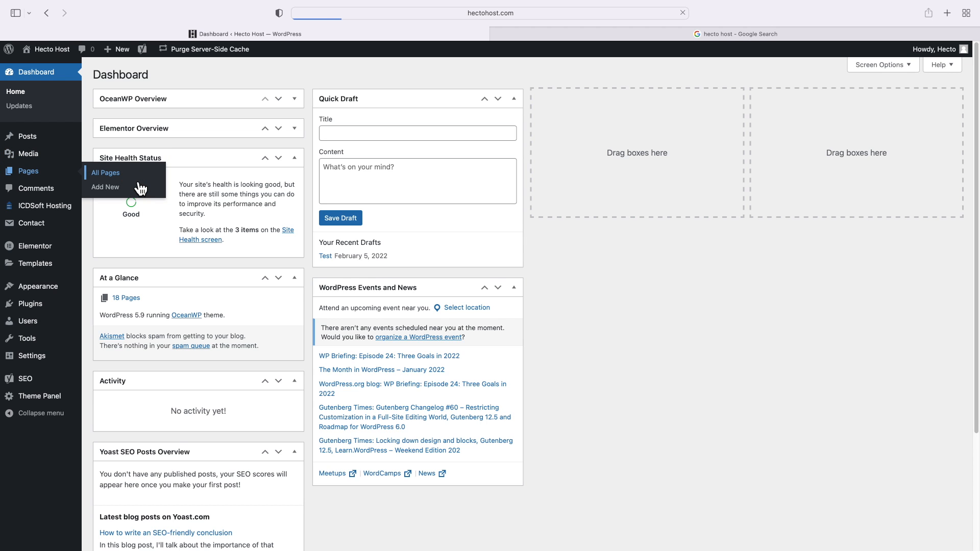
Append 'Free SSL Certificates With All Hosting Plans. Free Website Migrations.' to the Home page's Yoast meta description
left_click(105, 172)
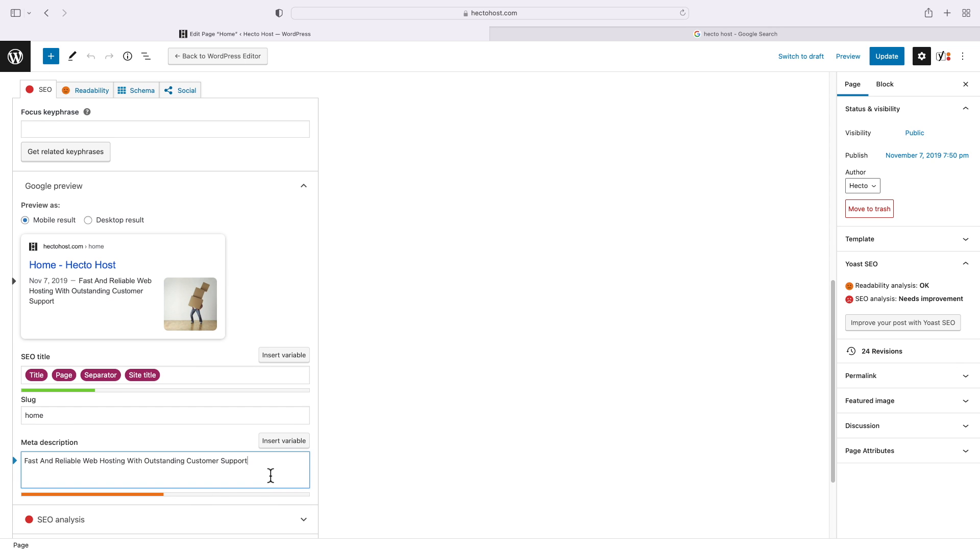
type("Free SSL Certificates With All Hosting Plans. Free Website Migrations.")
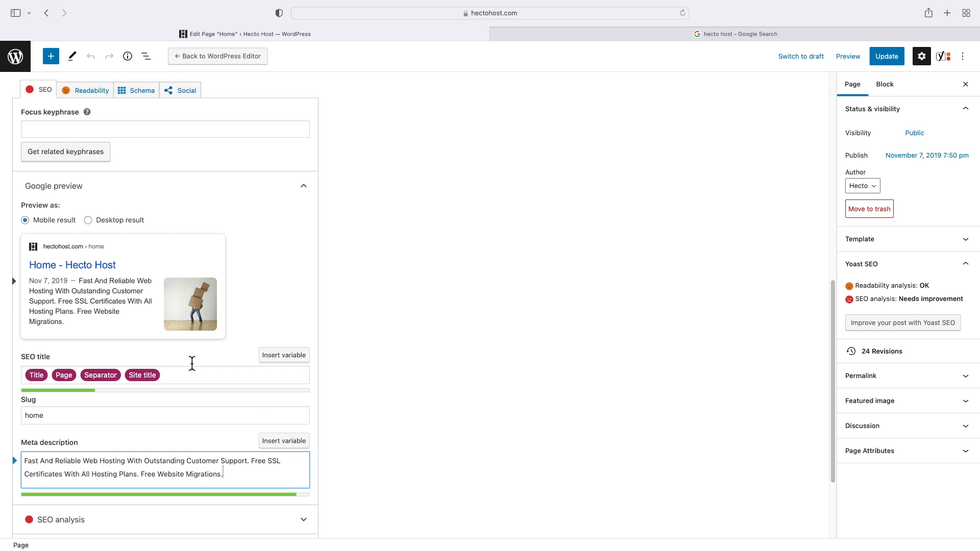
mouse_move(912, 115)
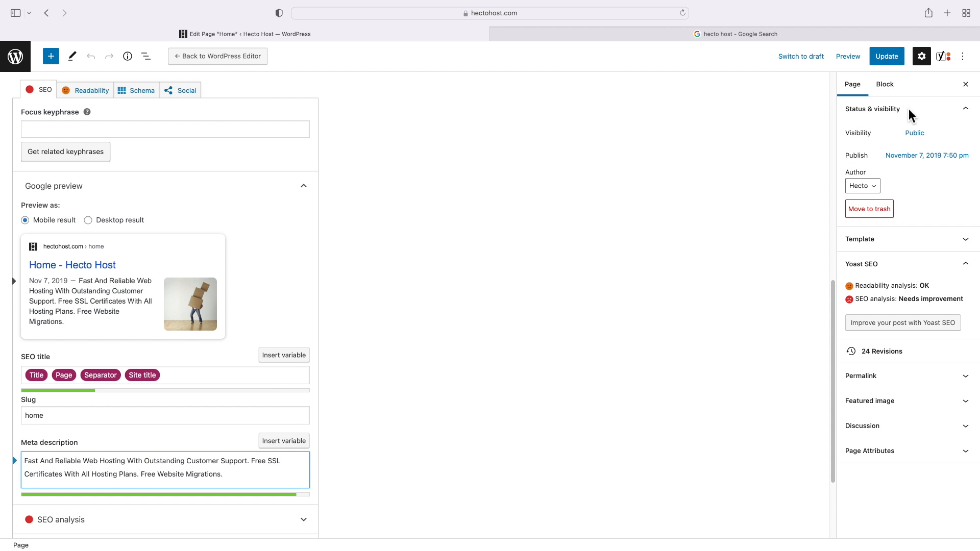